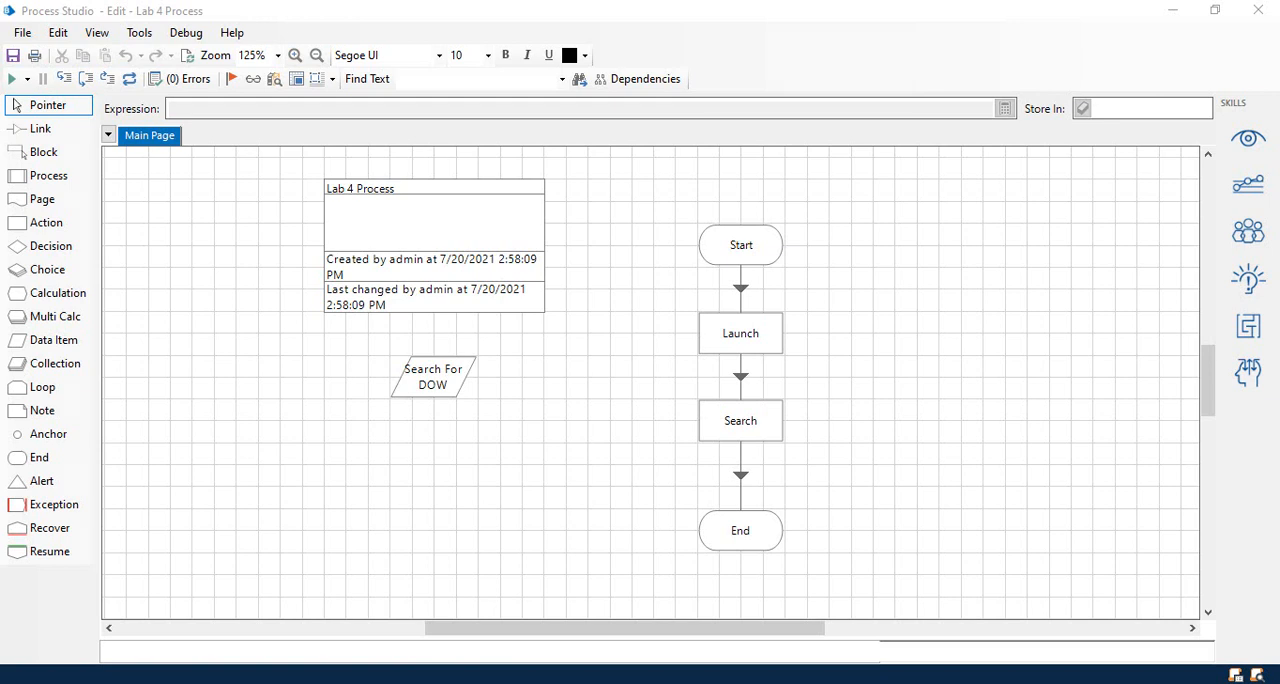
# Step: Draw a block around the Launch stage and move Recover1 inside it beside Launch
pyautogui.click(480, 79)
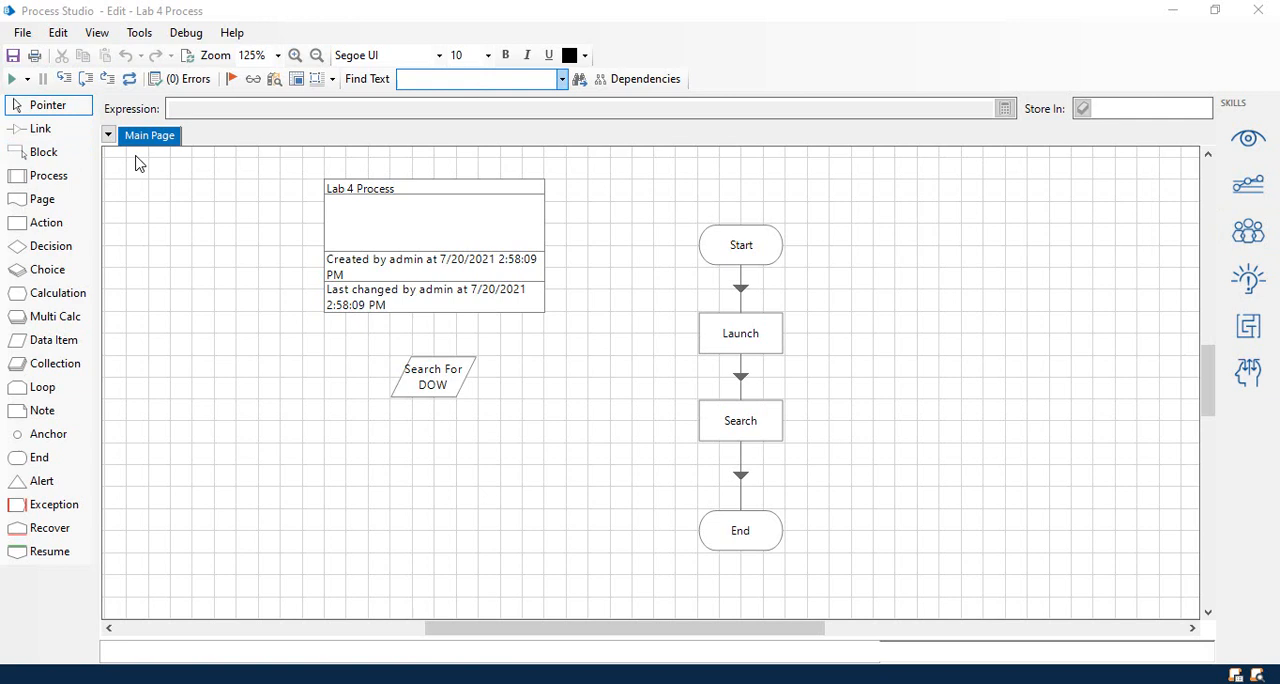
pyautogui.moveTo(145, 167)
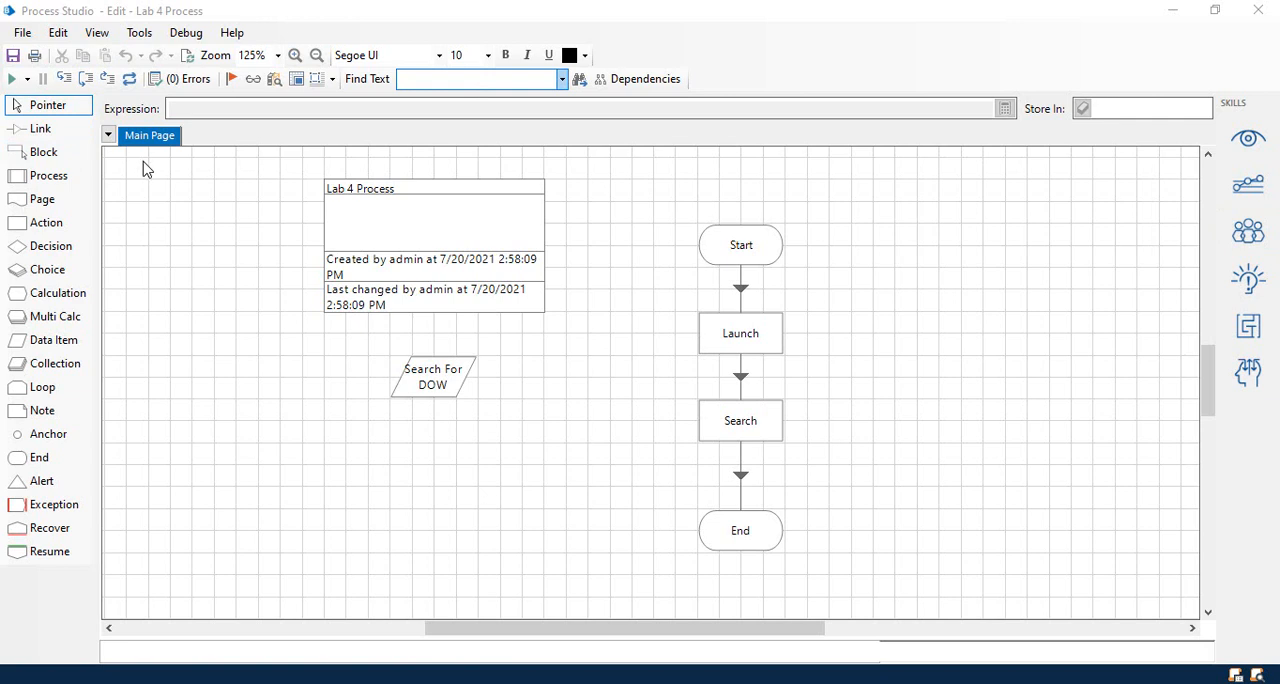
pyautogui.moveTo(289, 165)
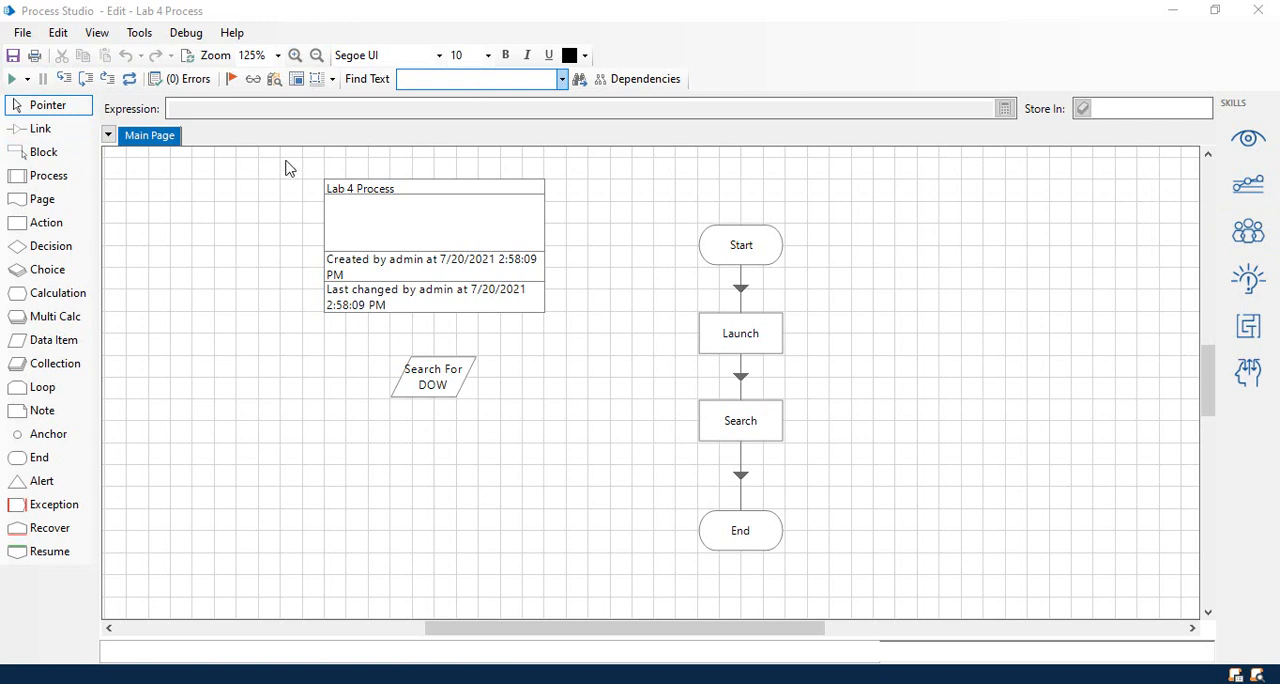
pyautogui.moveTo(165, 120)
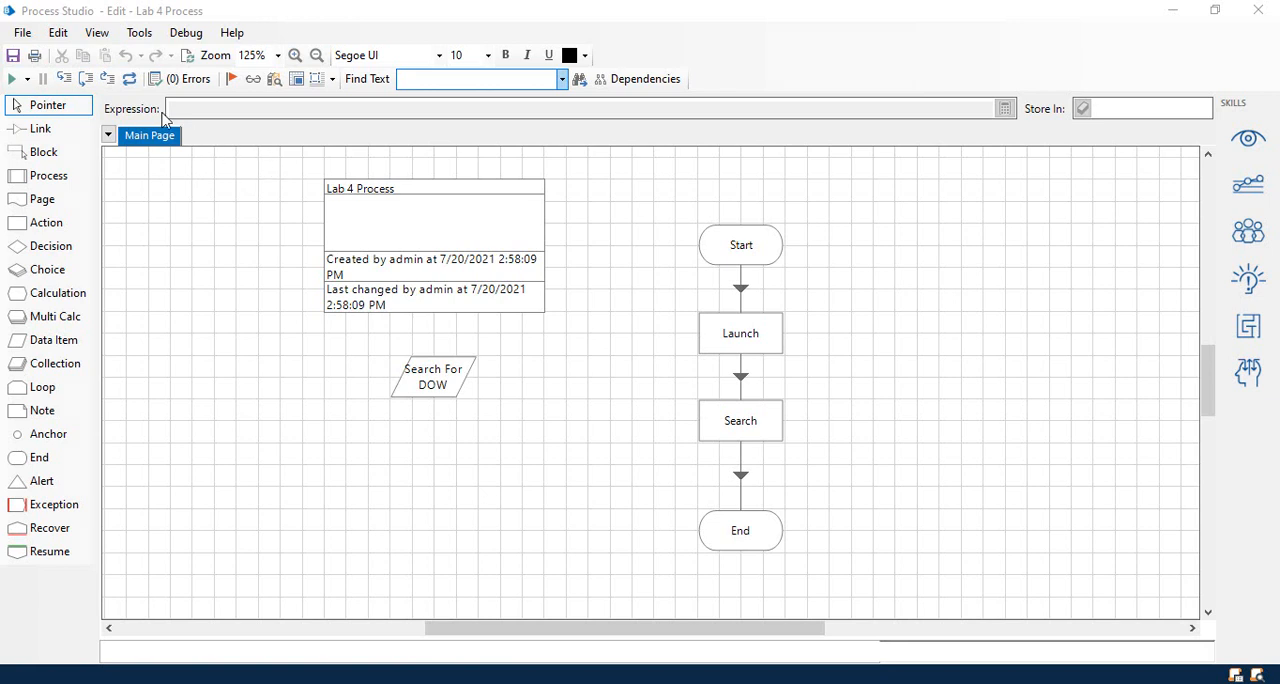
pyautogui.moveTo(140, 25)
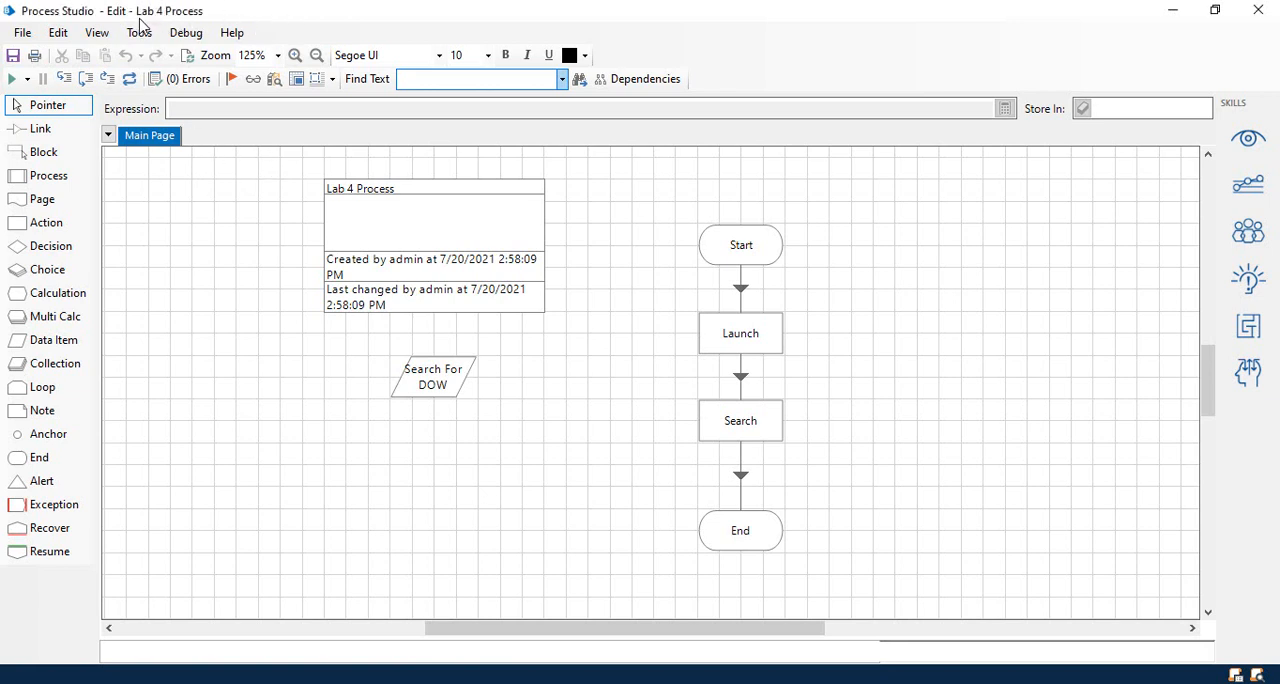
pyautogui.moveTo(182, 18)
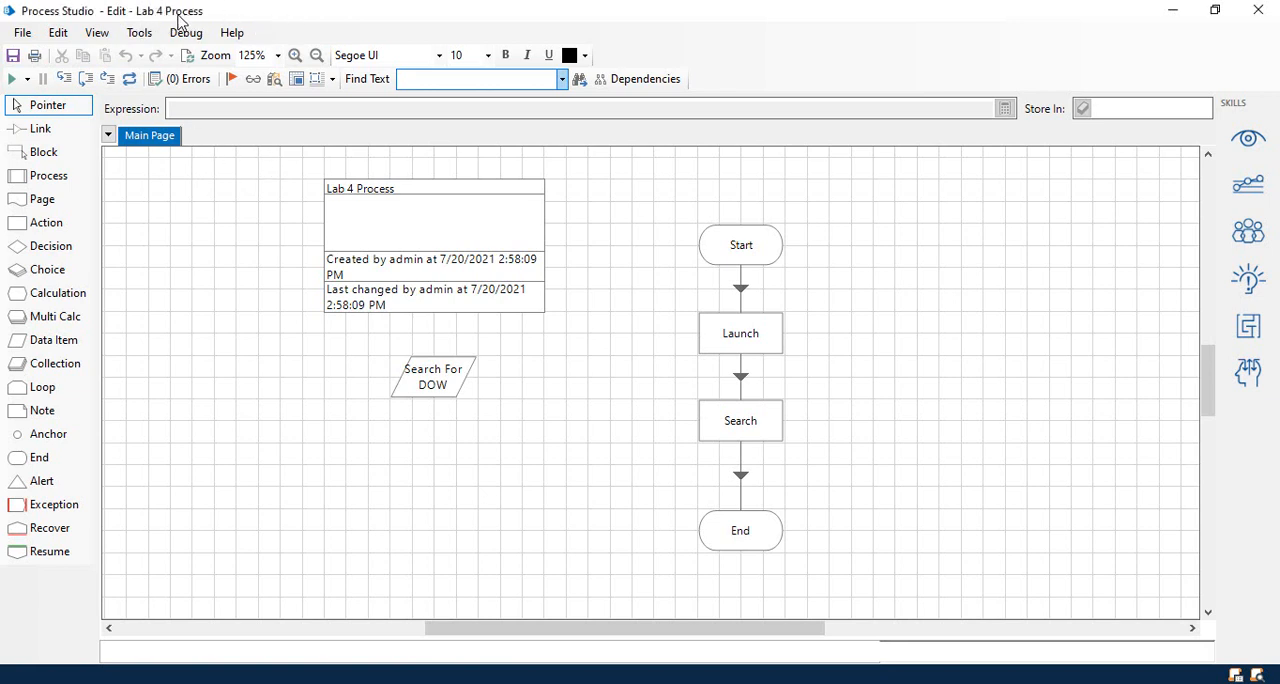
pyautogui.moveTo(145, 25)
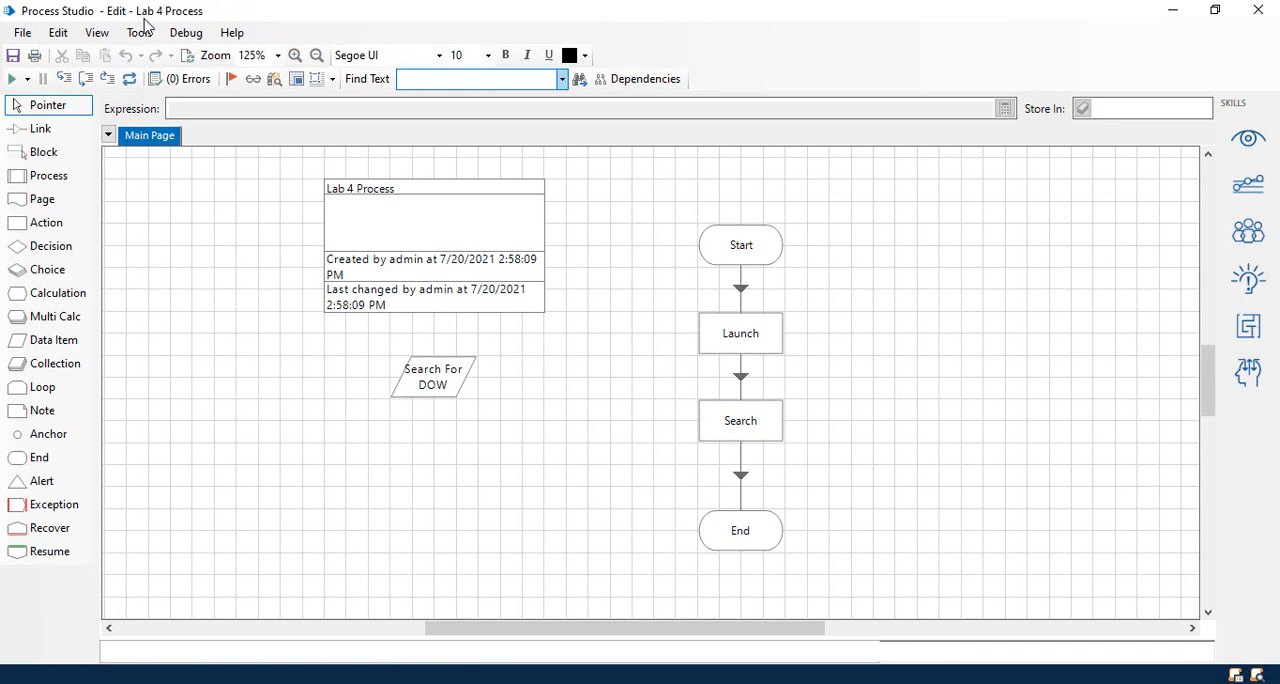
pyautogui.moveTo(413, 170)
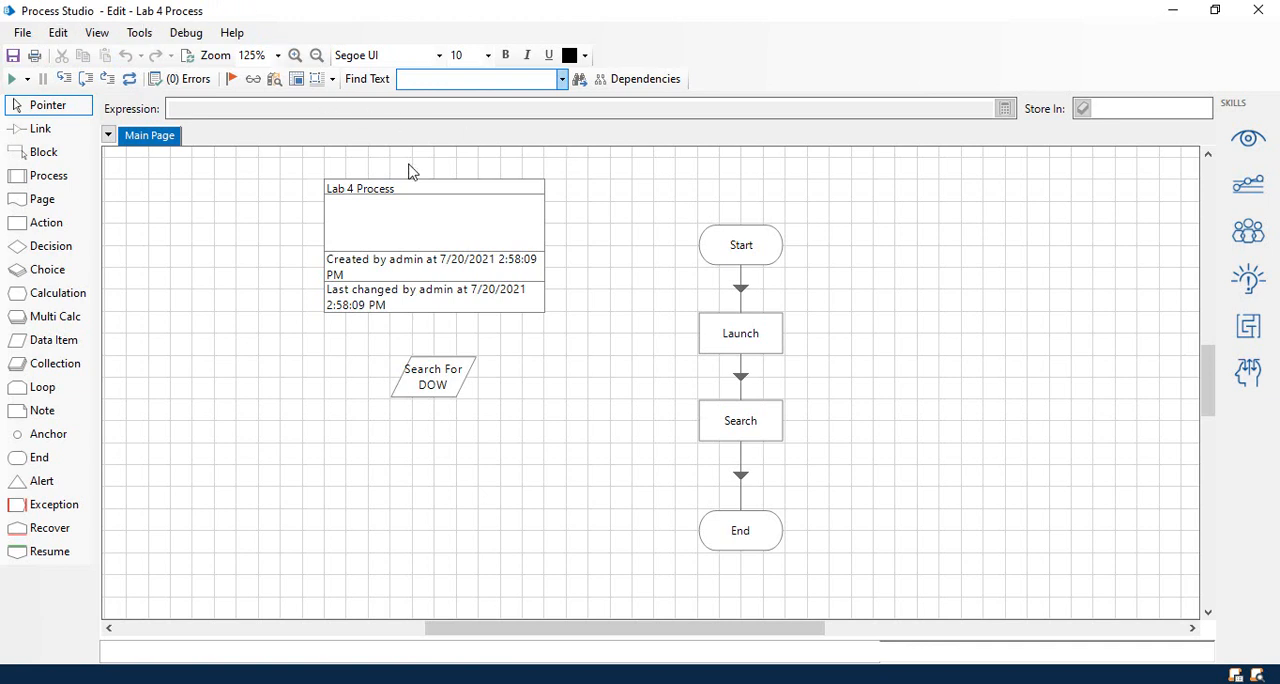
pyautogui.moveTo(662, 444)
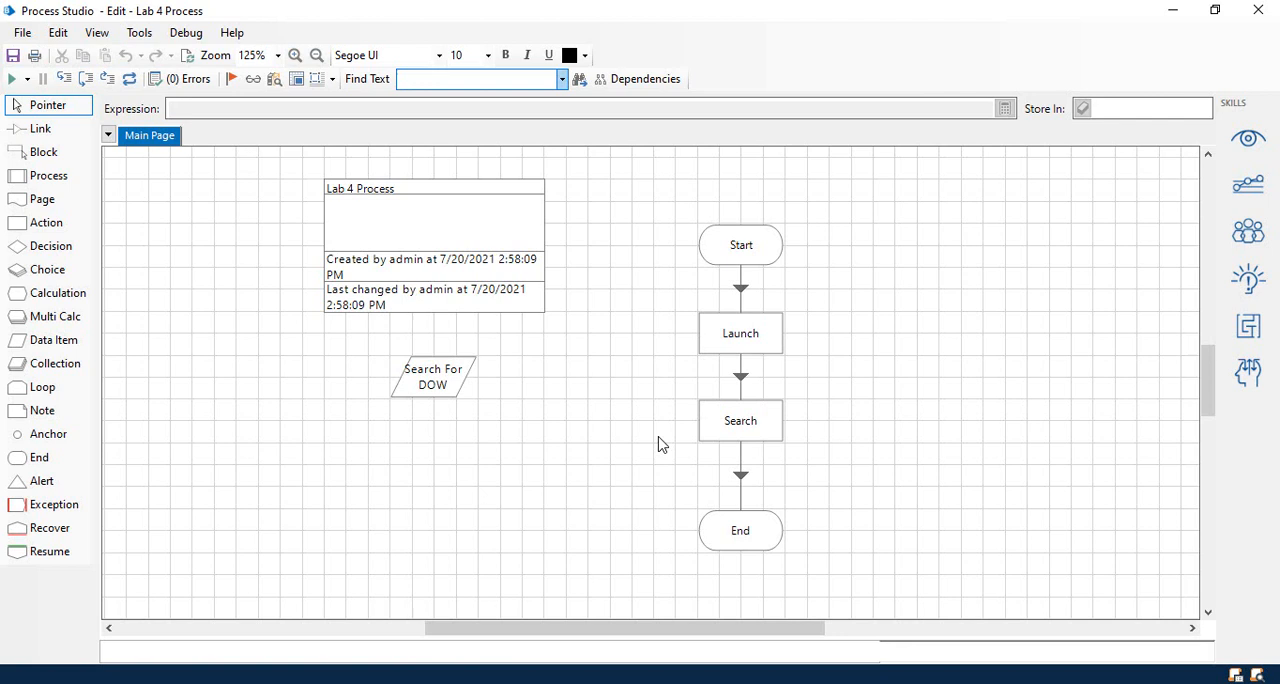
pyautogui.moveTo(788, 444)
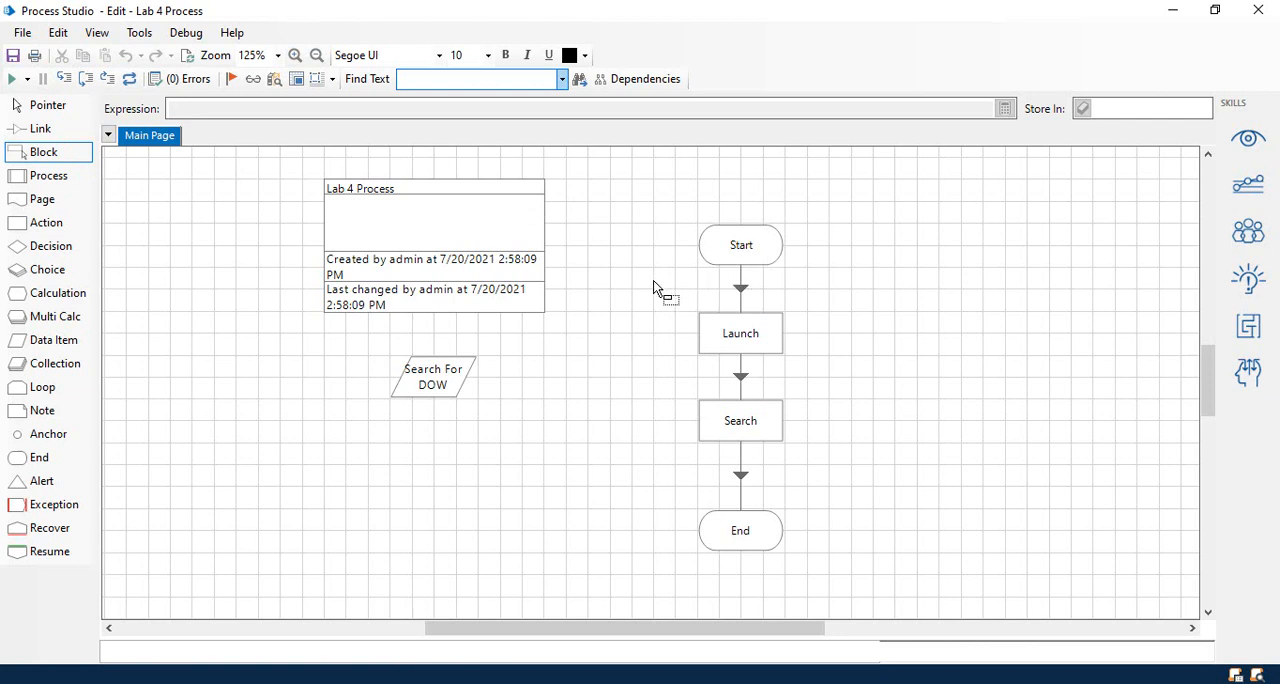
pyautogui.moveTo(648, 293)
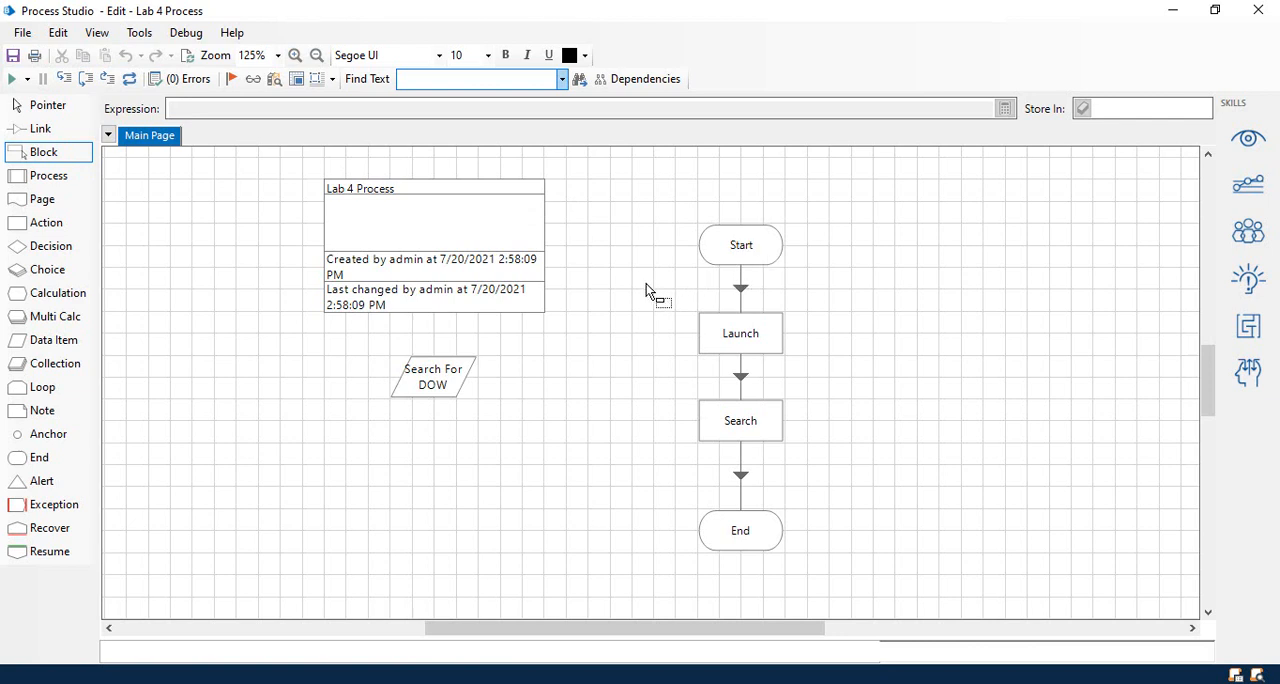
pyautogui.moveTo(648, 290); pyautogui.dragTo(965, 385)
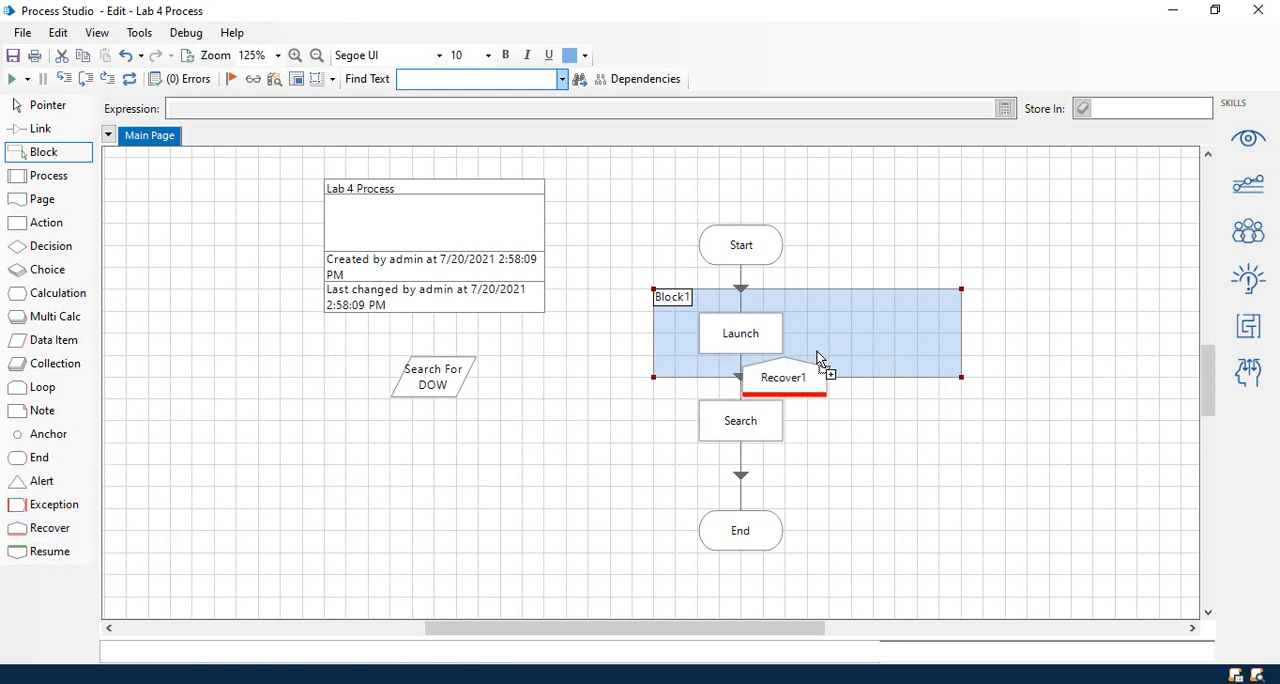
pyautogui.moveTo(783, 377); pyautogui.dragTo(870, 333)
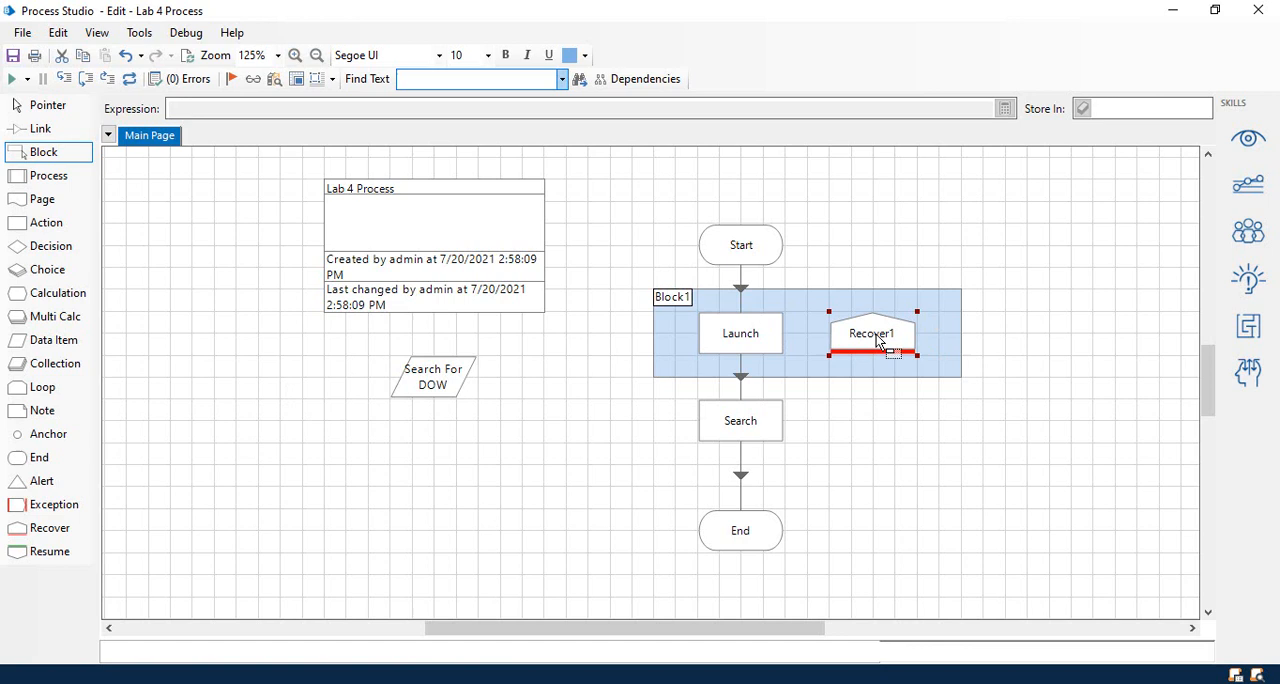
pyautogui.moveTo(623, 221)
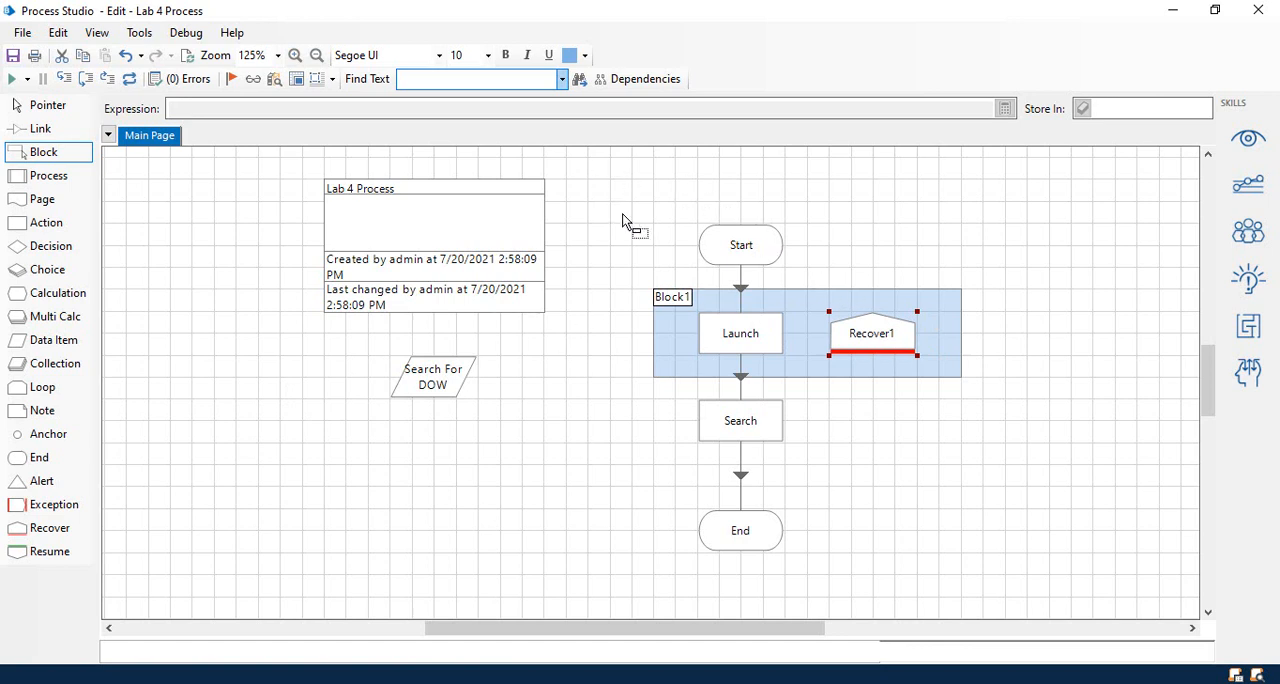
# Step: Colour Block1 green using the toolbar colour palette
pyautogui.click(47, 105)
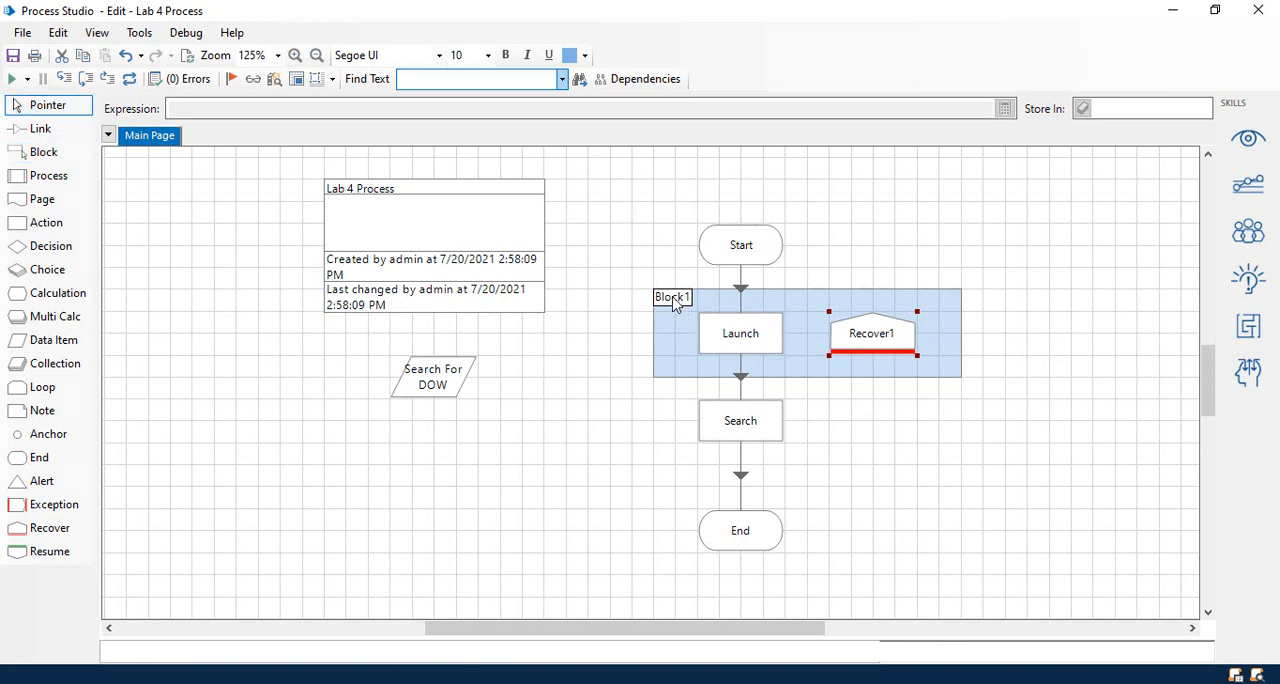
pyautogui.click(585, 55)
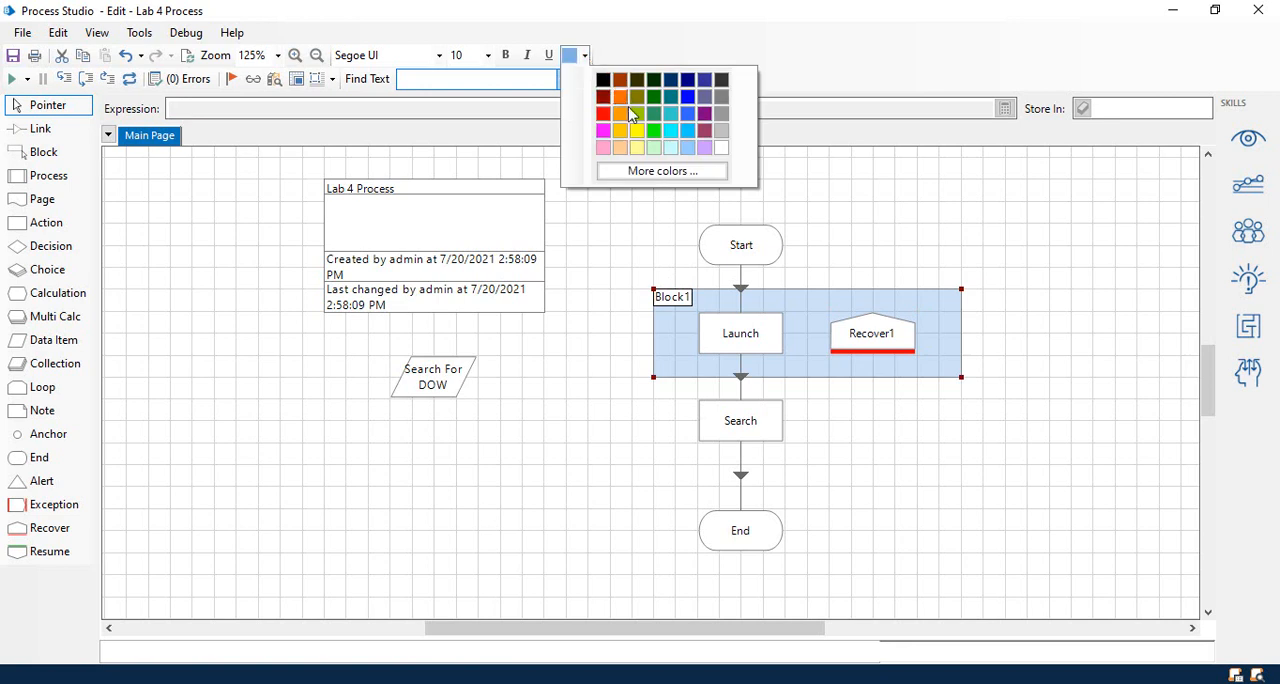
pyautogui.click(638, 131)
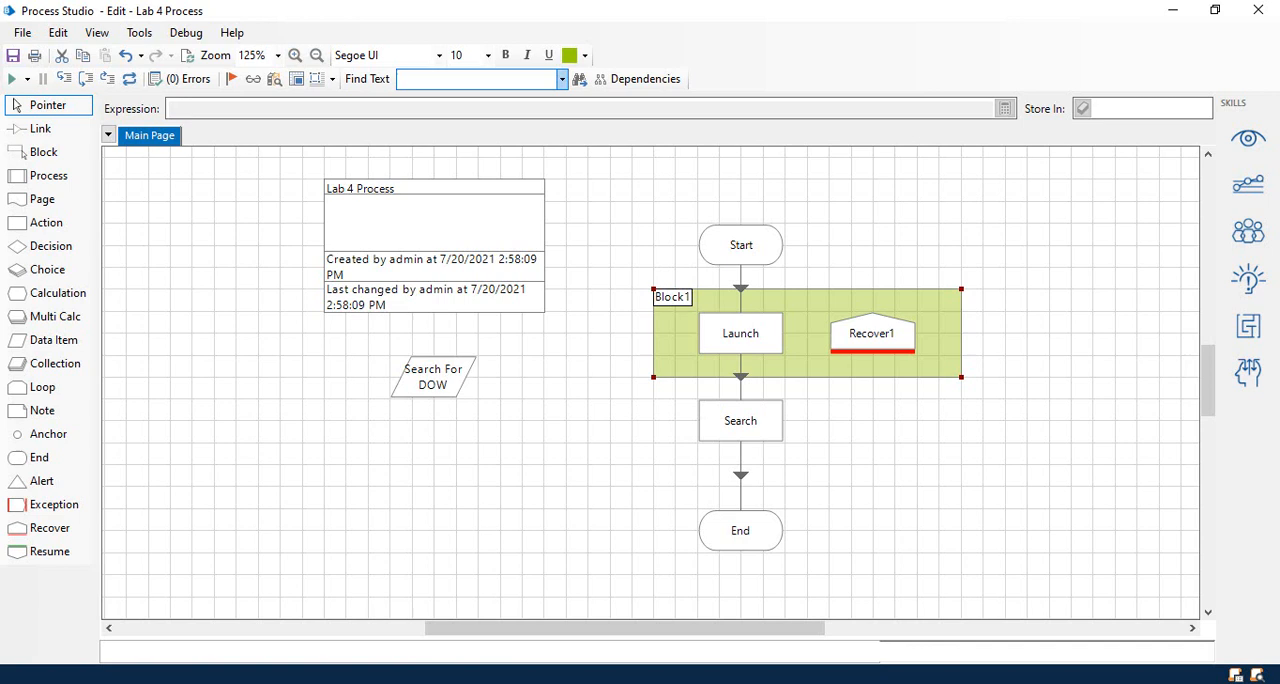
# Step: Rename Block1 to 'Prepare' in Block Properties
pyautogui.doubleClick(672, 297)
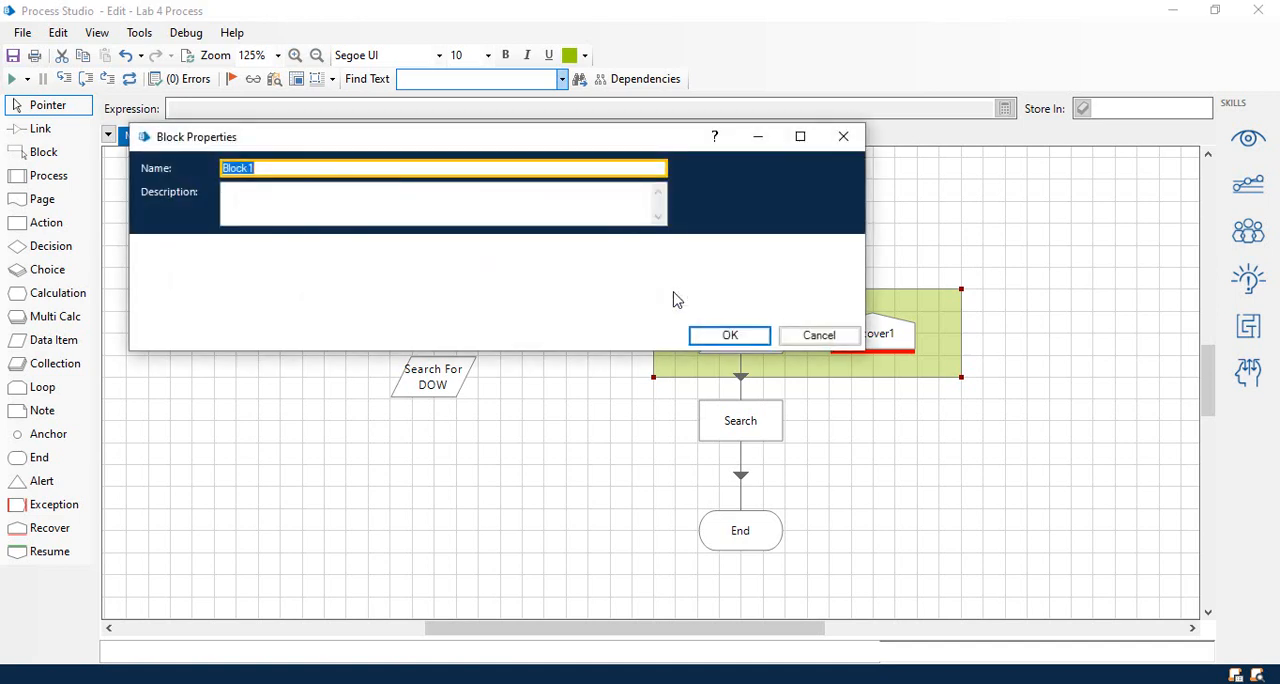
pyautogui.write('Prepare')
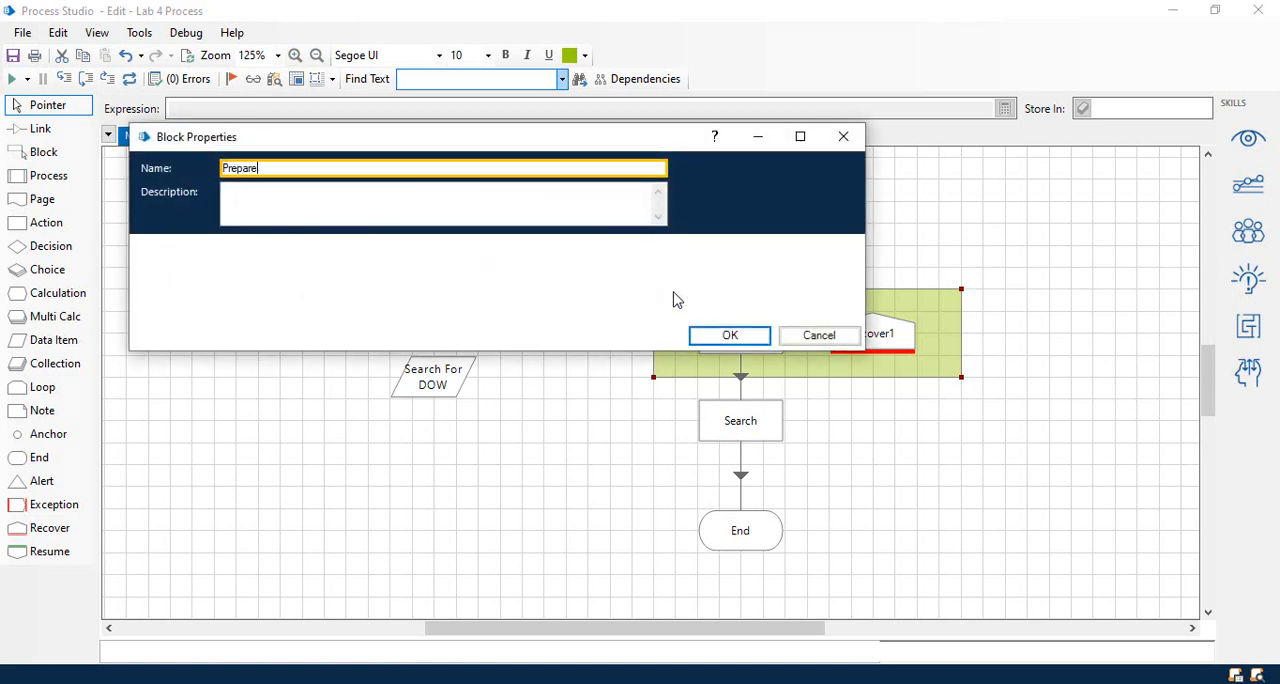
pyautogui.click(729, 335)
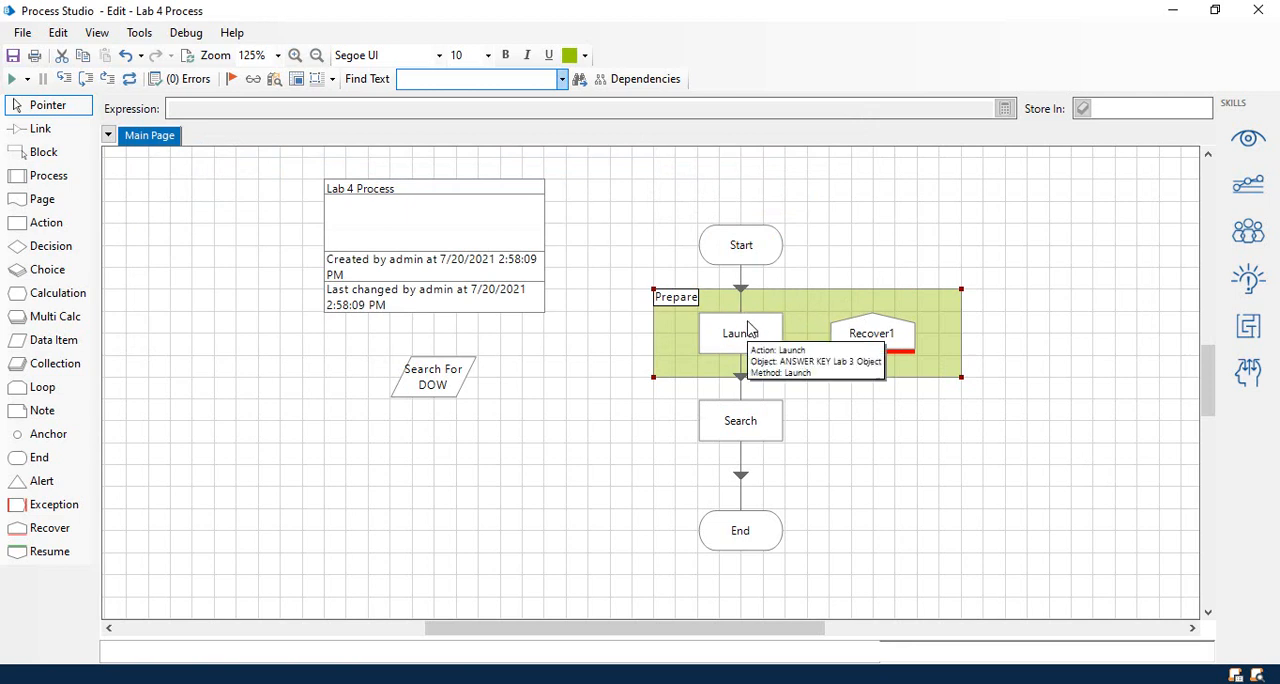
pyautogui.moveTo(708, 318)
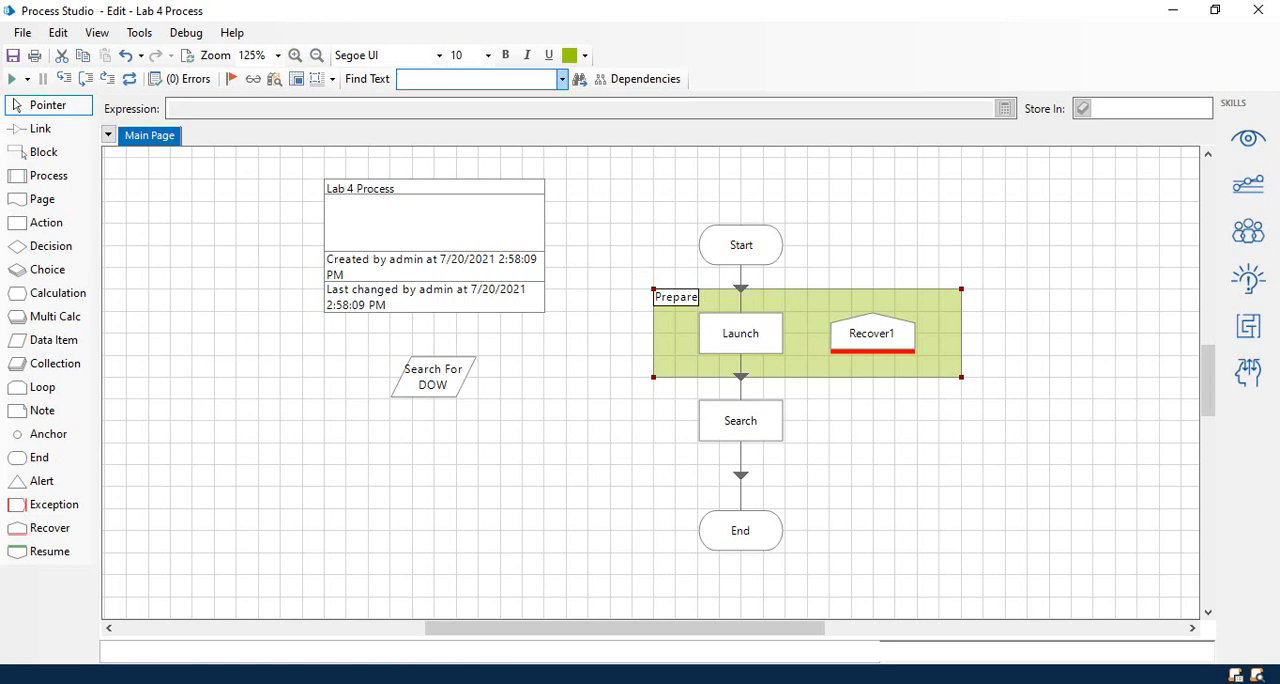
pyautogui.moveTo(912, 352)
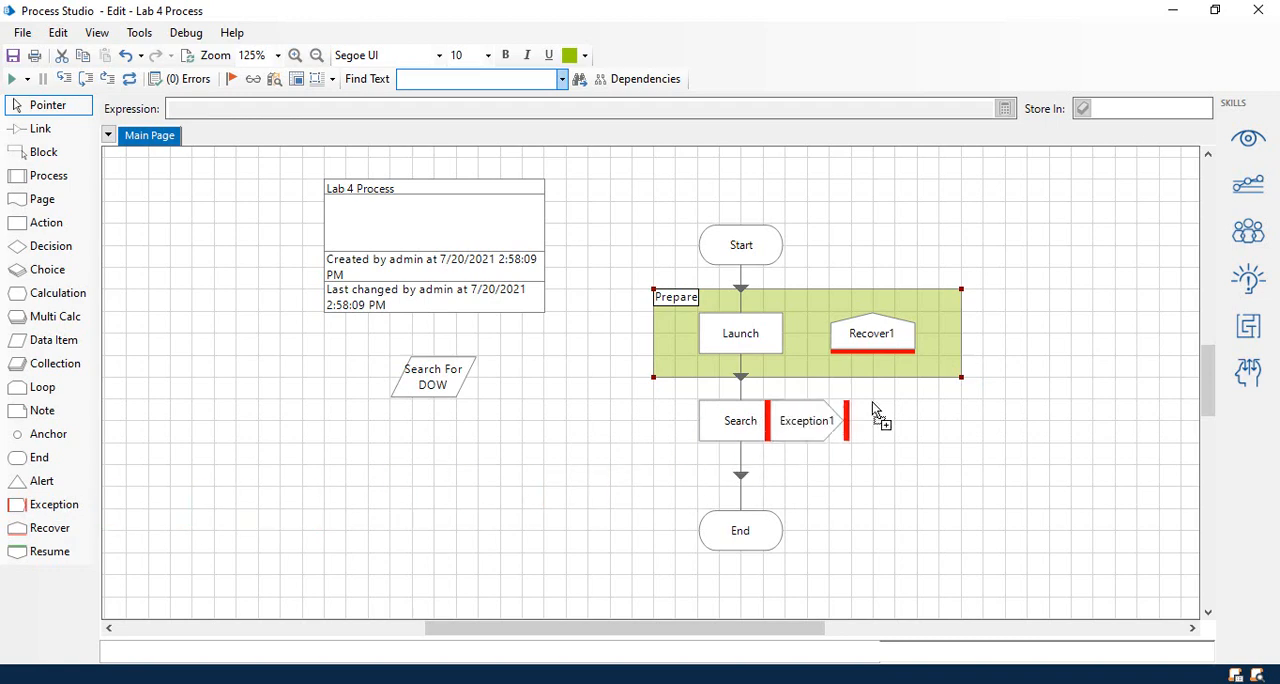
# Step: Add a 'Failed to launch' exception stage right of Prepare, preserving the current exception's type and detail
pyautogui.moveTo(805, 420); pyautogui.dragTo(1048, 333)
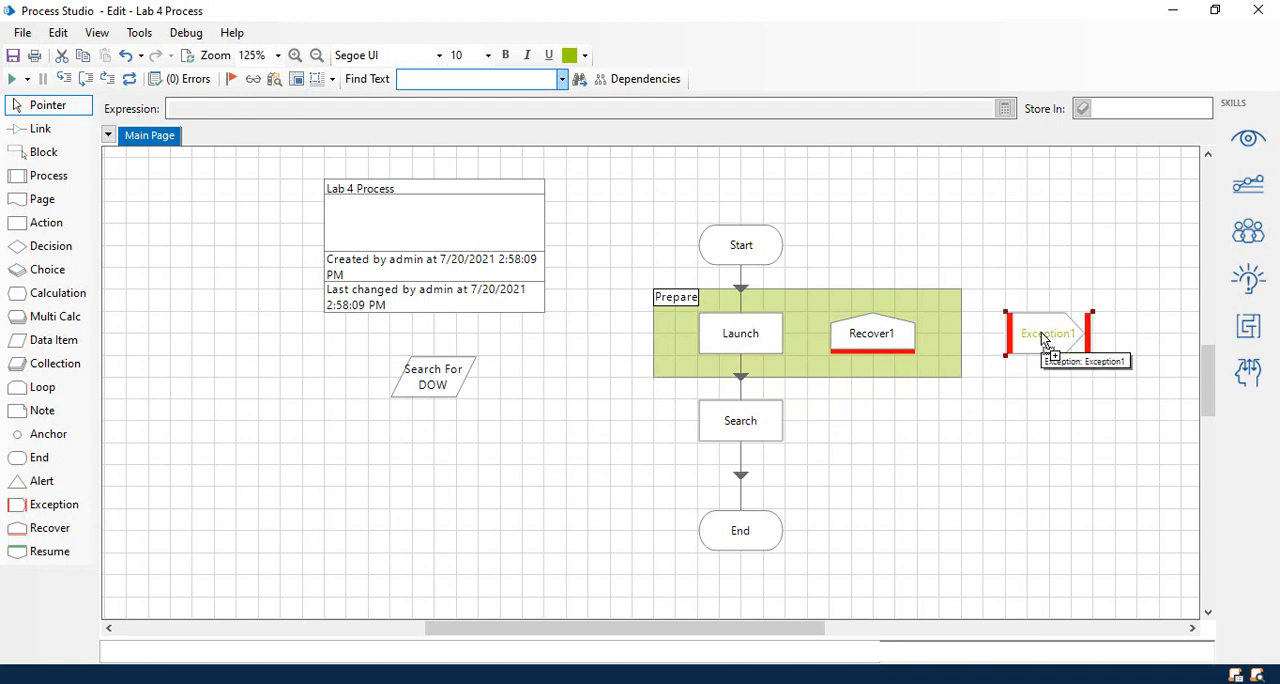
pyautogui.doubleClick(1047, 333)
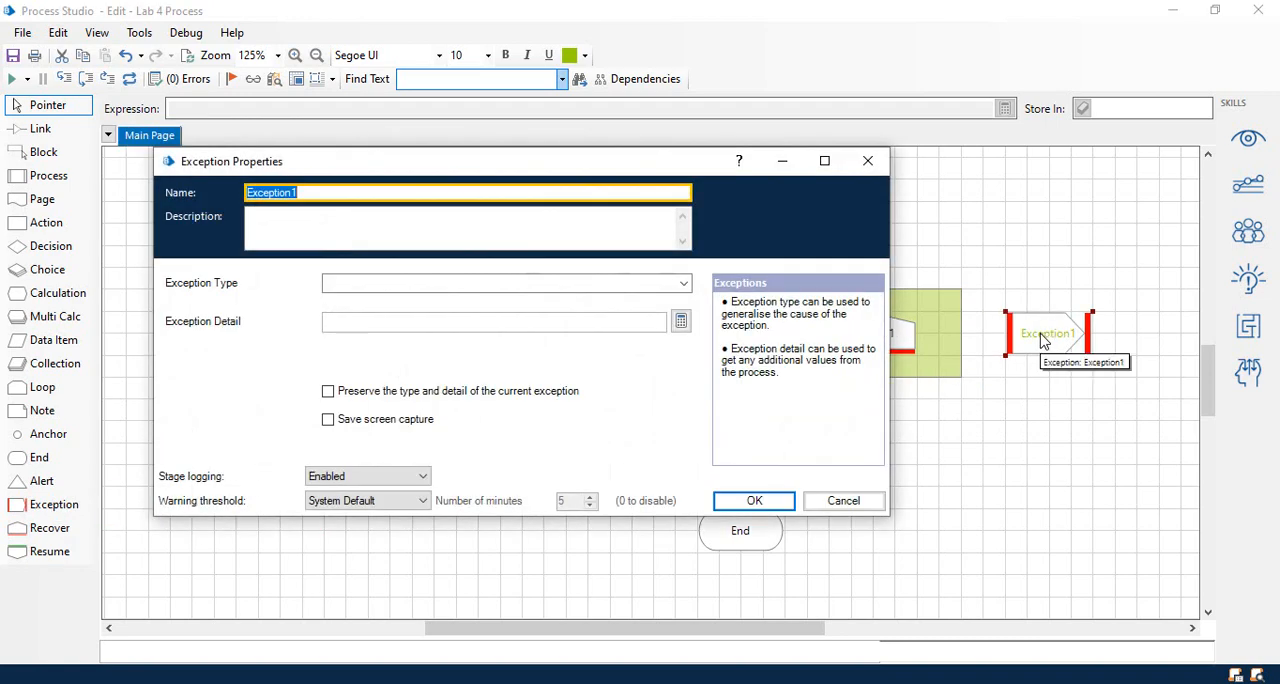
pyautogui.write('Failed to launch')
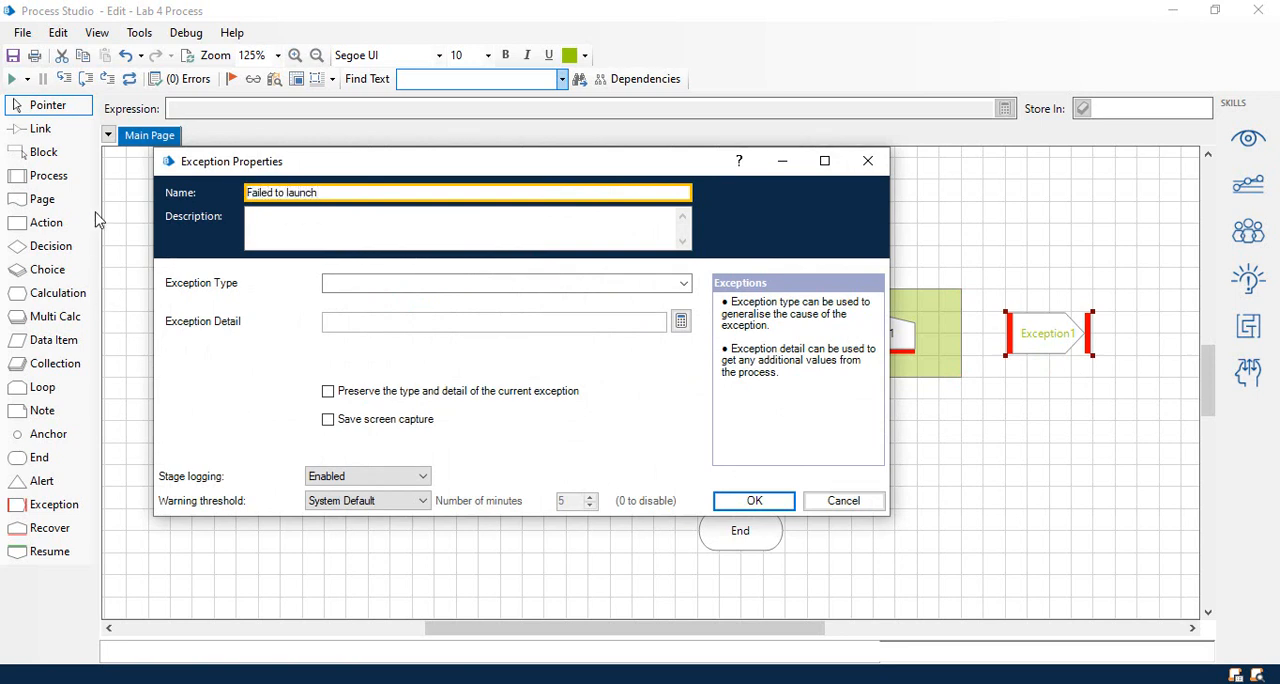
pyautogui.moveTo(93, 273)
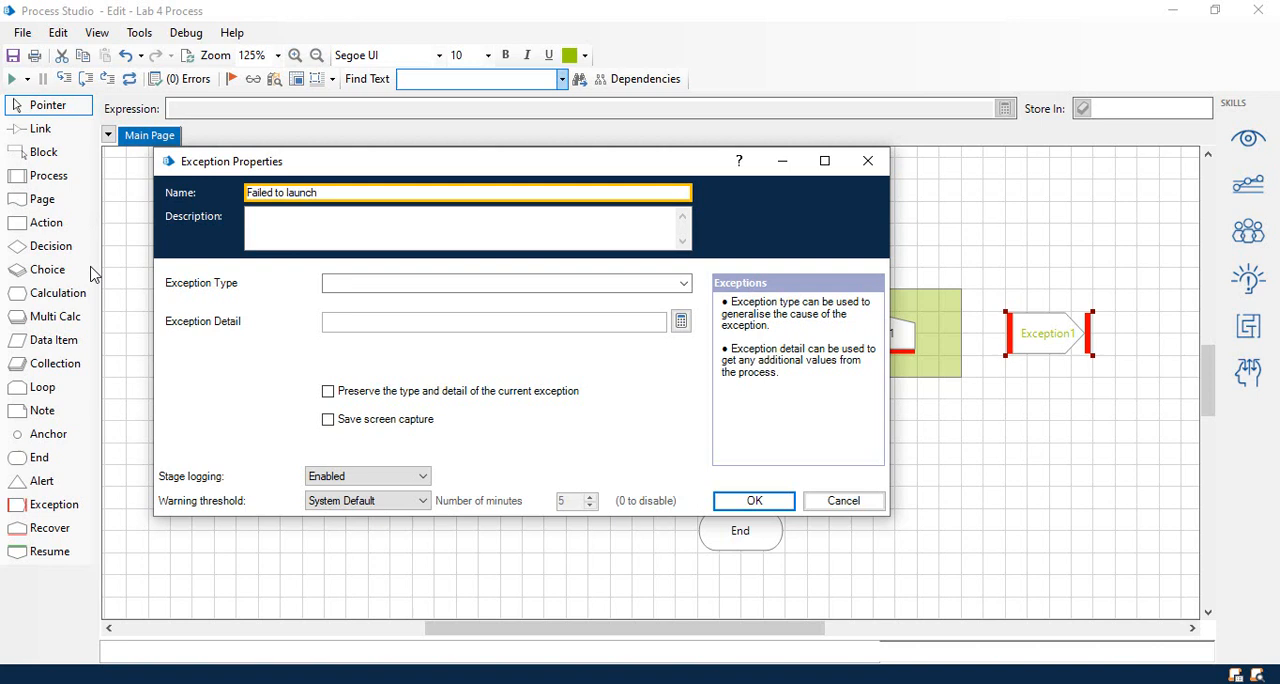
pyautogui.click(328, 391)
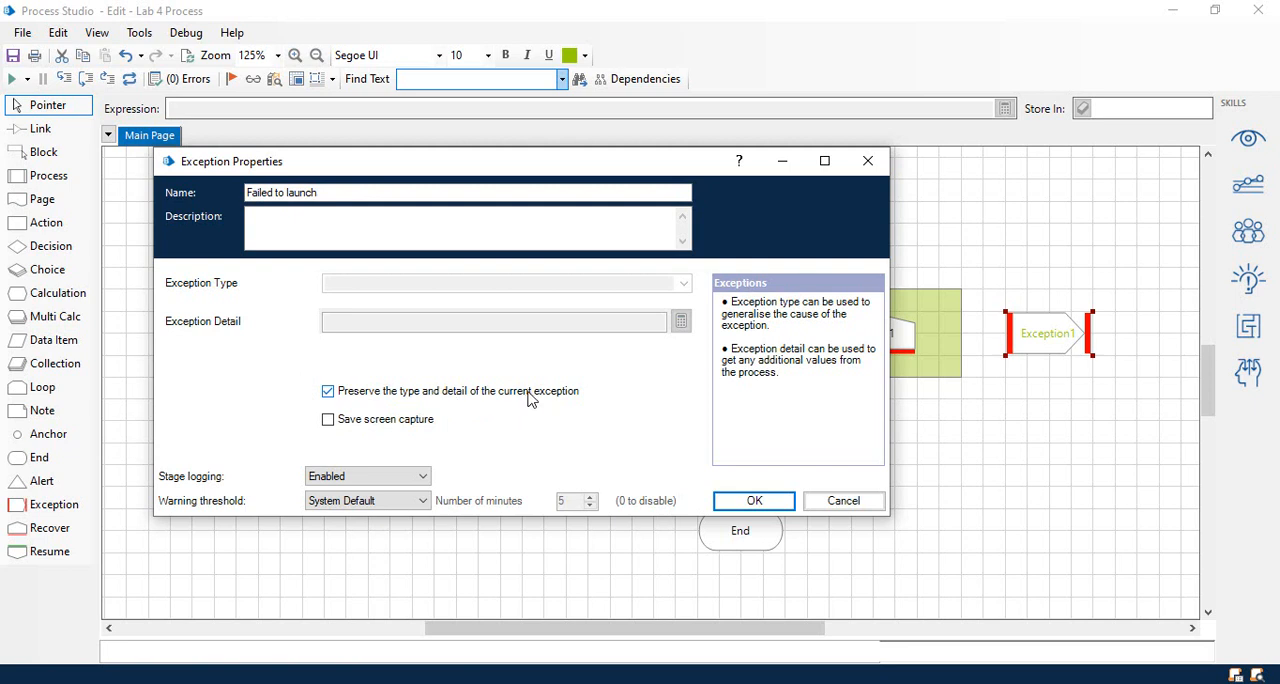
pyautogui.click(327, 390)
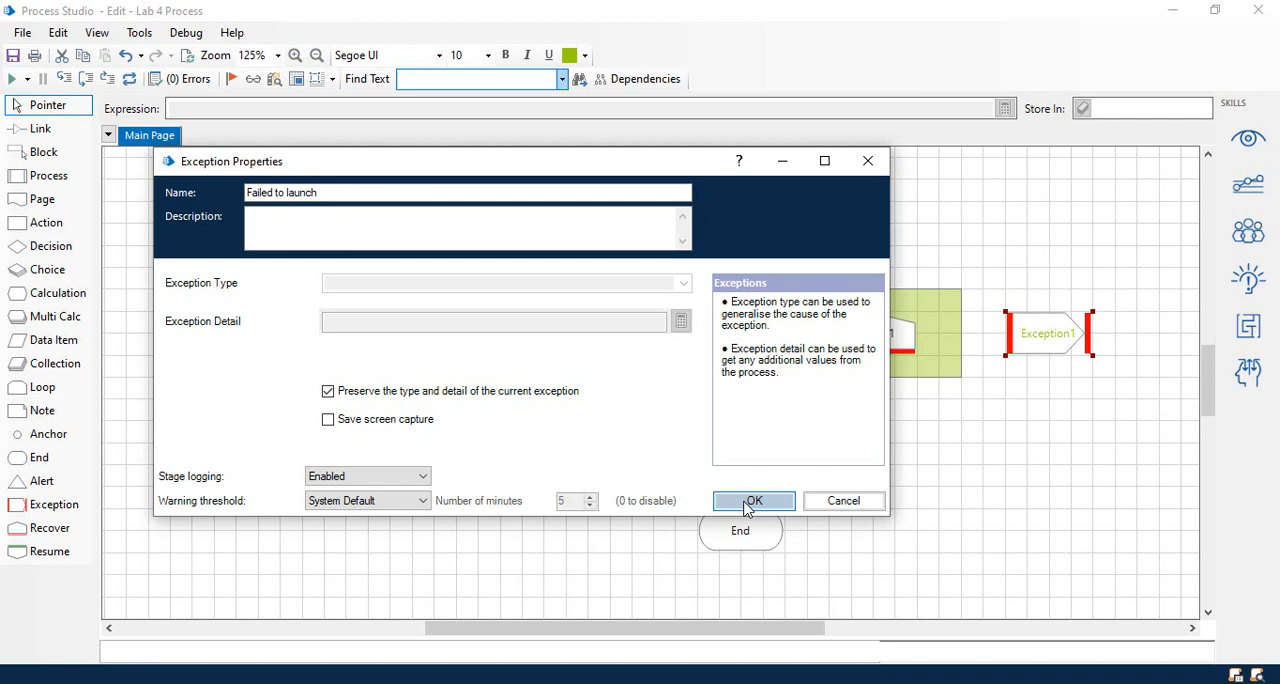
pyautogui.click(753, 500)
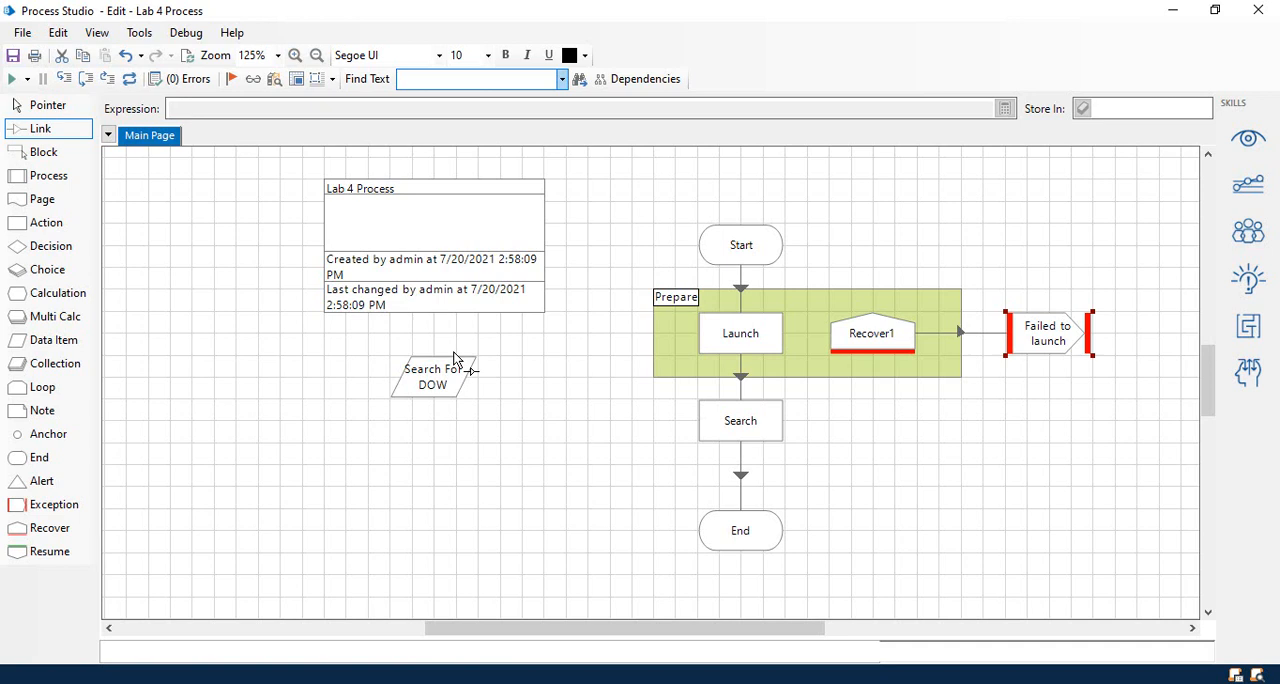
pyautogui.moveTo(105, 495)
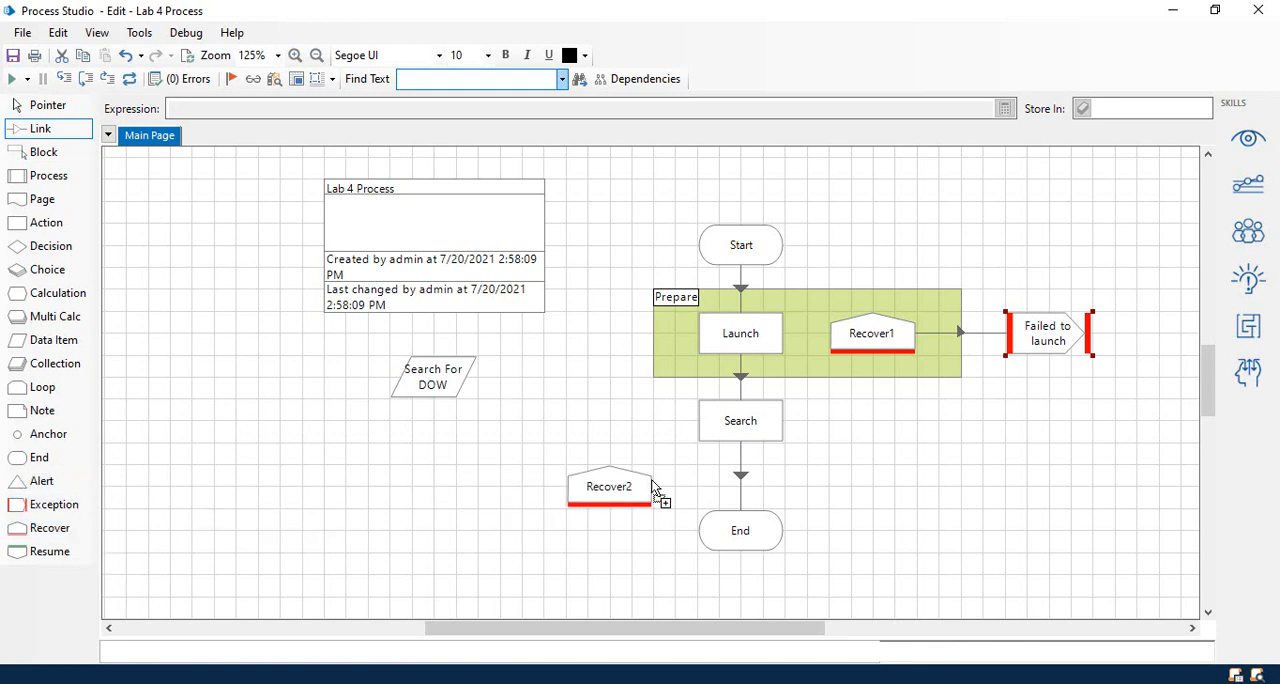
# Step: Move Recover2 beside Search and enclose both in a block named 'Work'
pyautogui.moveTo(609, 486); pyautogui.dragTo(871, 420)
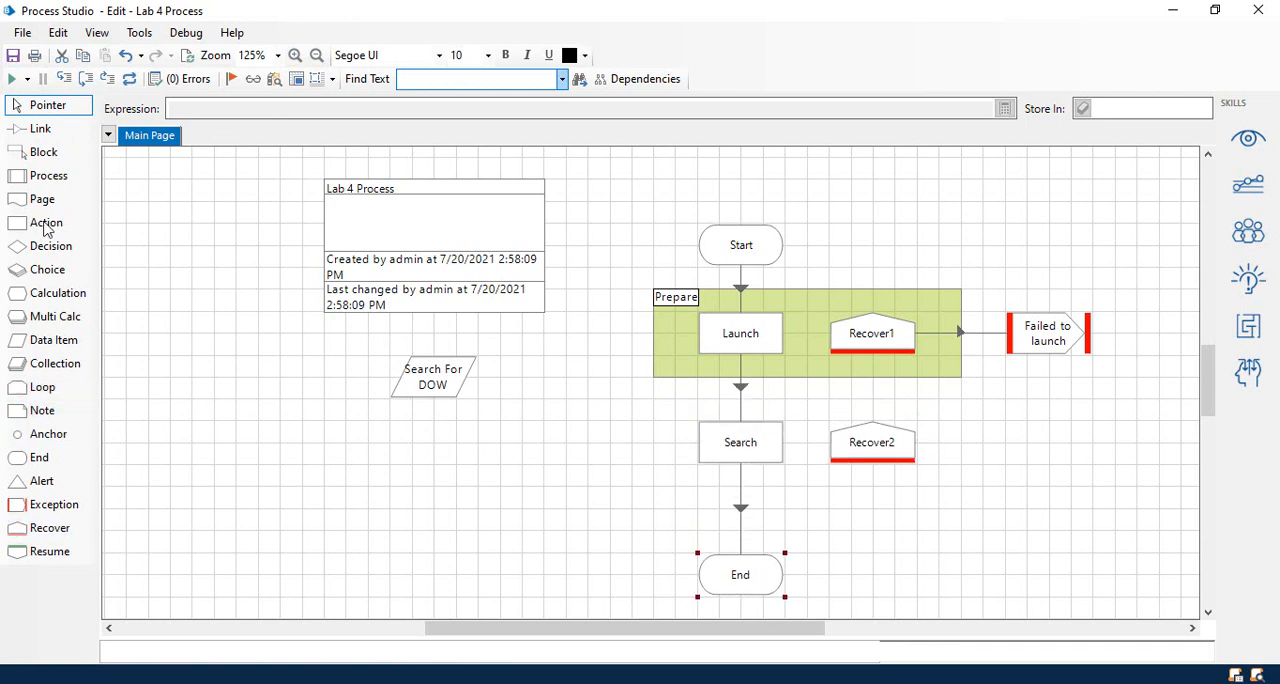
pyautogui.click(43, 151)
pyautogui.write('W')
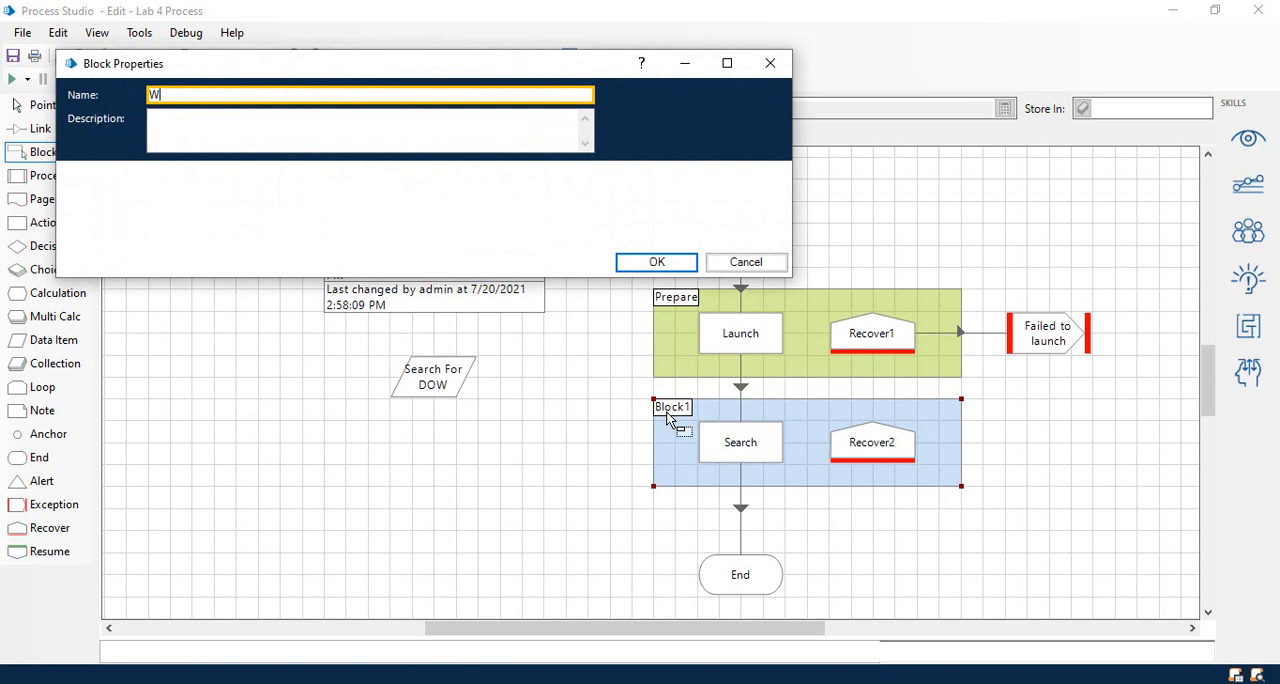
pyautogui.write('ork')
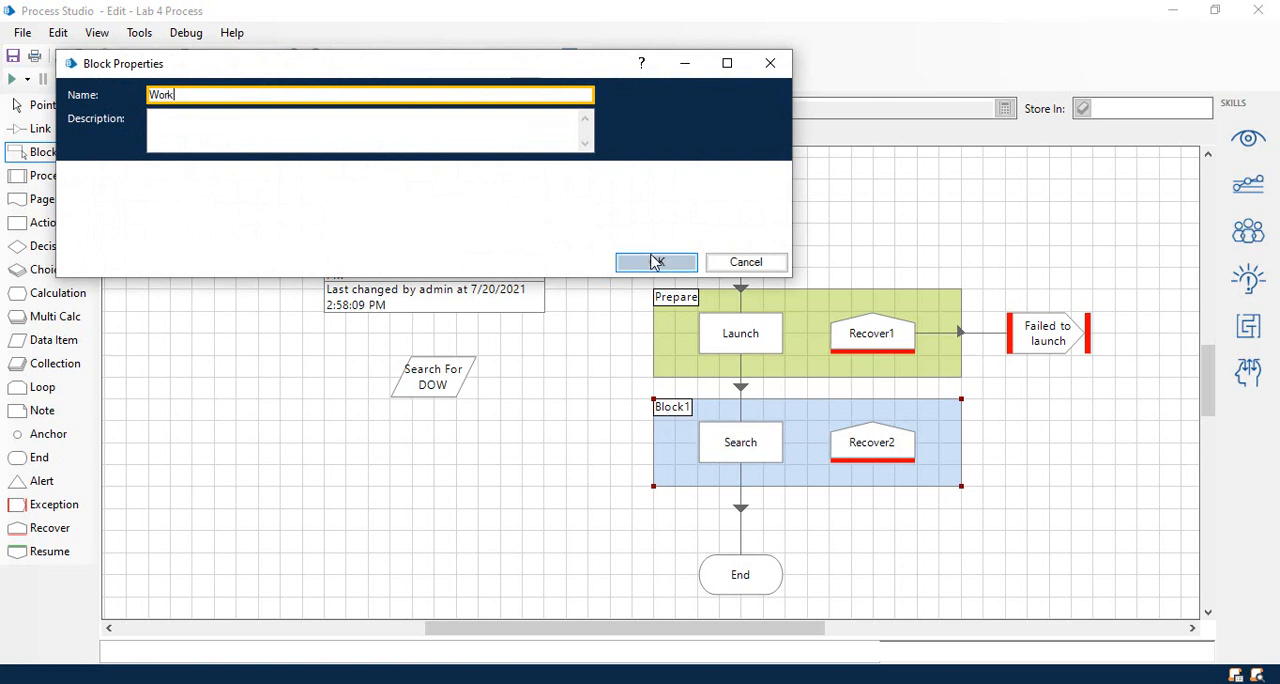
pyautogui.click(656, 262)
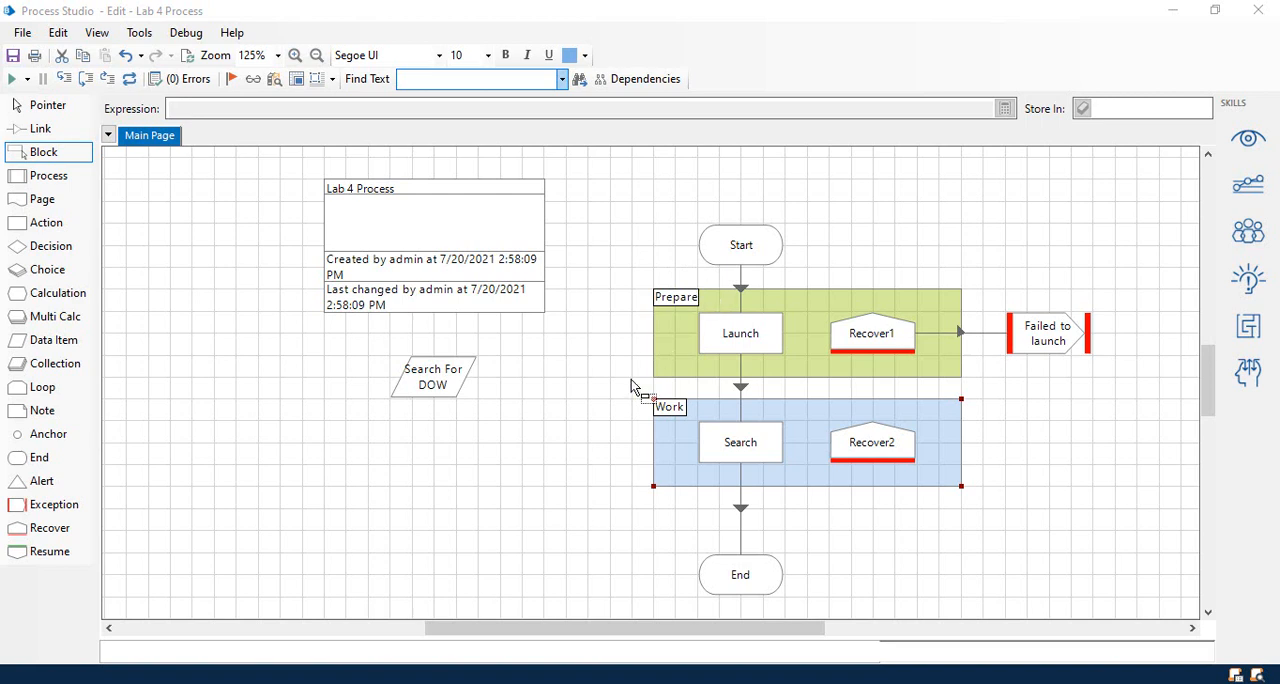
pyautogui.moveTo(670, 461)
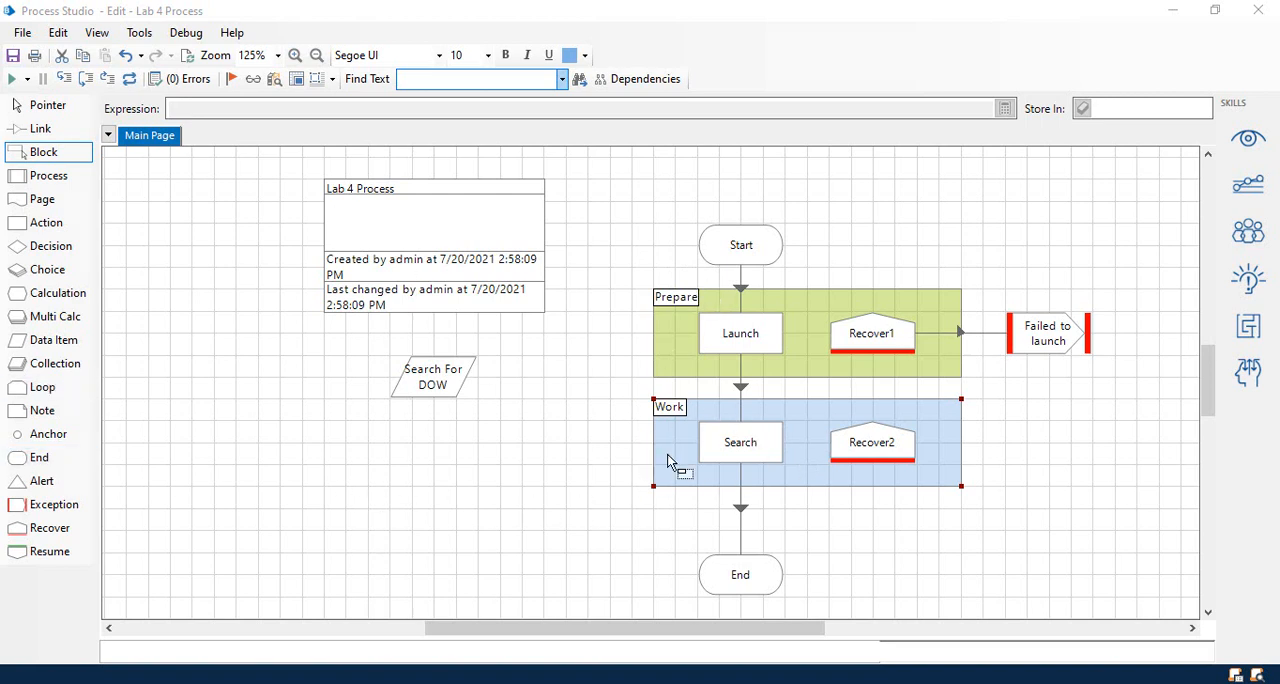
pyautogui.moveTo(745, 452)
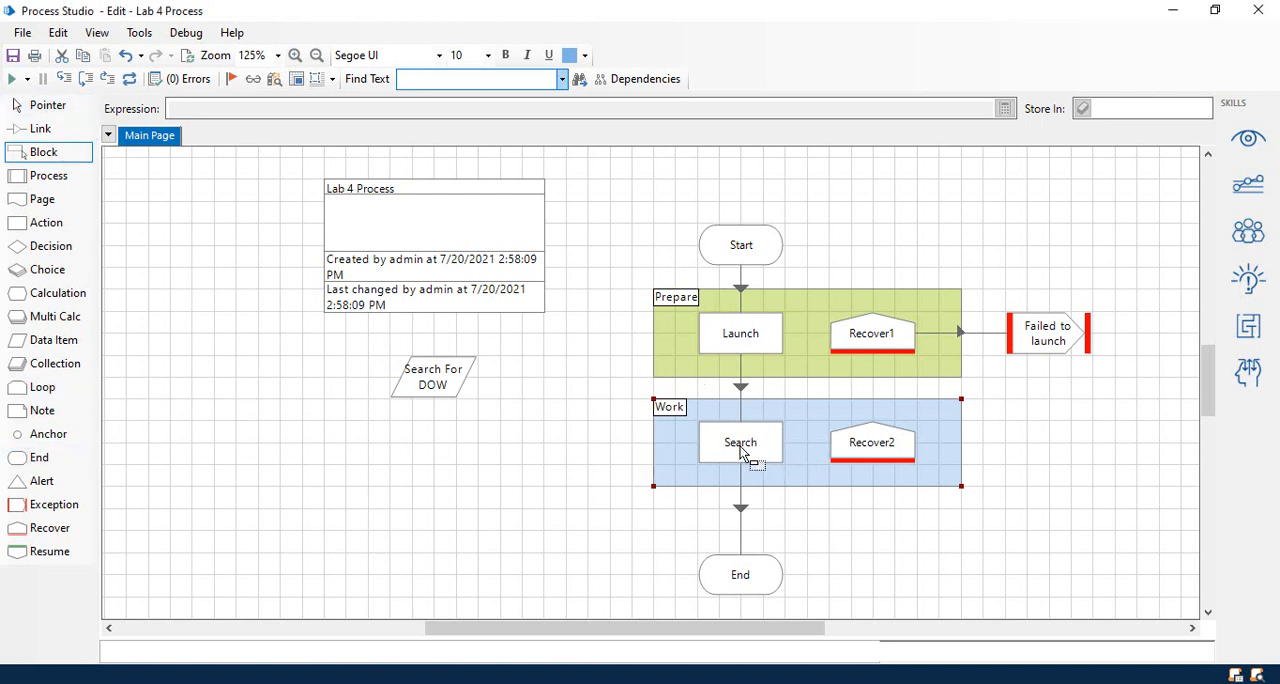
pyautogui.moveTo(720, 421)
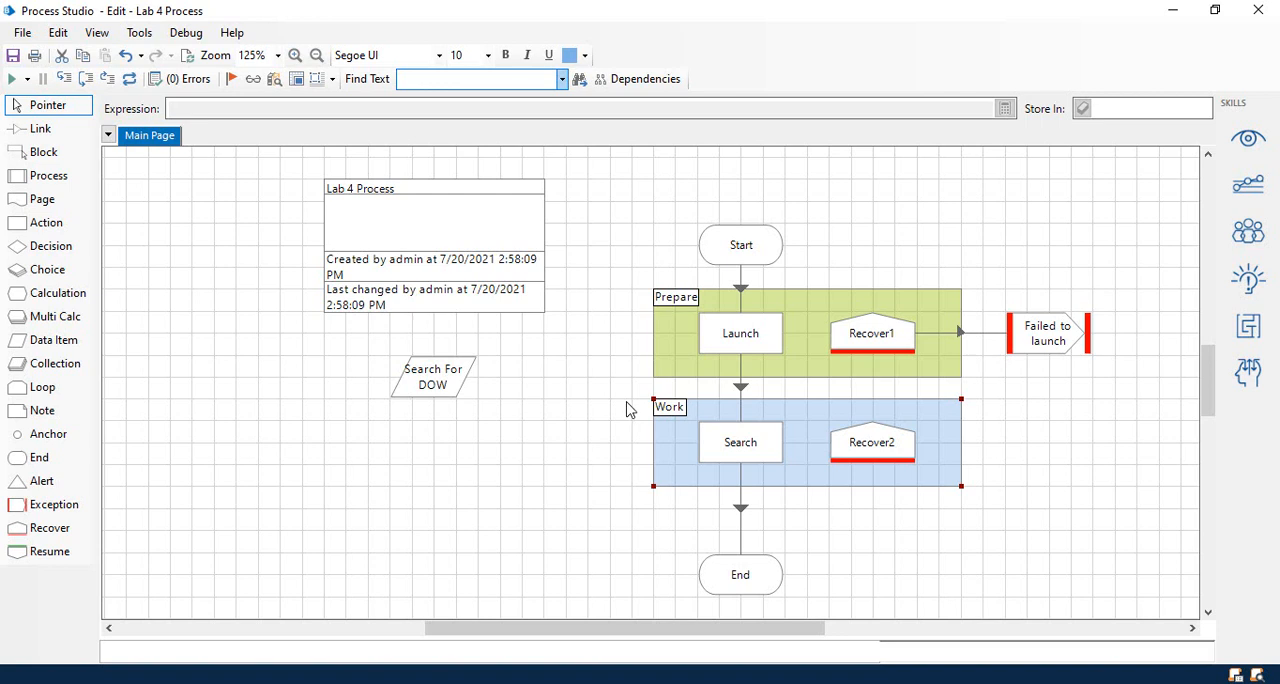
pyautogui.moveTo(647, 415)
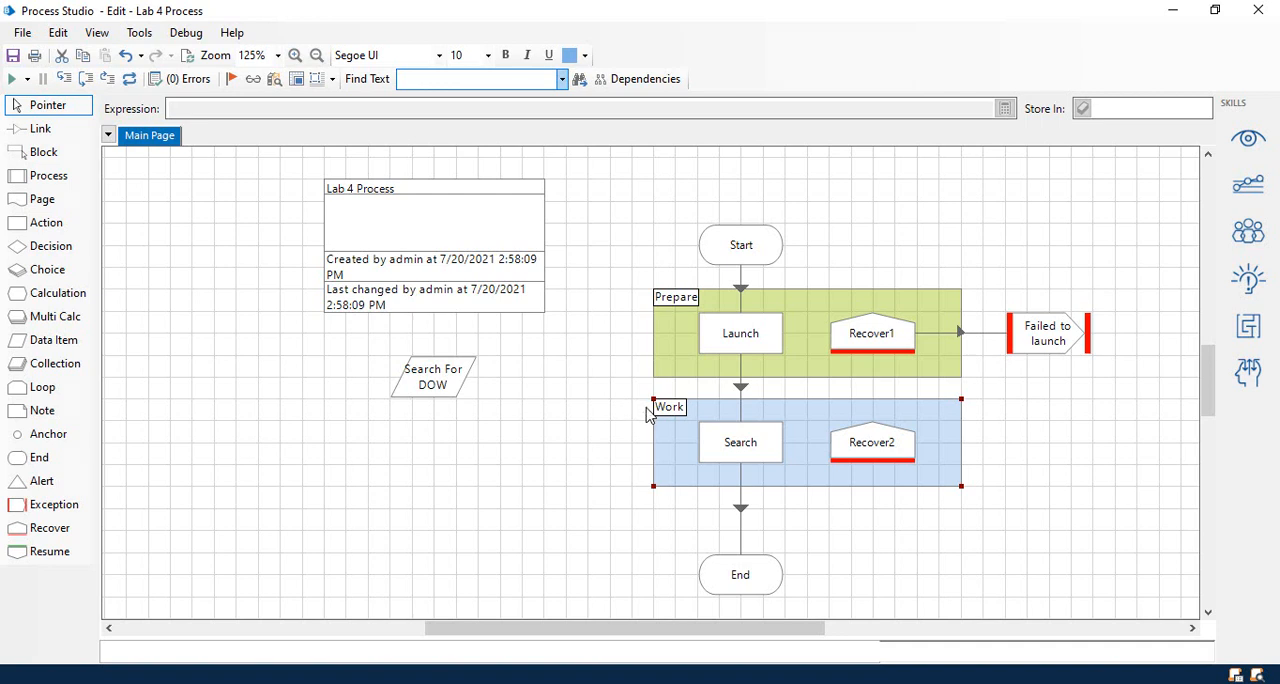
pyautogui.moveTo(445, 398)
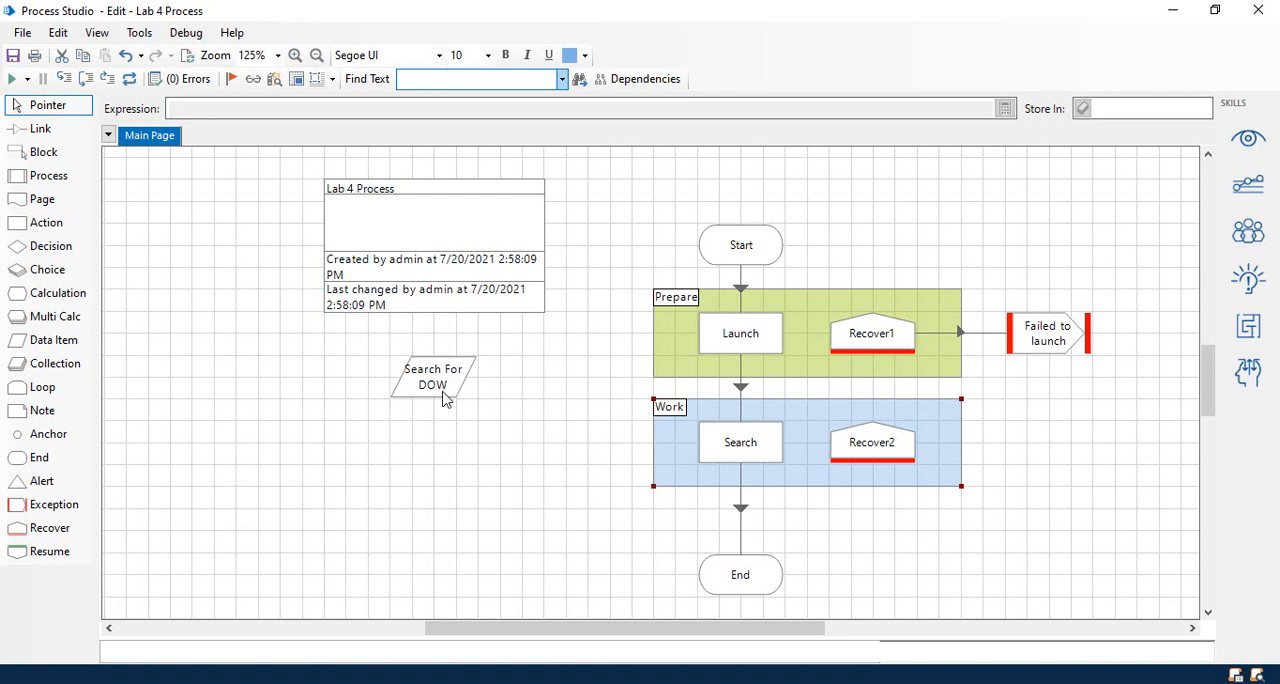
pyautogui.moveTo(441, 399)
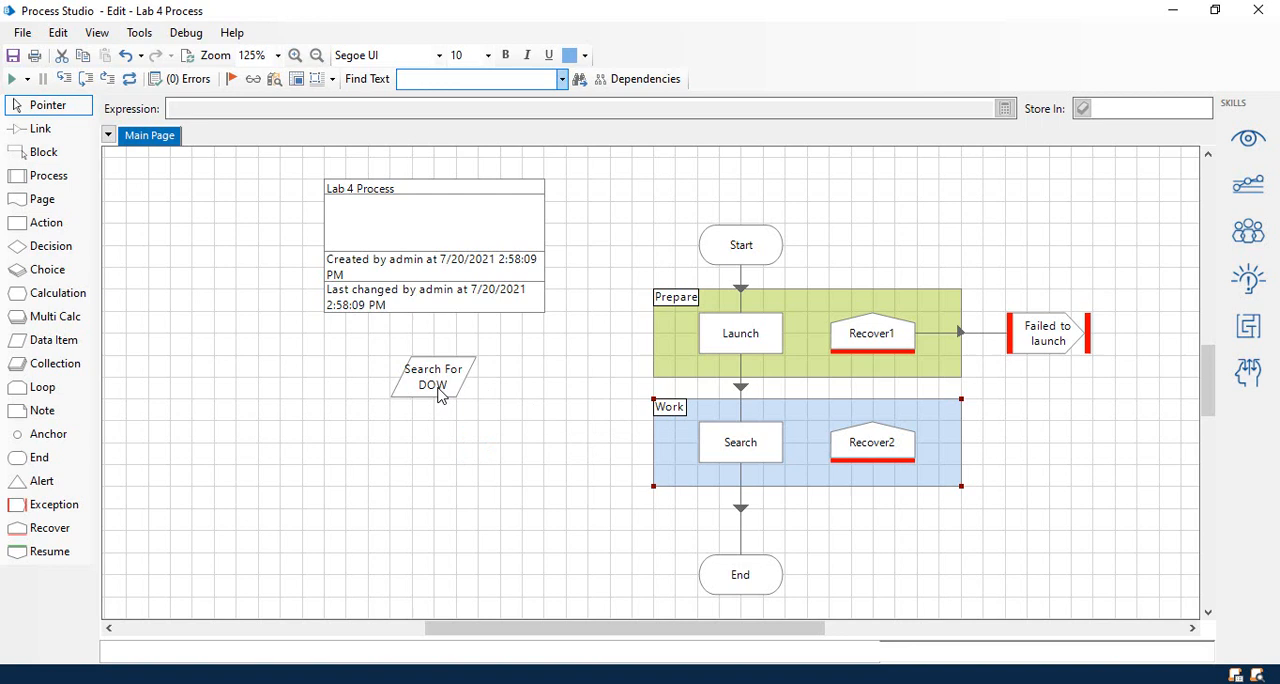
pyautogui.moveTo(112, 235)
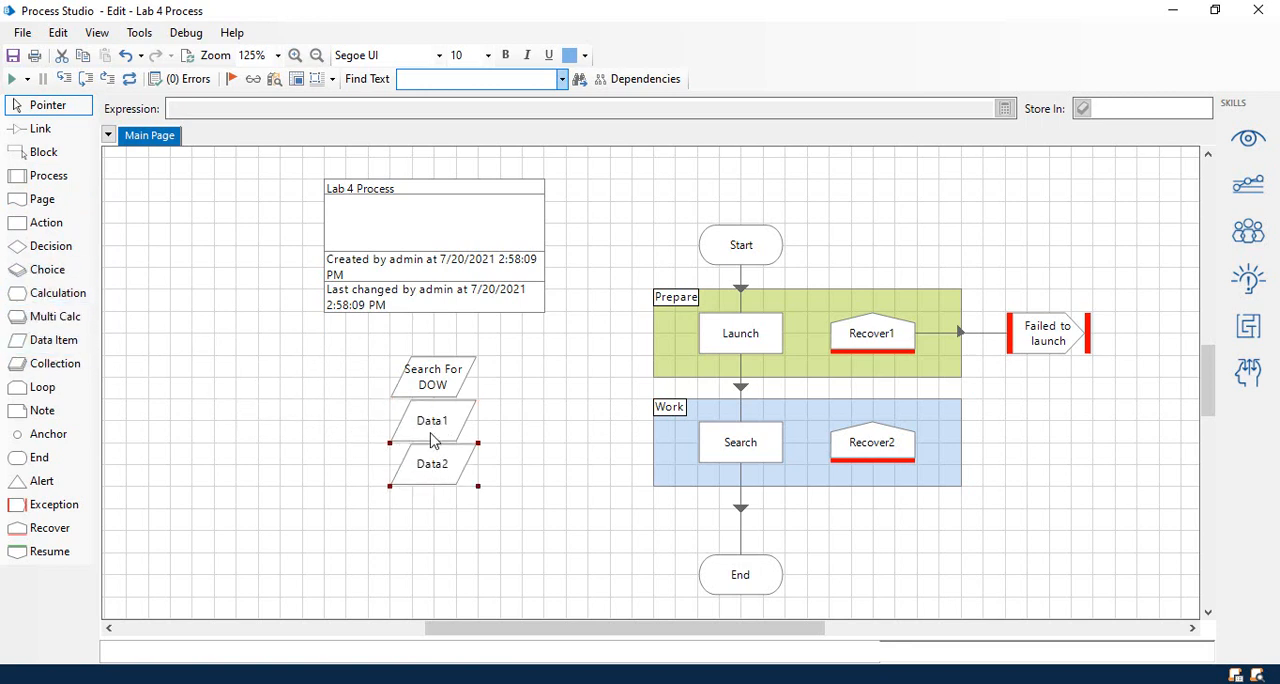
# Step: Turn Data1 into a Number item named 'Retry Count' with initial value 0
pyautogui.doubleClick(432, 420)
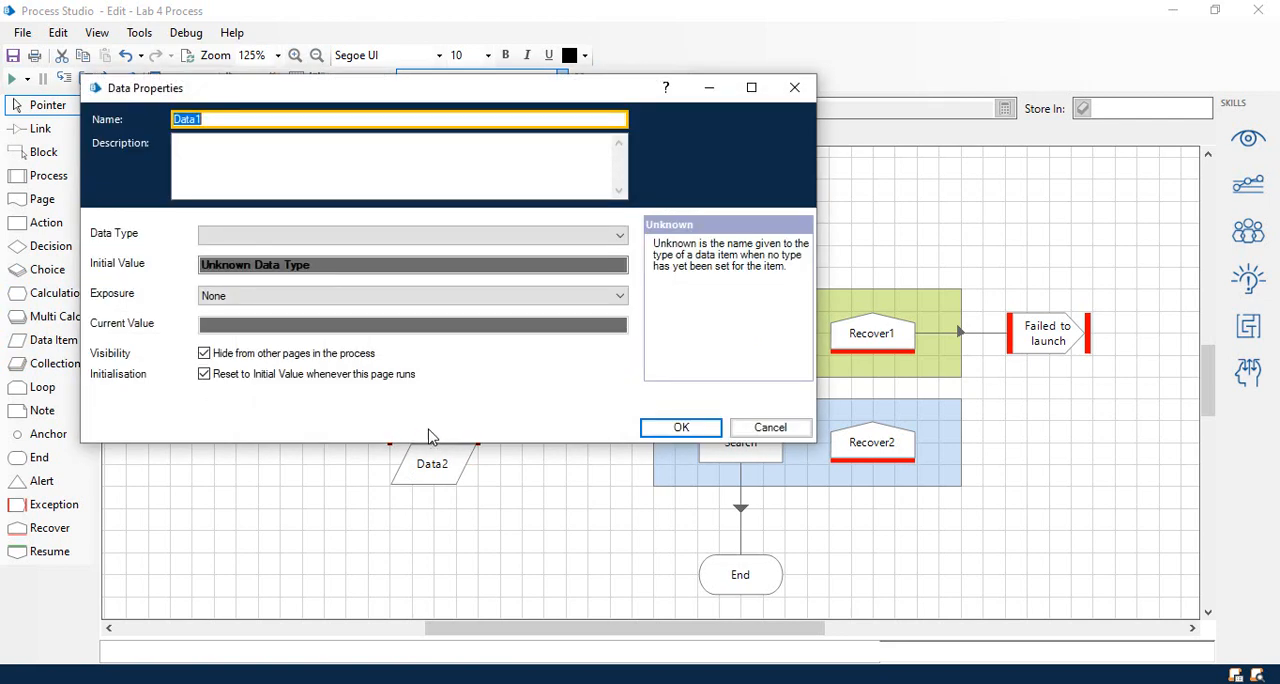
pyautogui.click(312, 119)
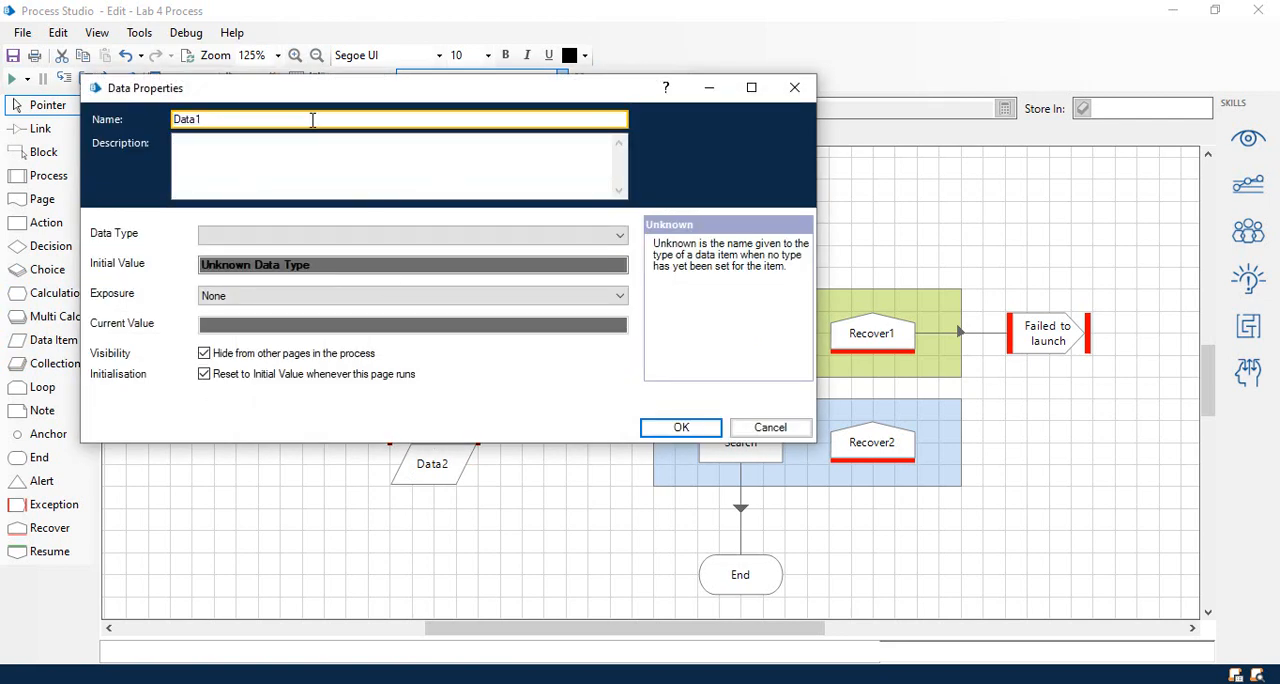
pyautogui.write('Retry Count')
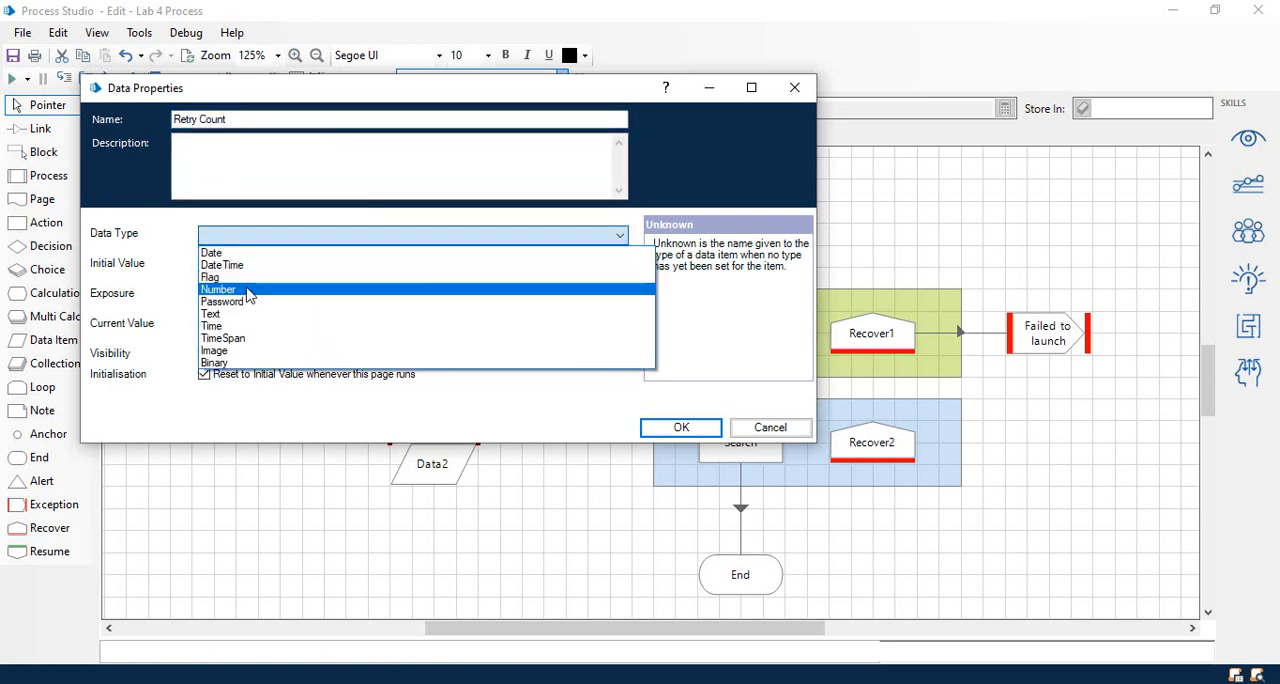
pyautogui.click(219, 289)
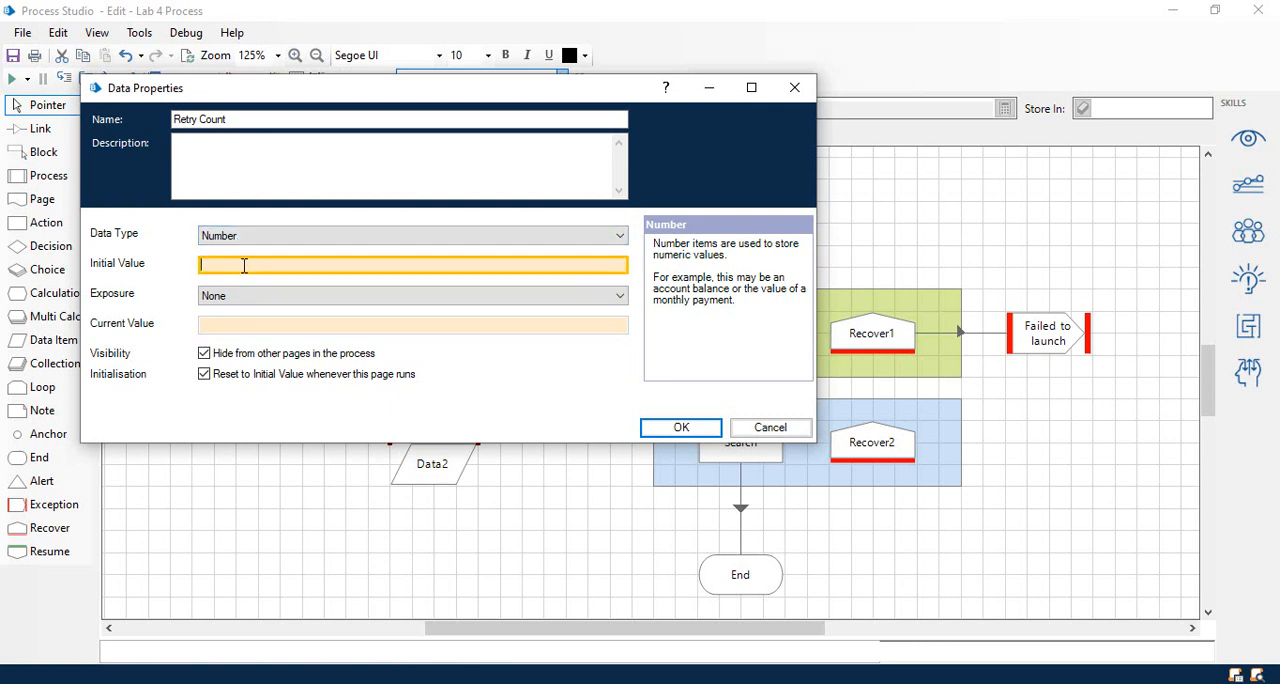
pyautogui.write('0')
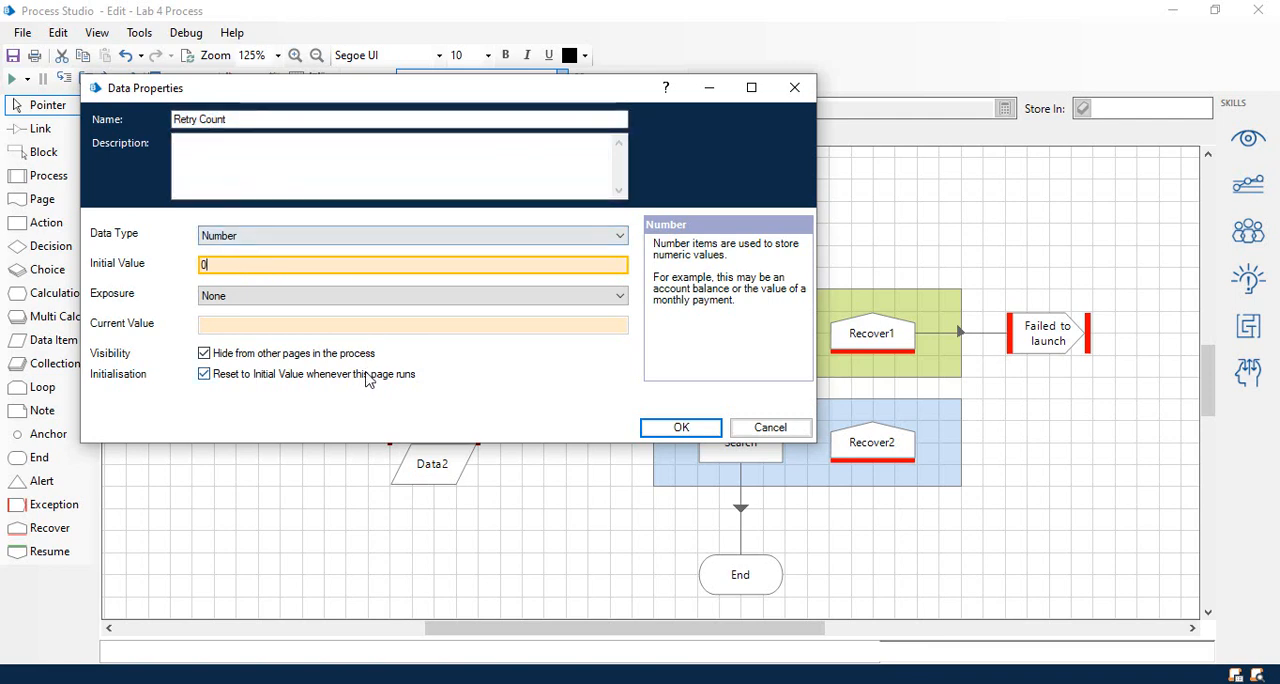
pyautogui.click(681, 427)
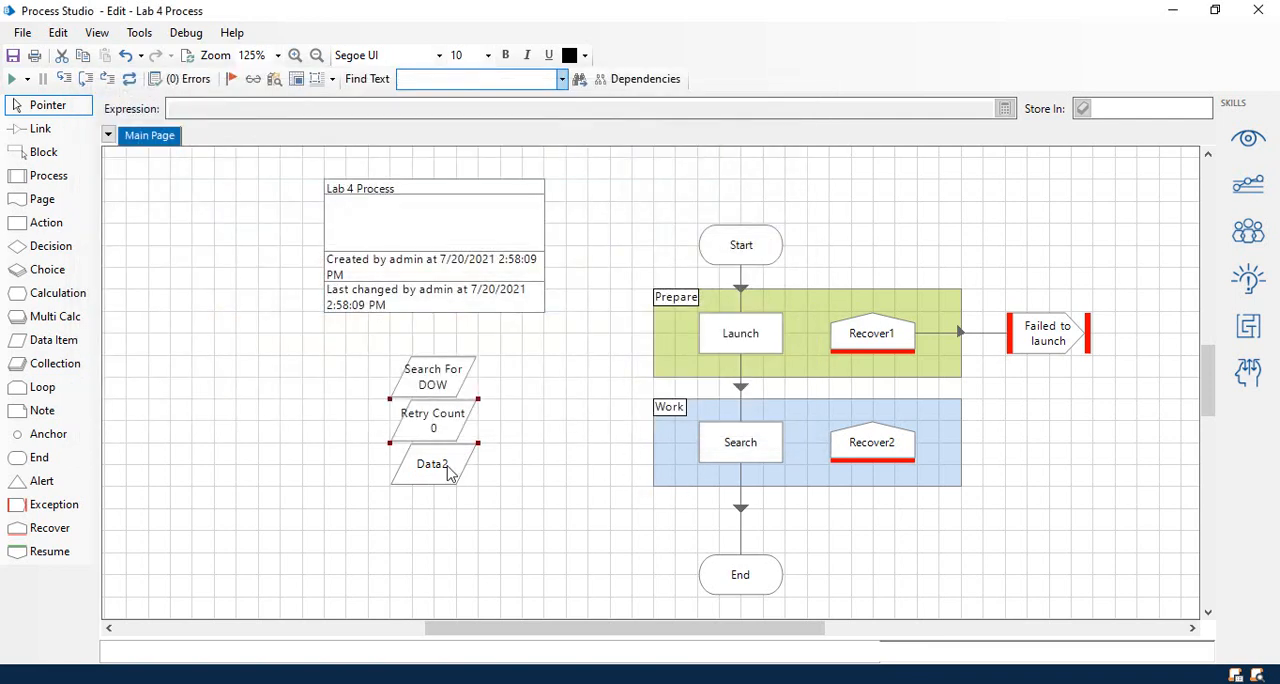
# Step: Make Data2 a Number 'Retry Limit' of 3 and group data items in 'Data Items' block
pyautogui.doubleClick(432, 463)
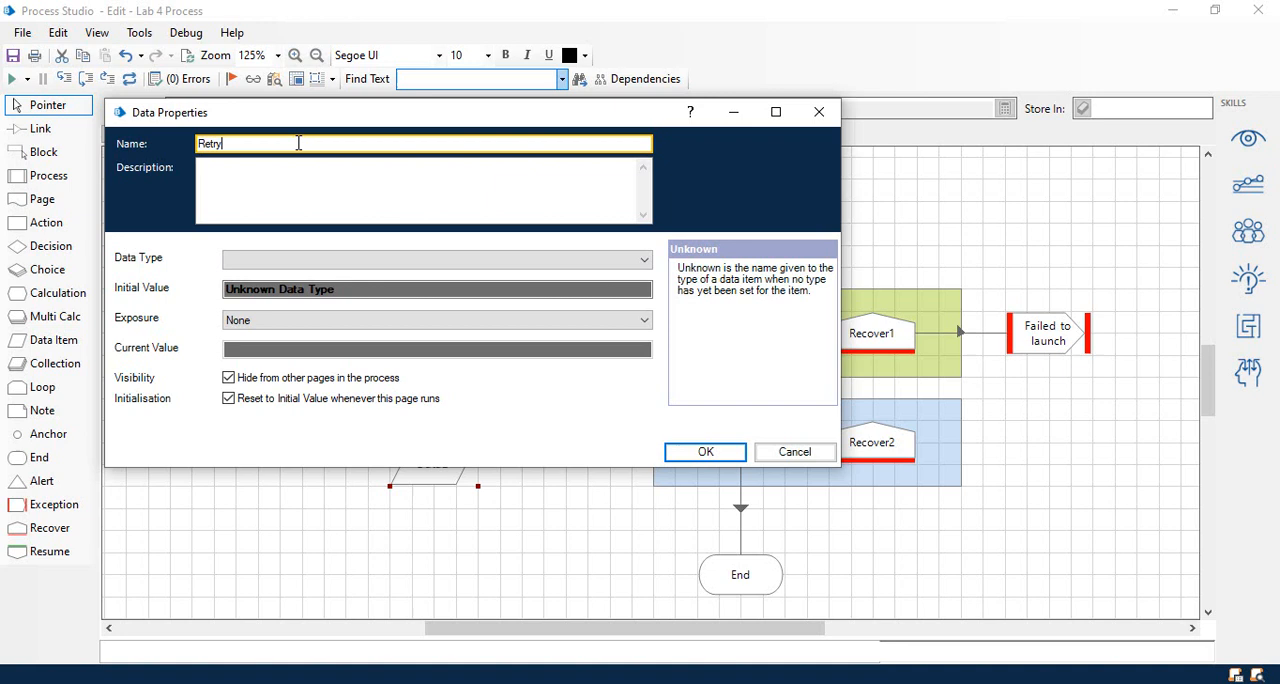
pyautogui.write('Limit')
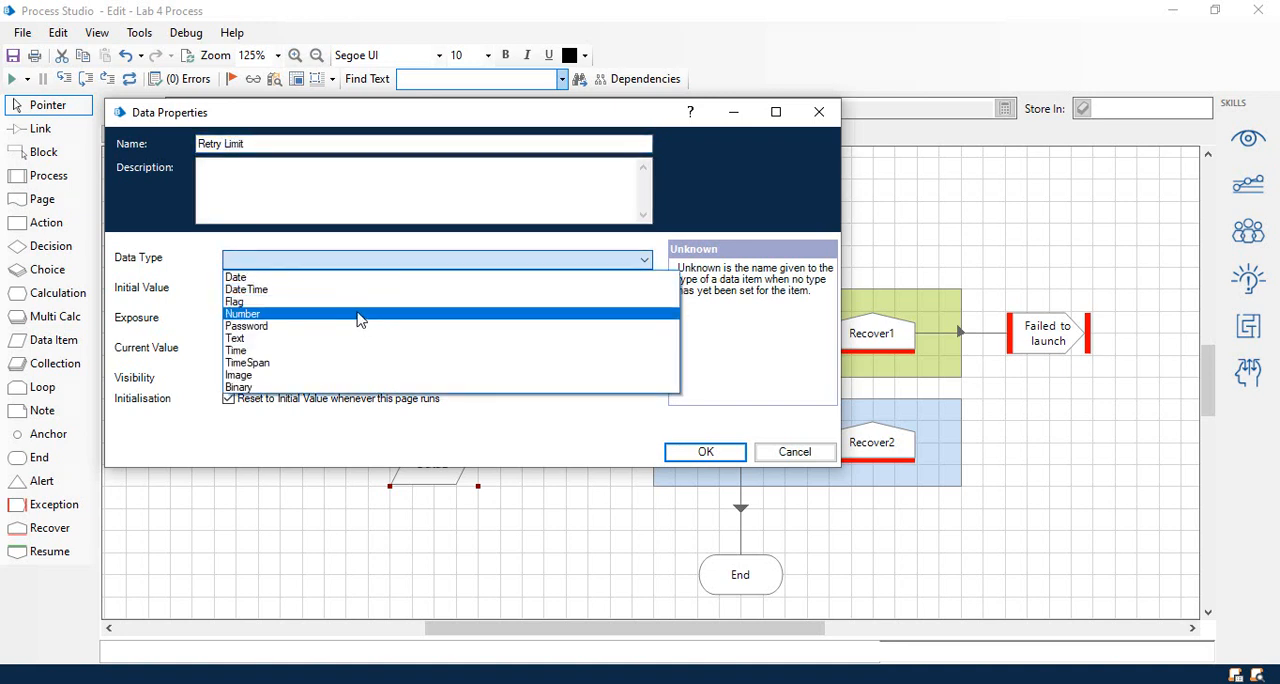
pyautogui.click(242, 314)
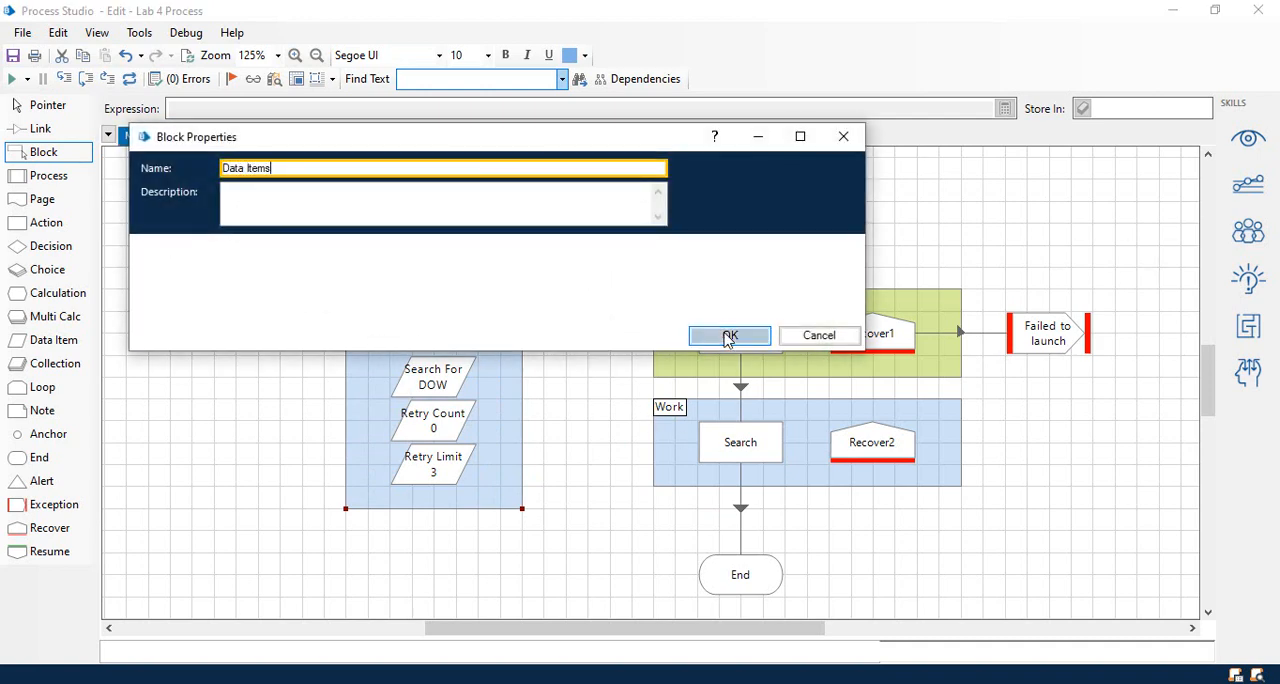
pyautogui.click(729, 335)
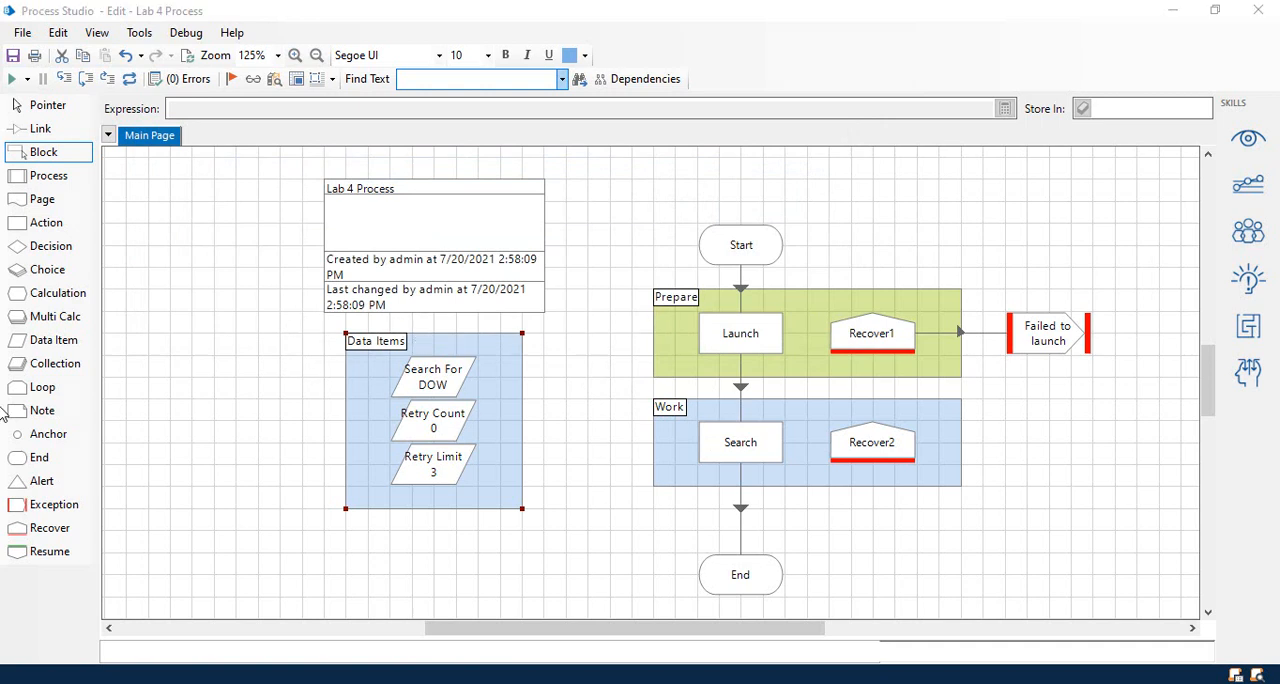
pyautogui.moveTo(80, 115)
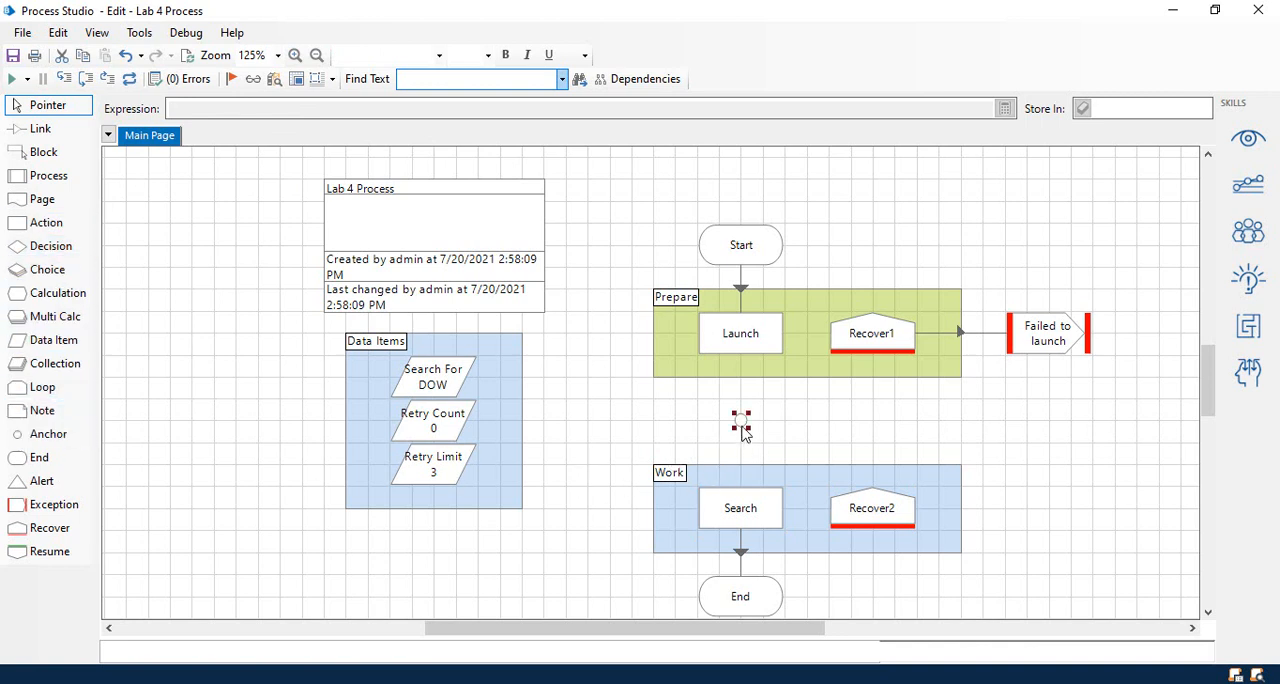
pyautogui.moveTo(741, 430)
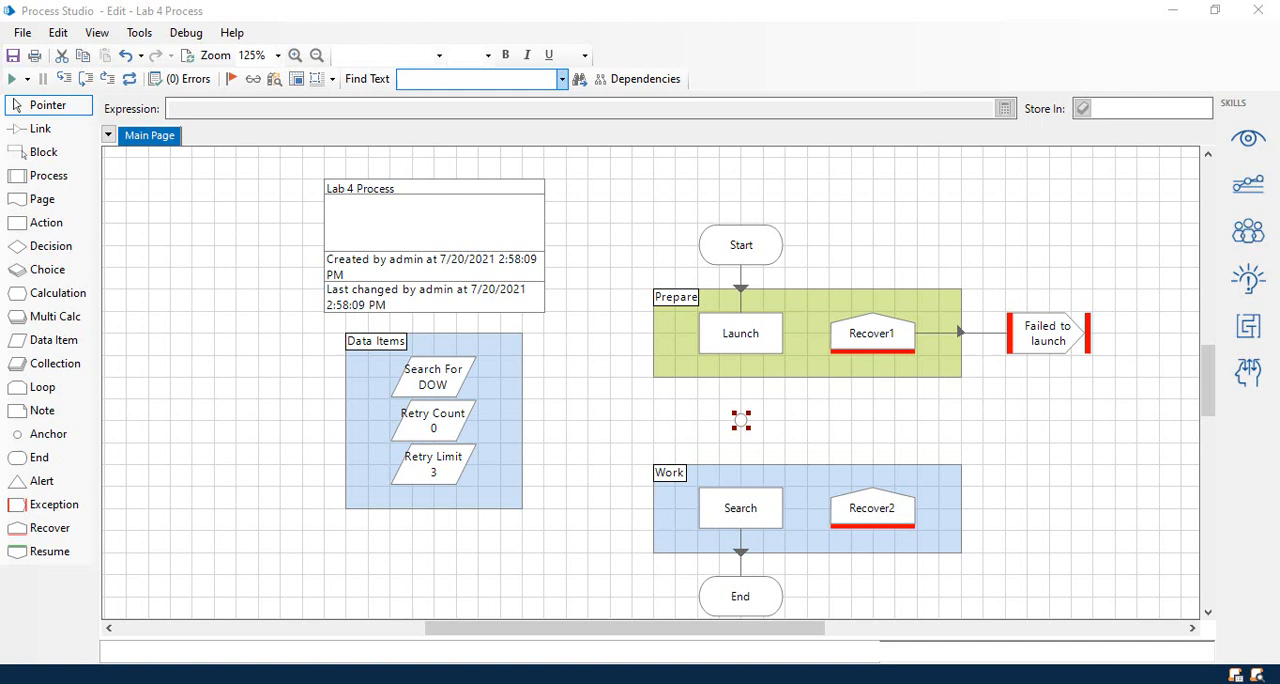
pyautogui.moveTo(868, 515)
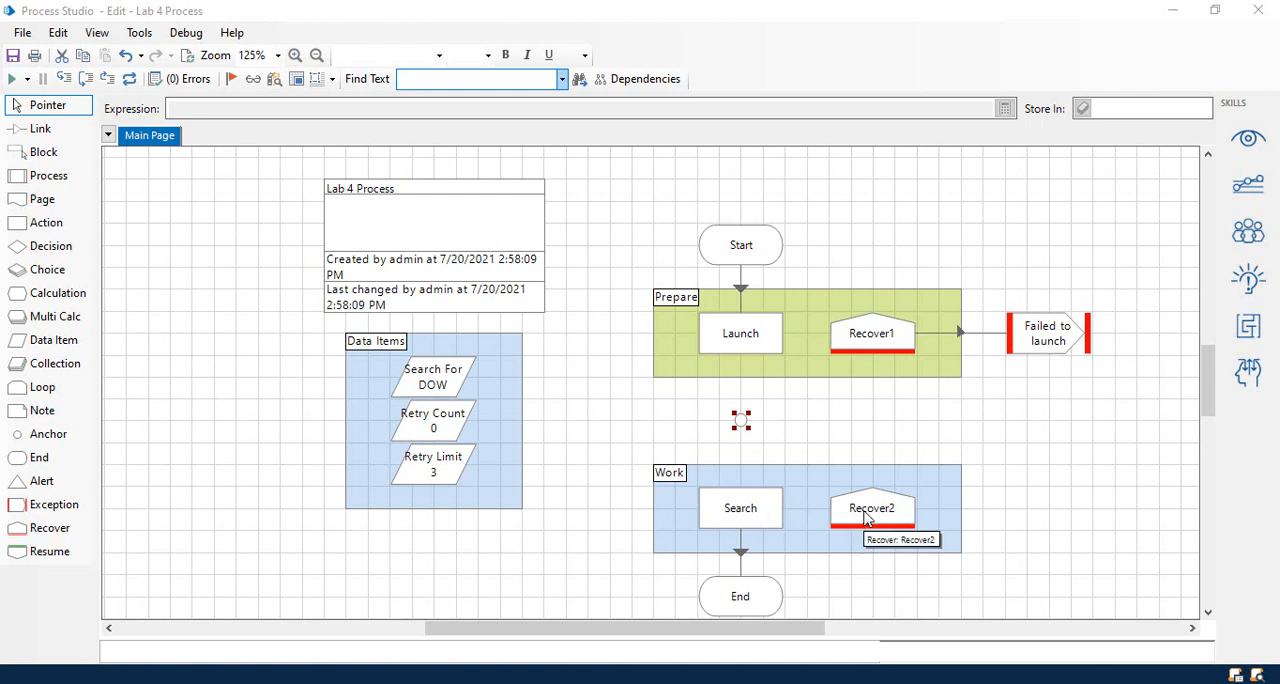
# Step: Scroll down the process diagram below the Prepare and Work blocks
pyautogui.scroll(-3)
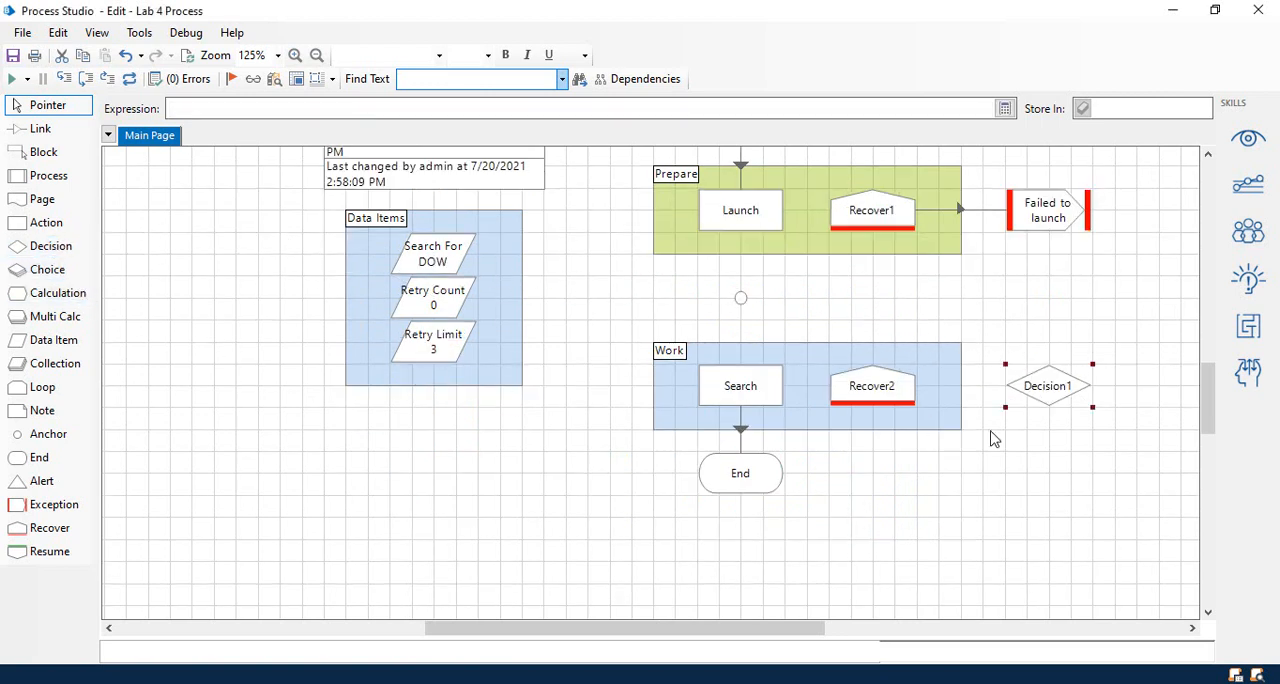
pyautogui.moveTo(1060, 398)
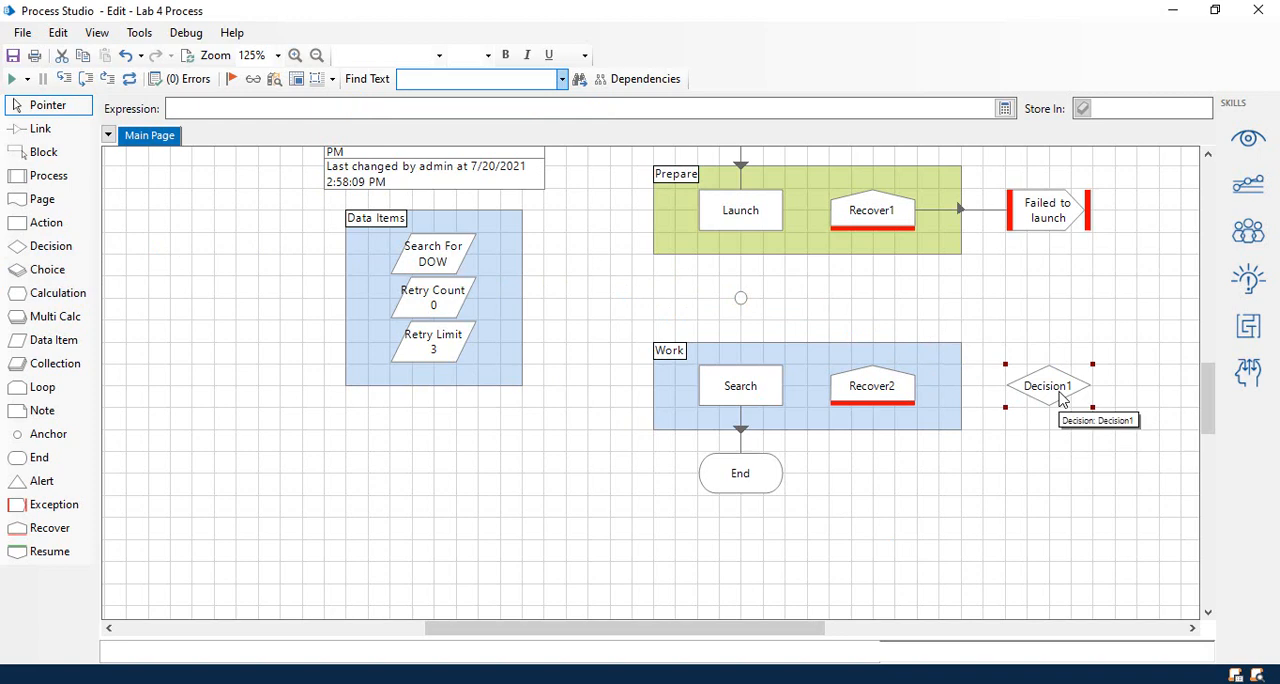
# Step: Give Decision1 the expression [Retry Count]<[Retry Limit] and validate it
pyautogui.click(1047, 385)
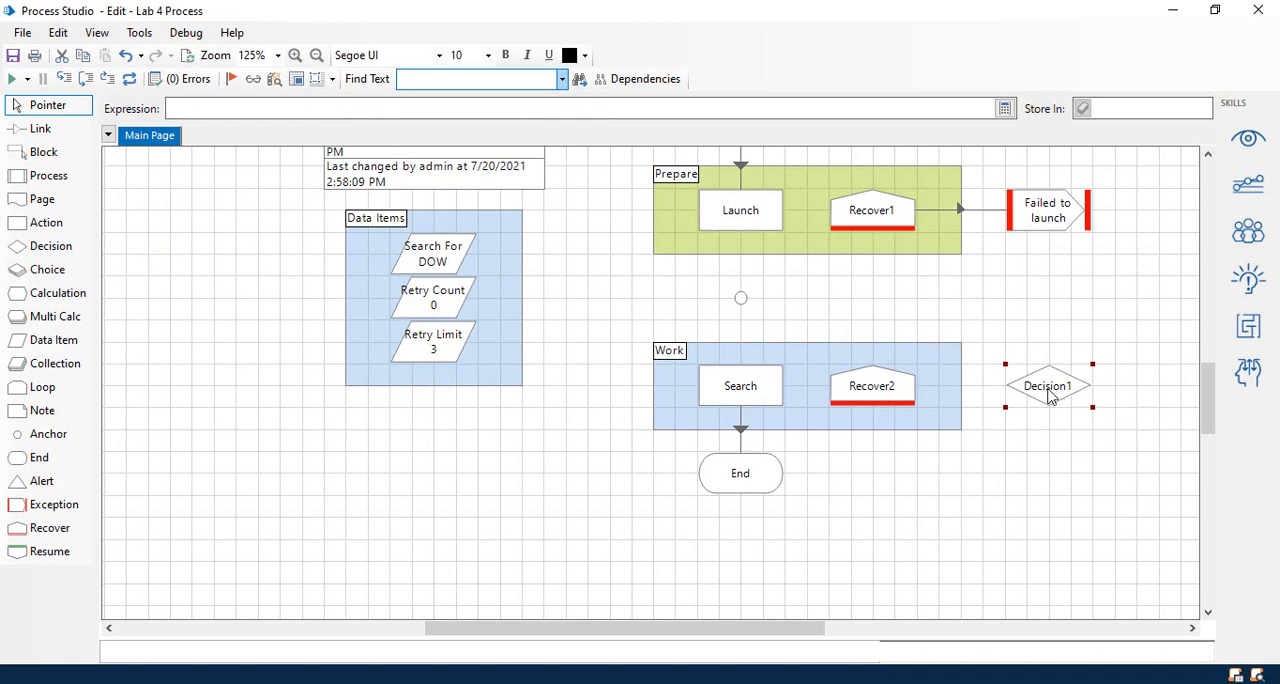
pyautogui.doubleClick(1047, 386)
pyautogui.write('Retry?')
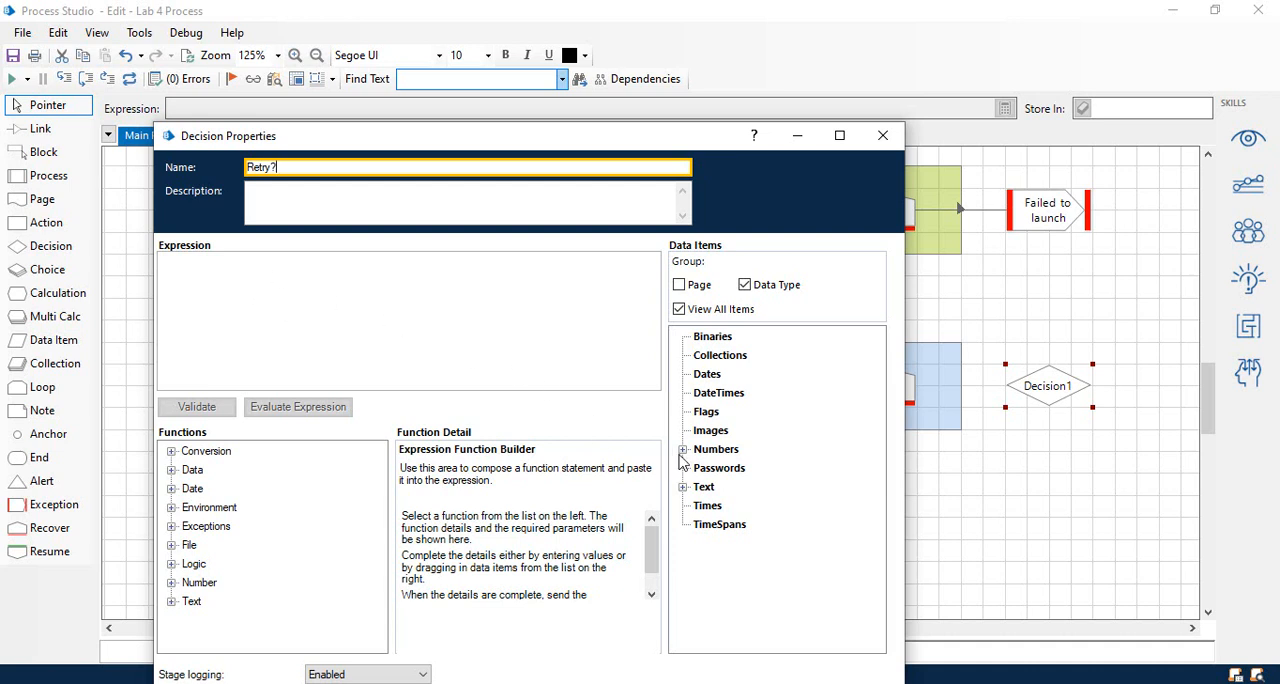
pyautogui.click(715, 448)
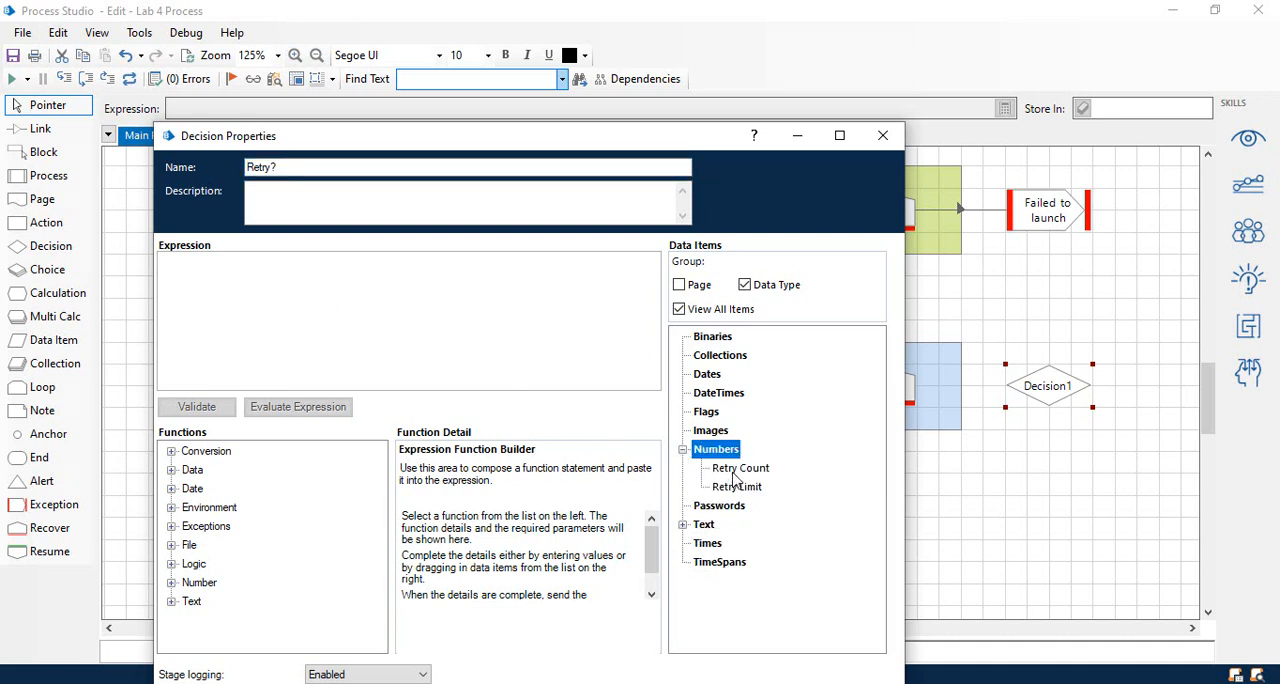
pyautogui.moveTo(739, 468)
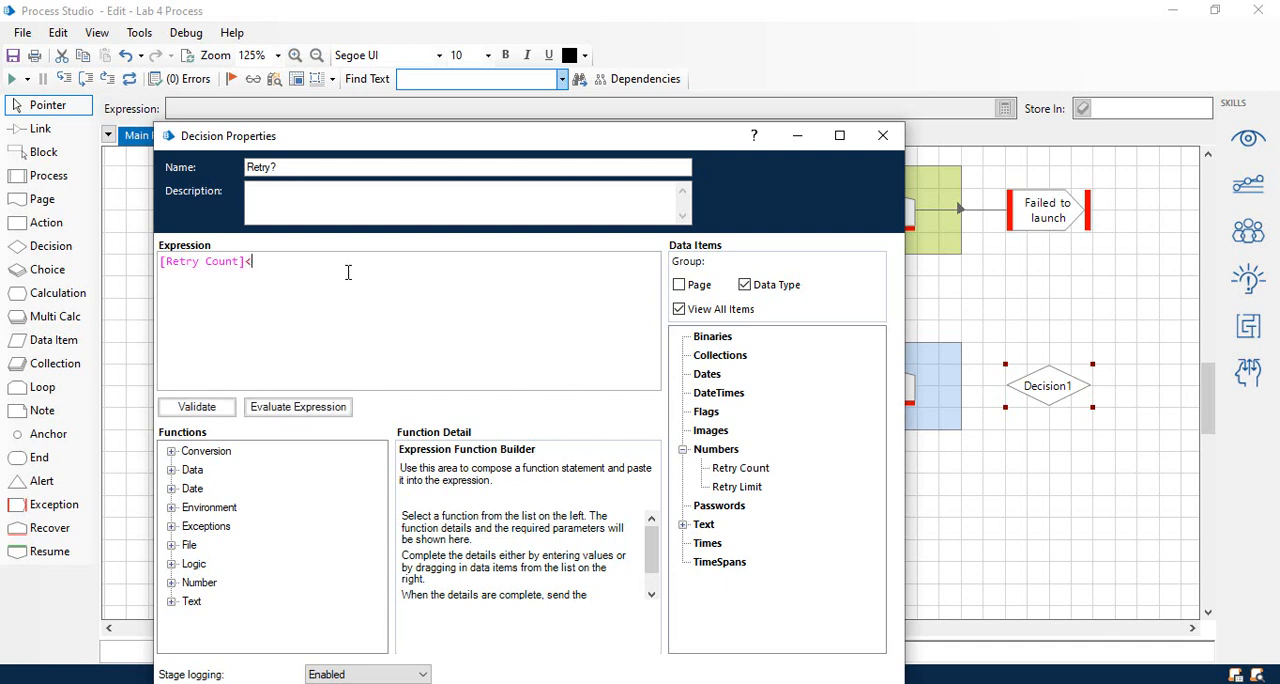
pyautogui.moveTo(735, 486)
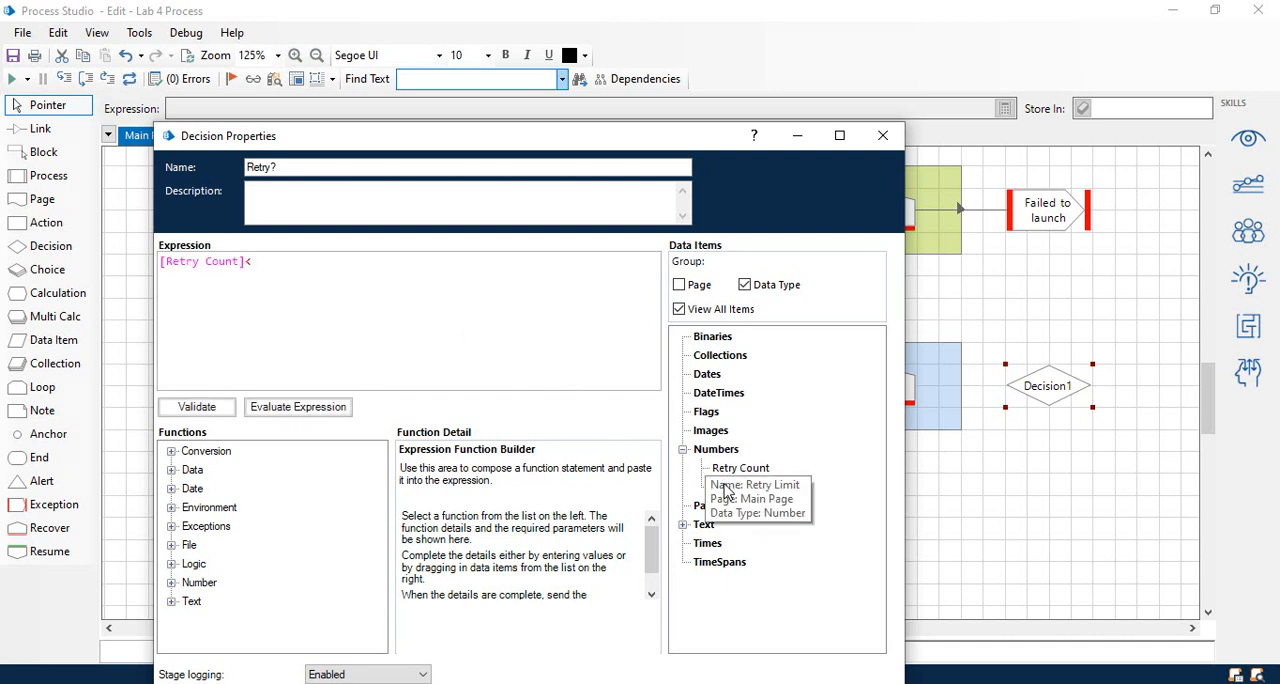
pyautogui.click(736, 486)
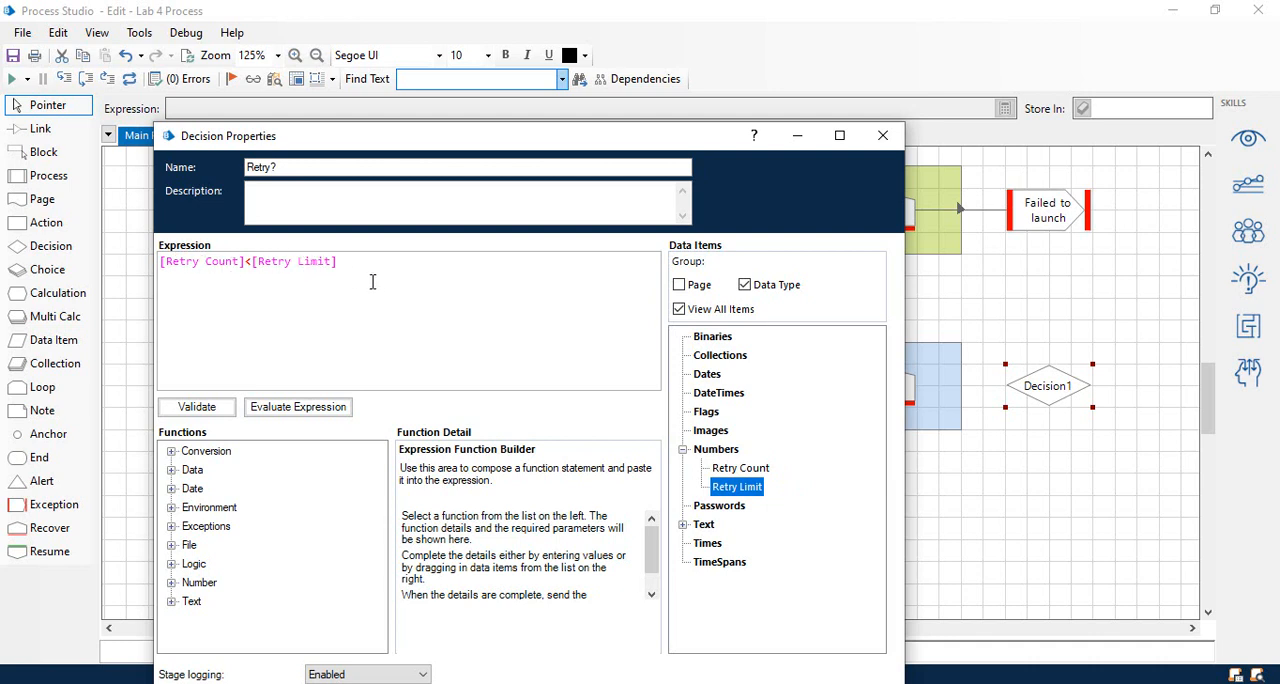
pyautogui.moveTo(372, 303)
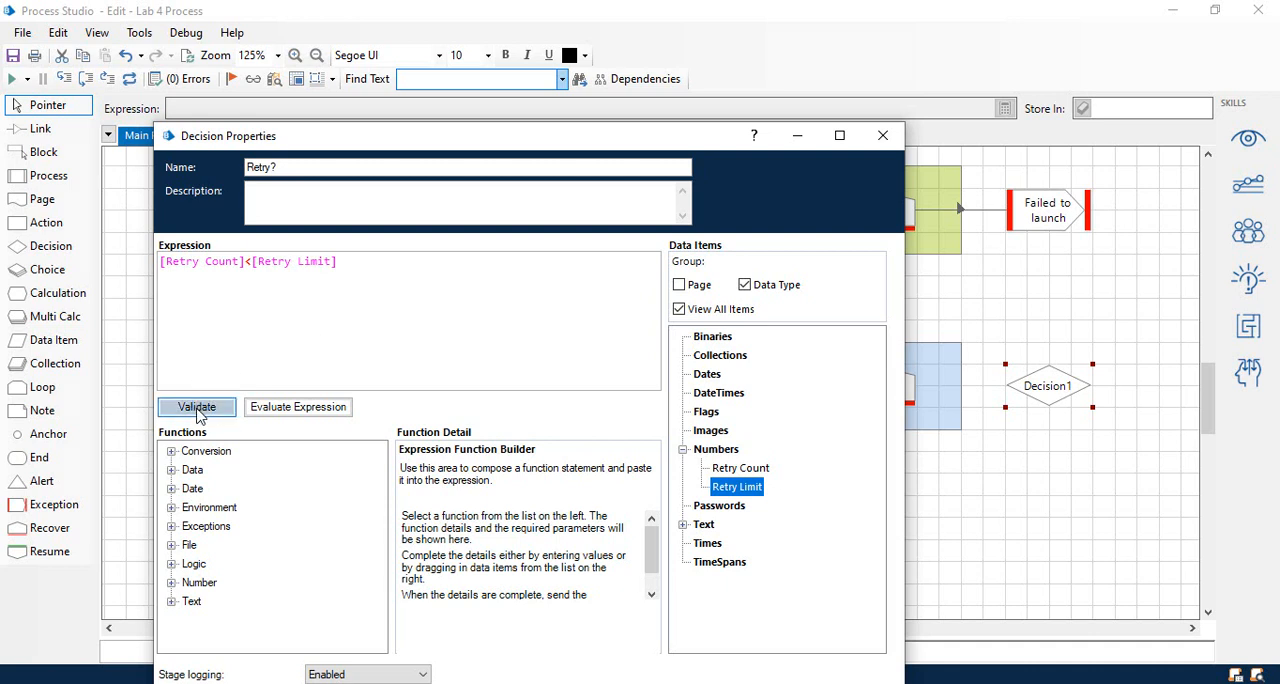
pyautogui.click(196, 406)
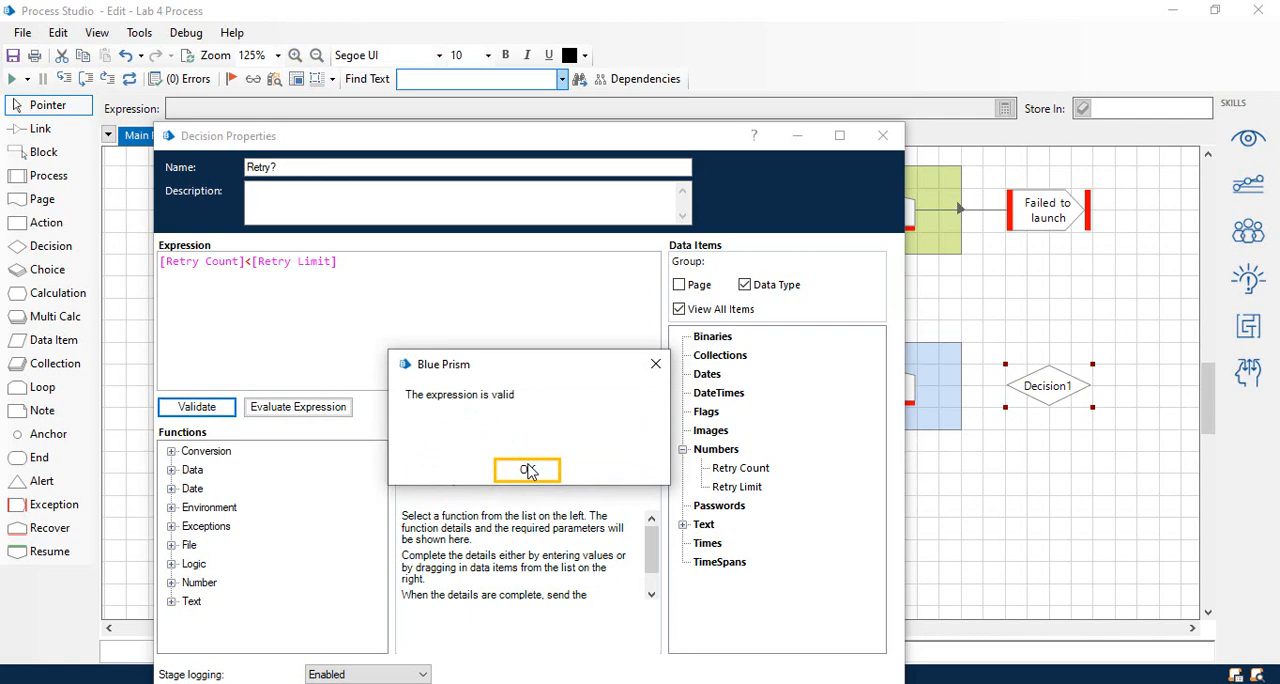
# Step: Dismiss the validity message and save the Retry? decision properties
pyautogui.click(527, 470)
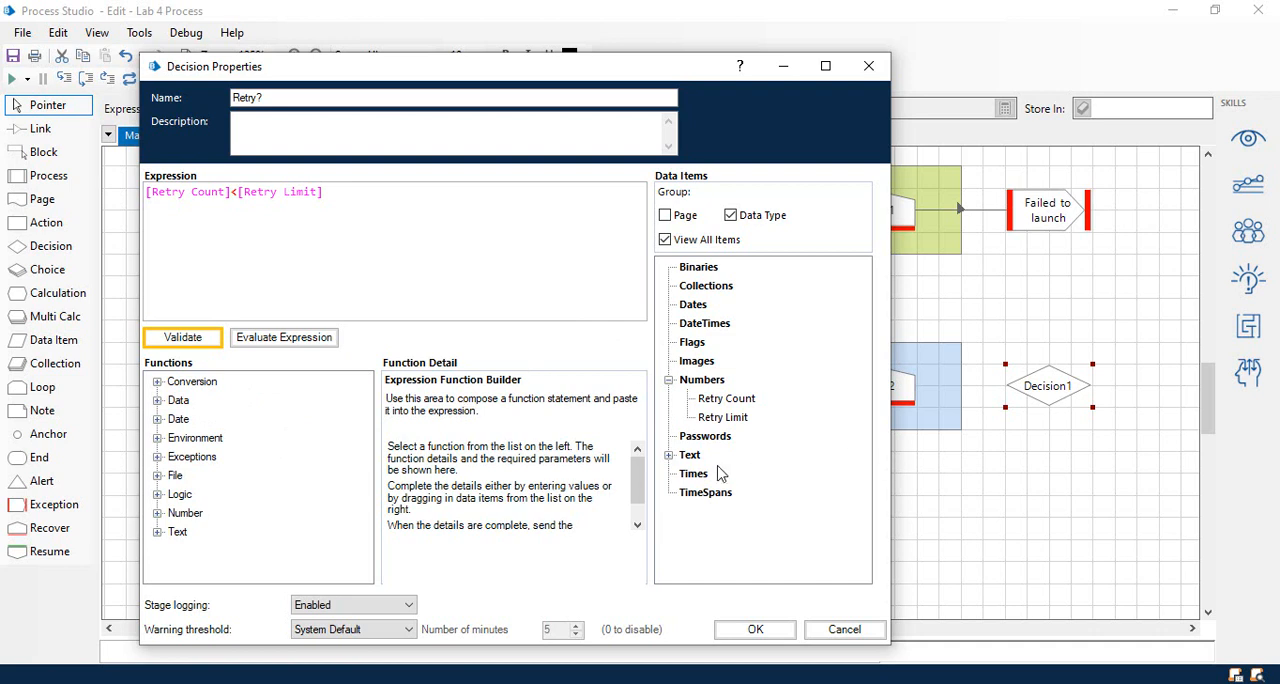
pyautogui.moveTo(203, 398)
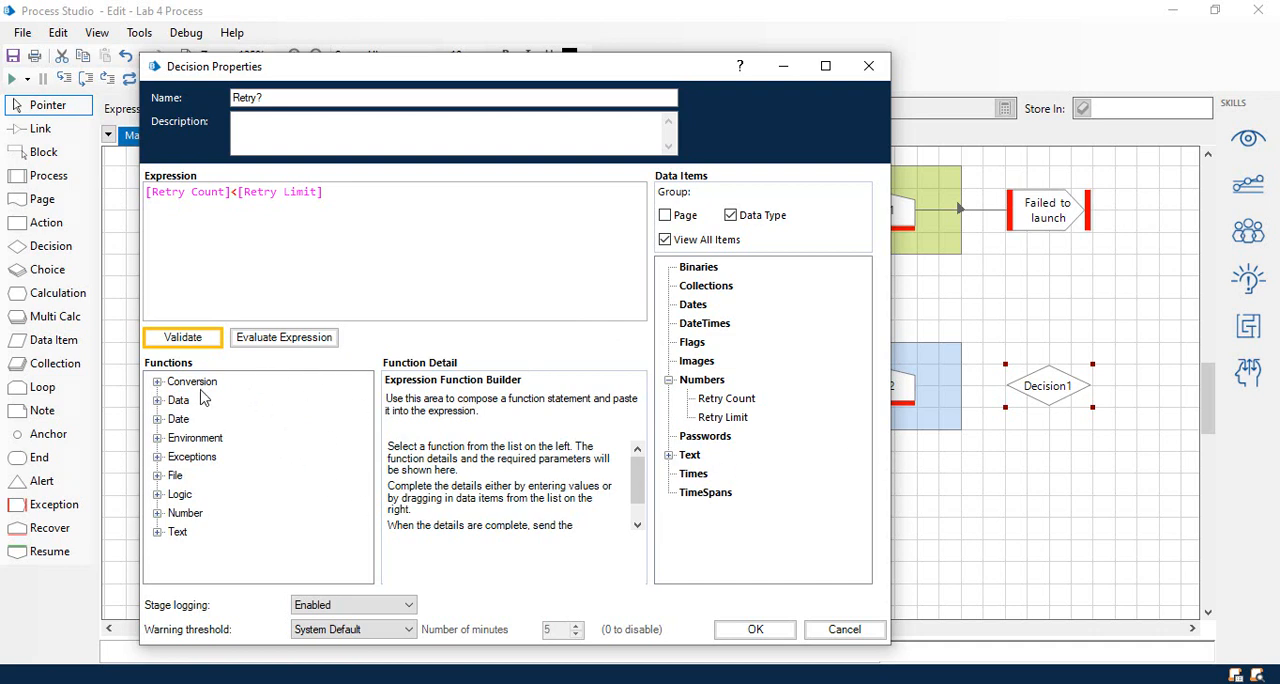
pyautogui.moveTo(166, 432)
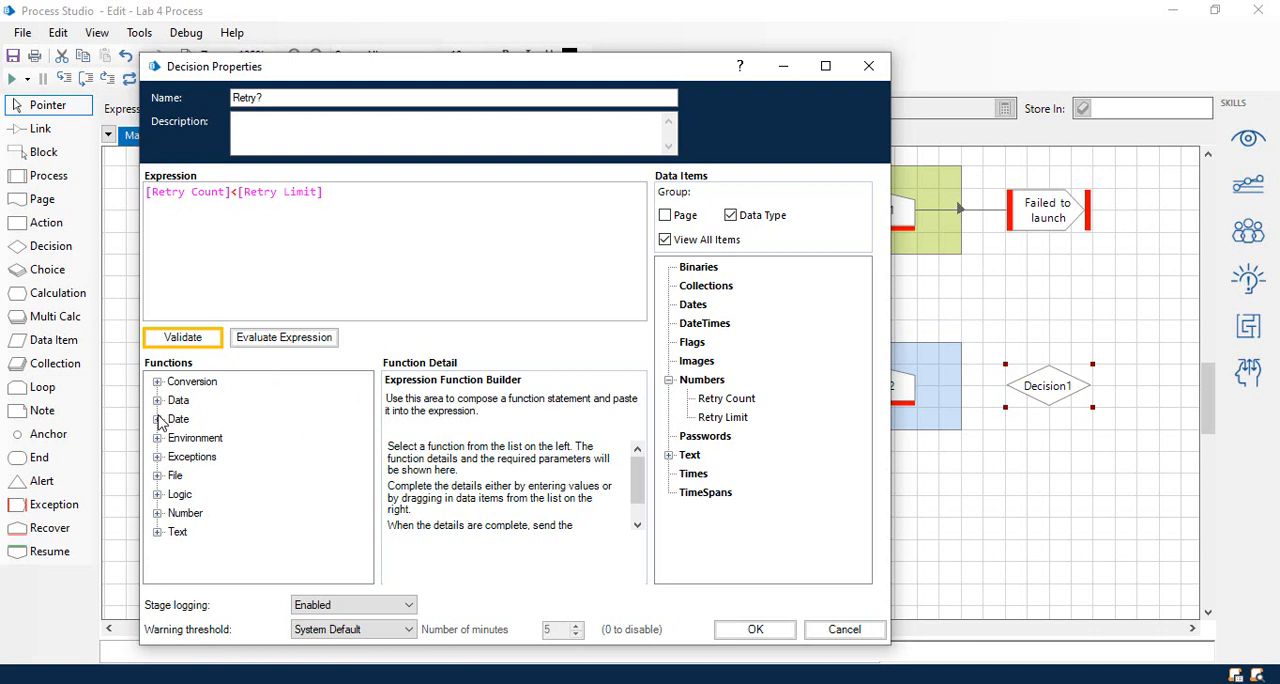
pyautogui.moveTo(163, 424)
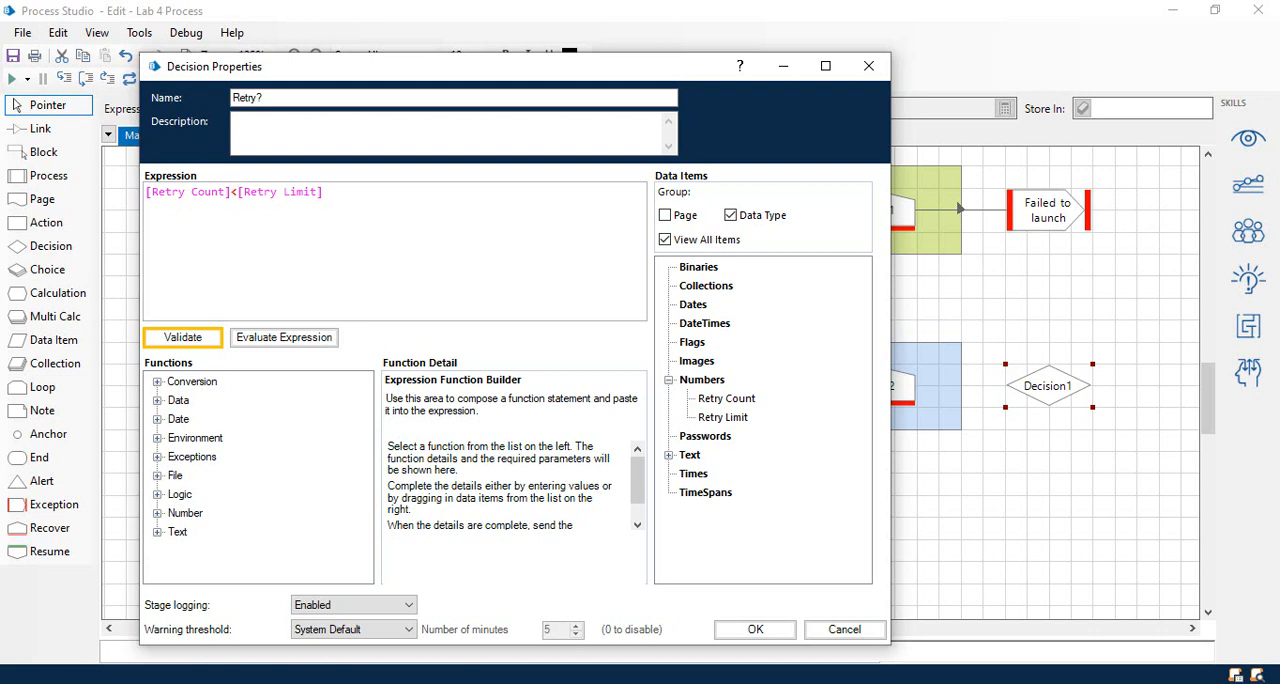
pyautogui.moveTo(588, 501)
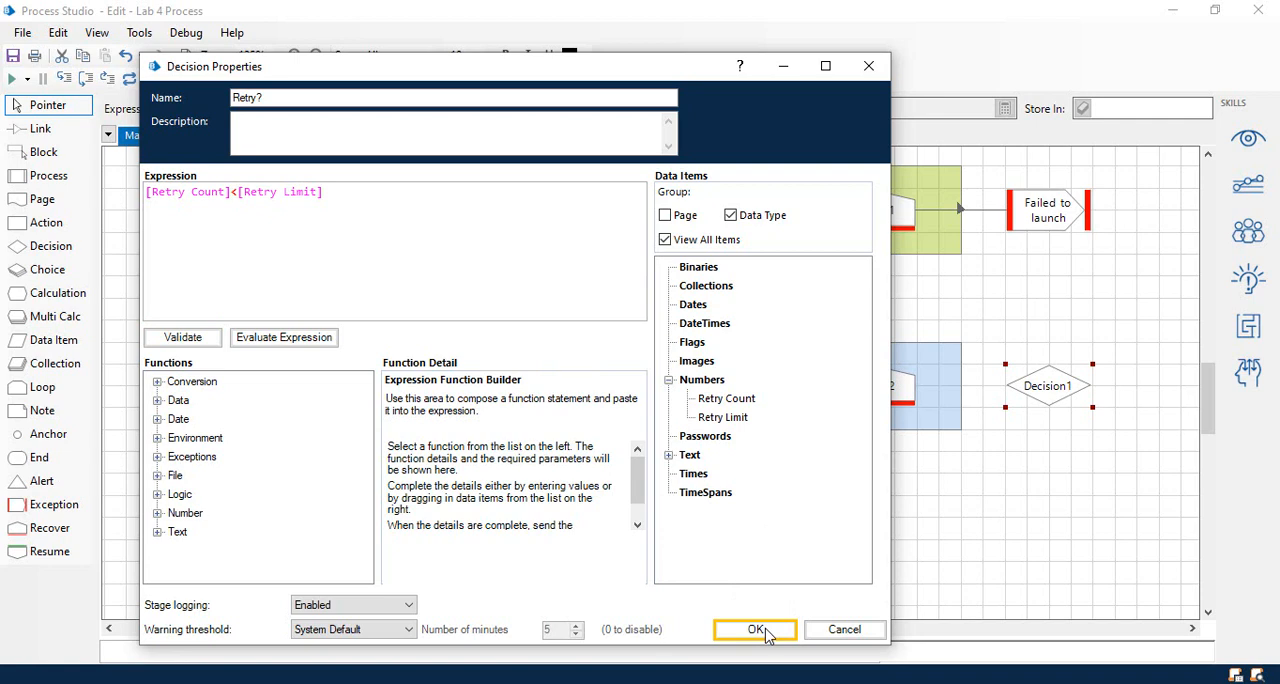
pyautogui.click(755, 629)
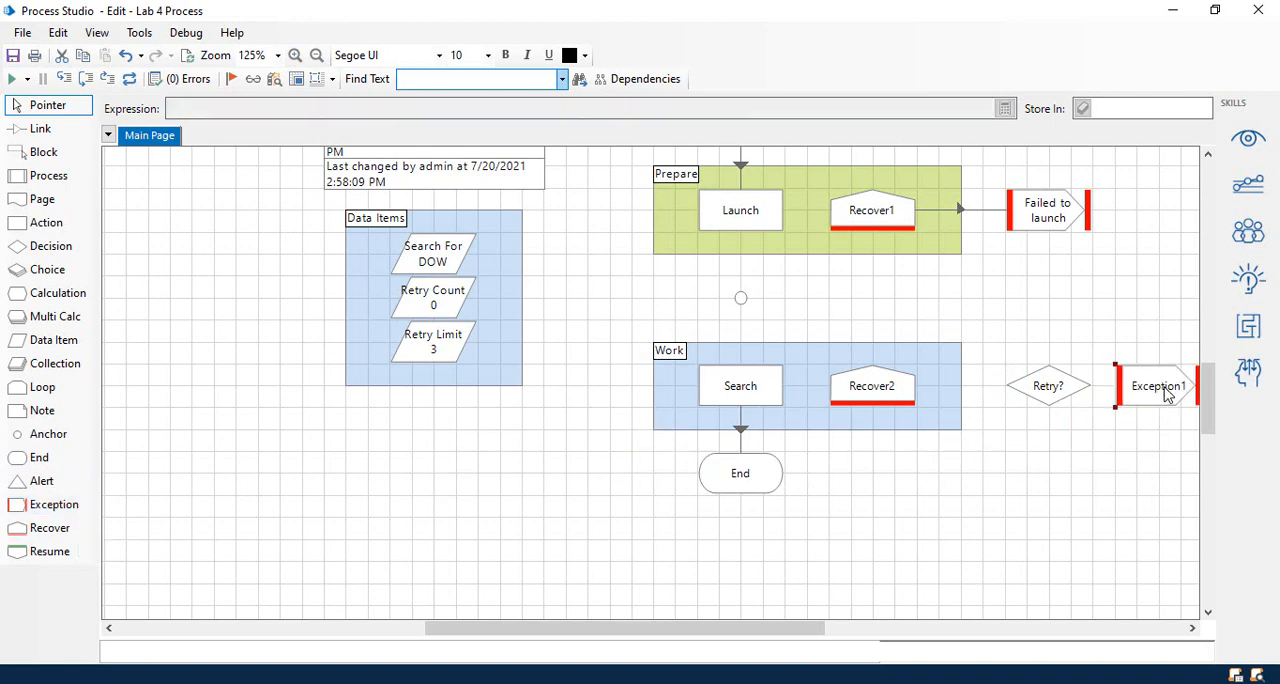
# Step: Rename Exception1 to 'Search Exception' and preserve the current exception's type and detail
pyautogui.doubleClick(1157, 385)
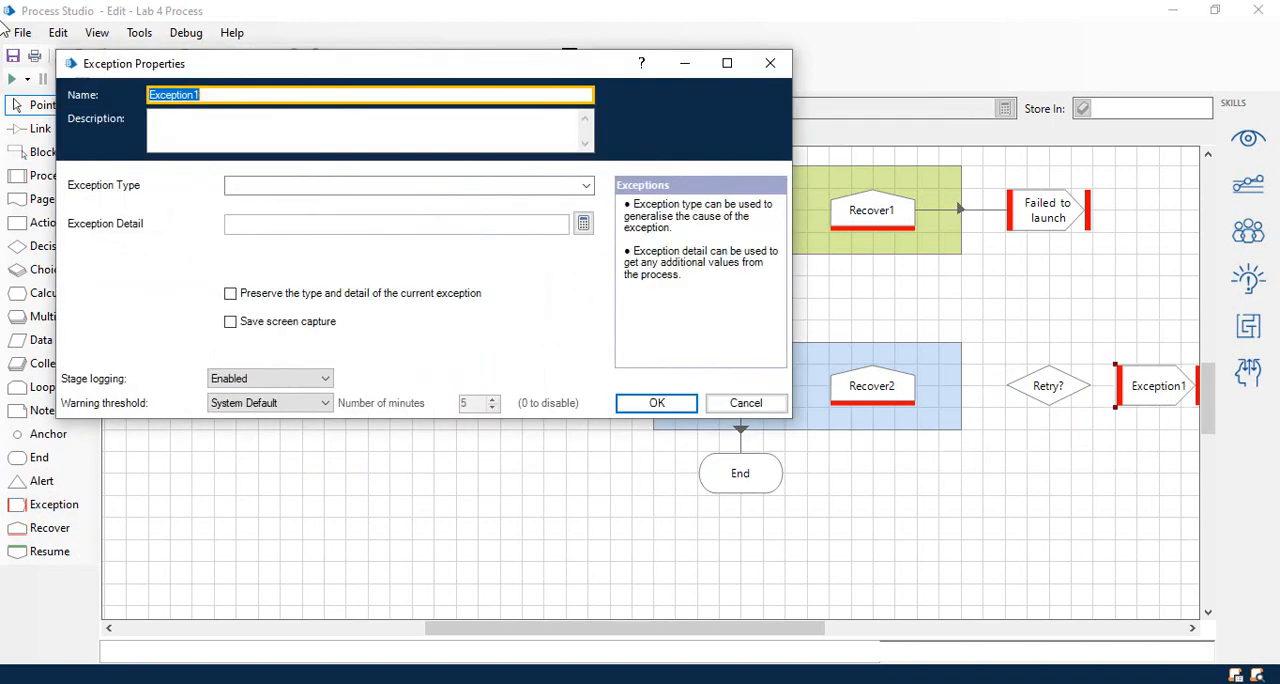
pyautogui.write('Search')
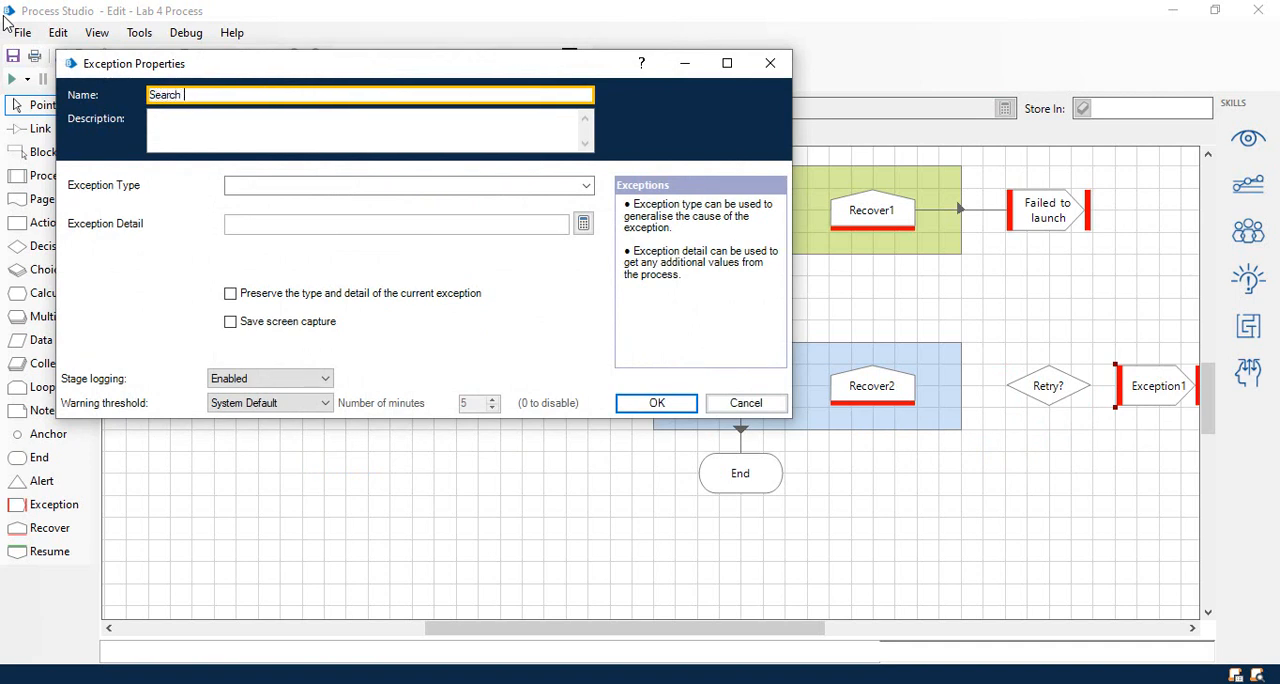
pyautogui.write('Exceptioin')
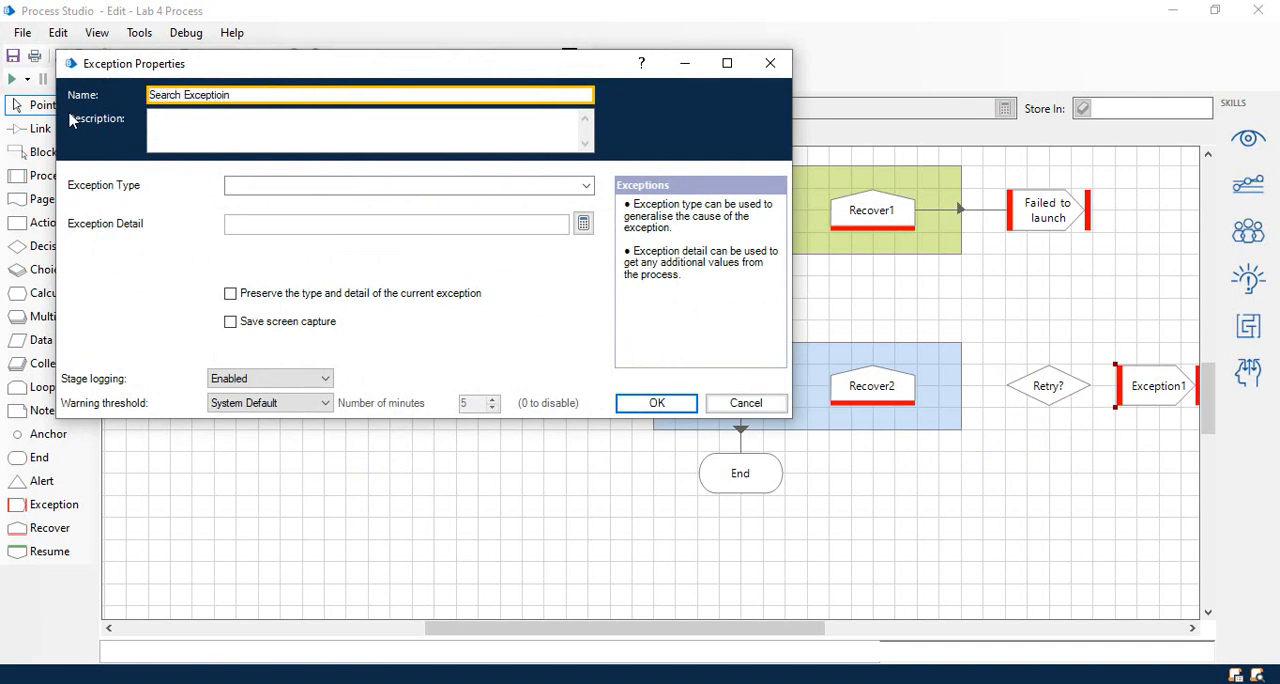
pyautogui.click(230, 293)
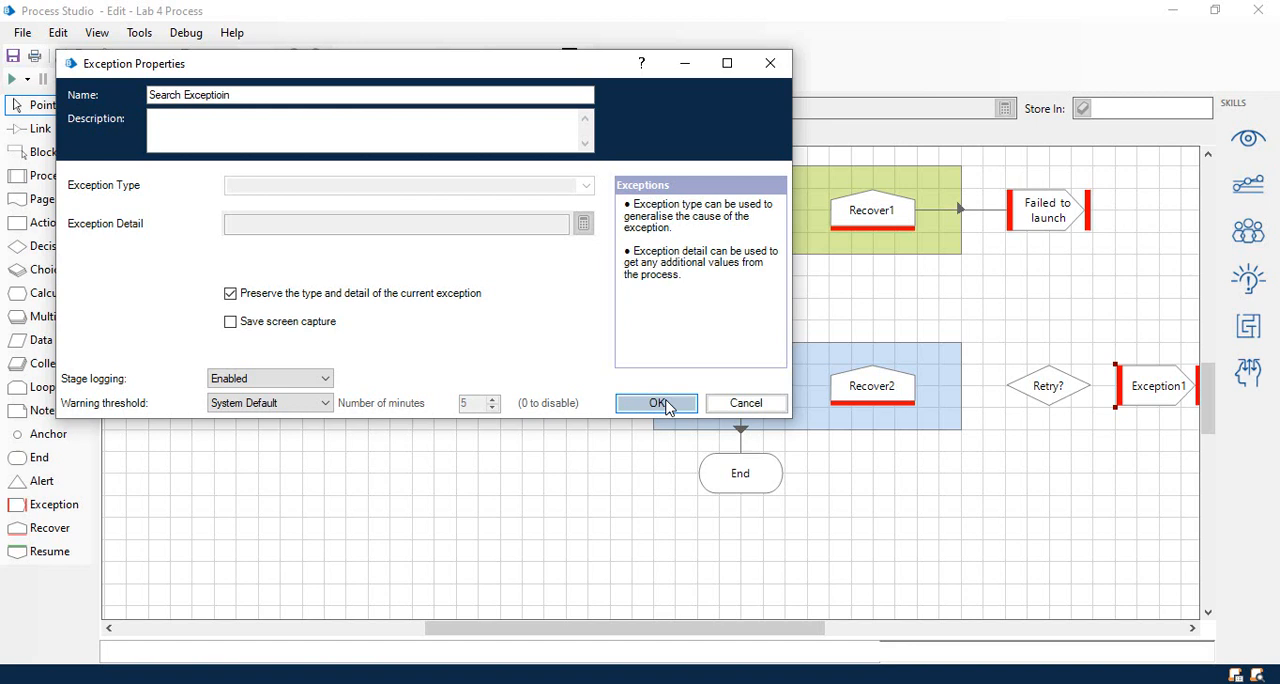
pyautogui.click(657, 403)
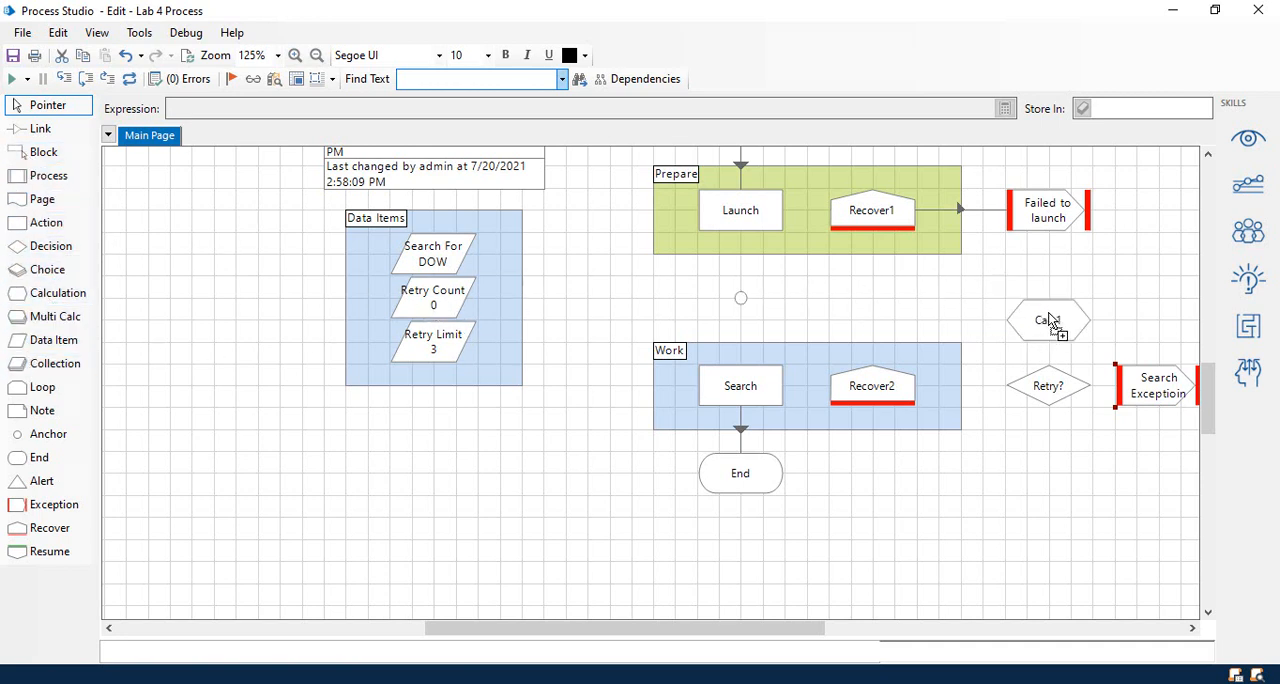
# Step: Name the new calculation 'Count', computing [Retry Count]+1 and storing it in Retry Limit
pyautogui.doubleClick(1047, 320)
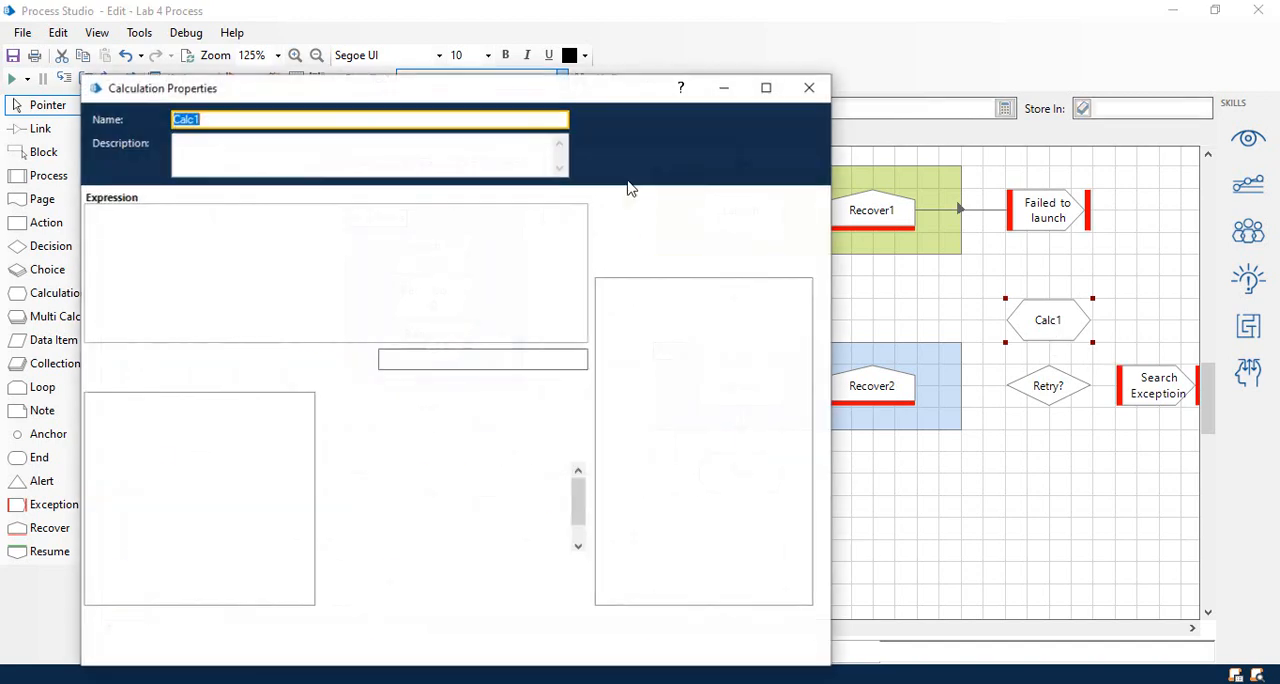
pyautogui.write('Count')
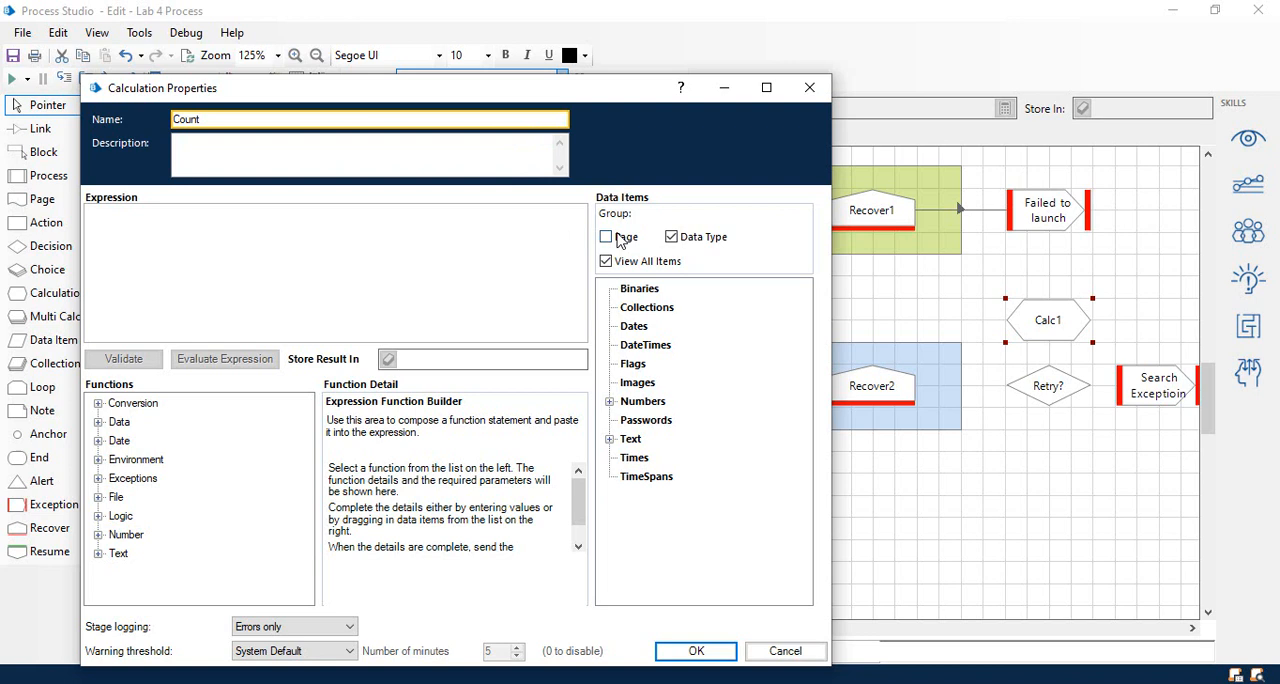
pyautogui.click(610, 401)
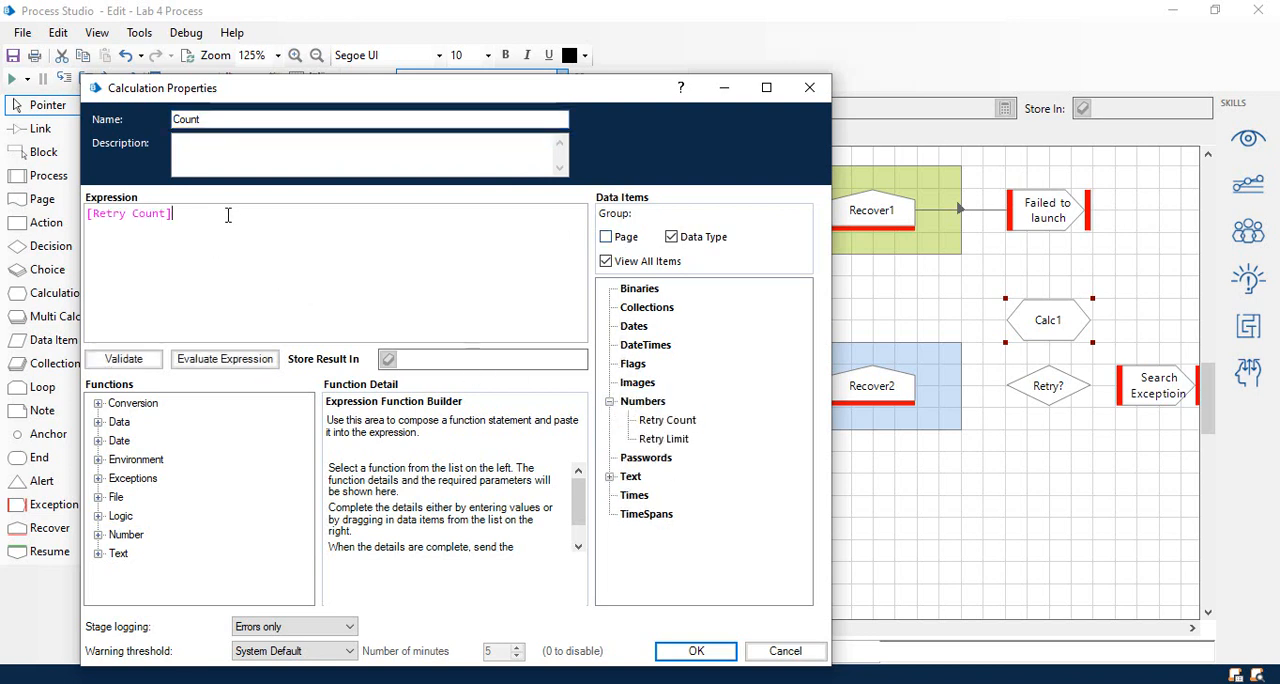
pyautogui.write('+1')
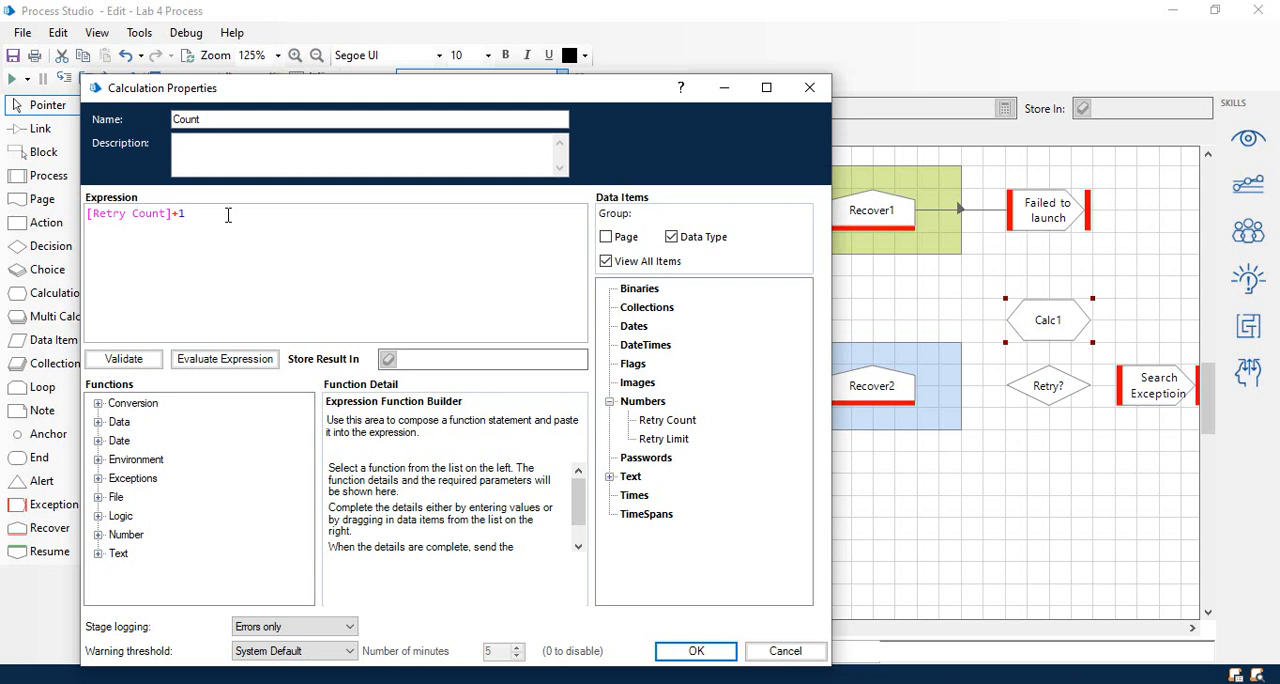
pyautogui.click(184, 213)
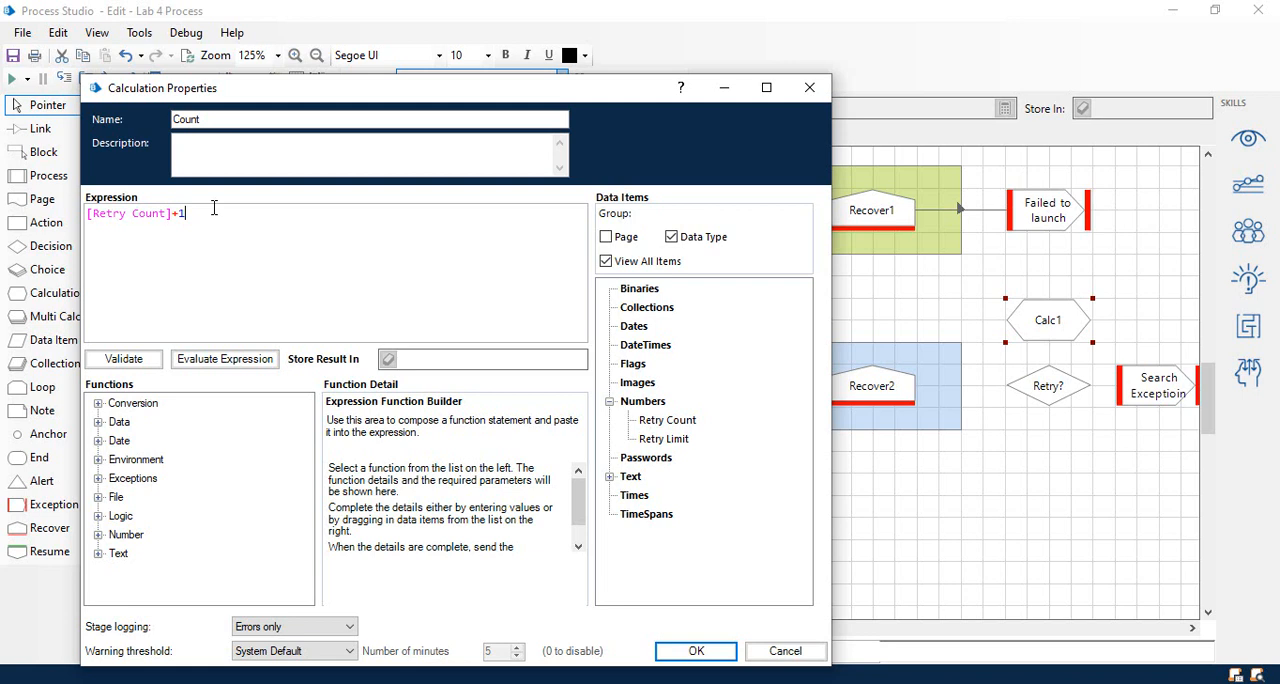
pyautogui.click(664, 439)
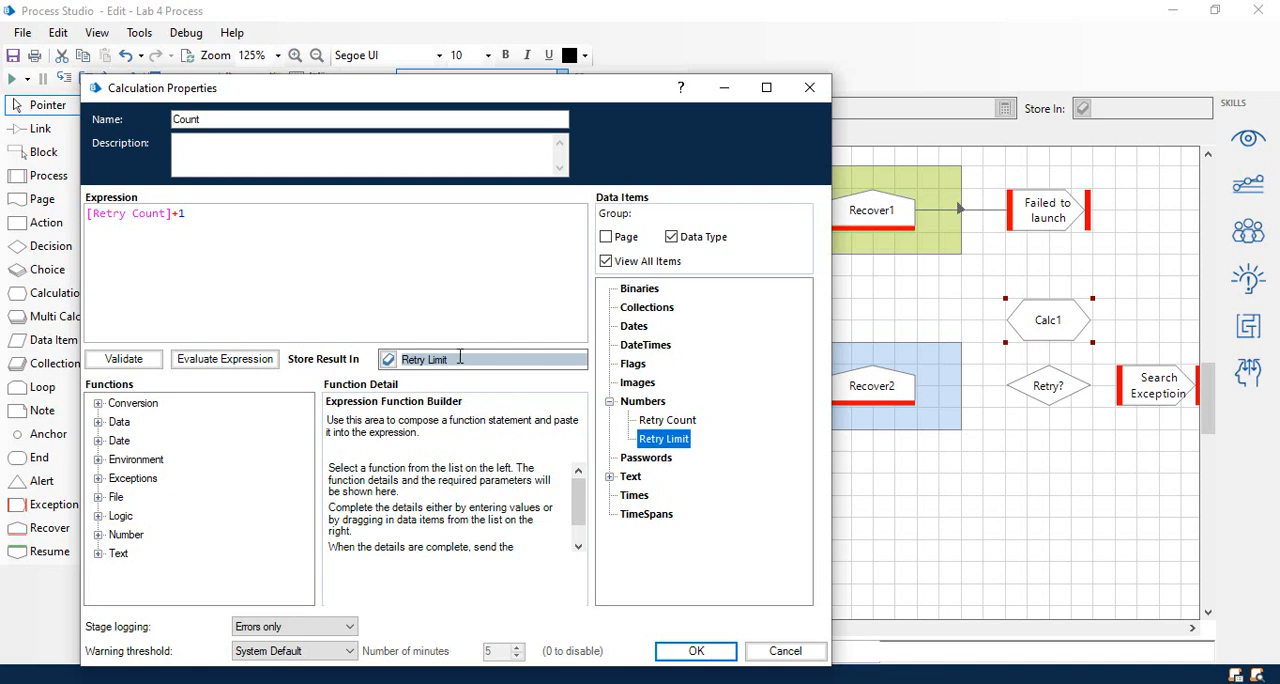
pyautogui.moveTo(500, 387)
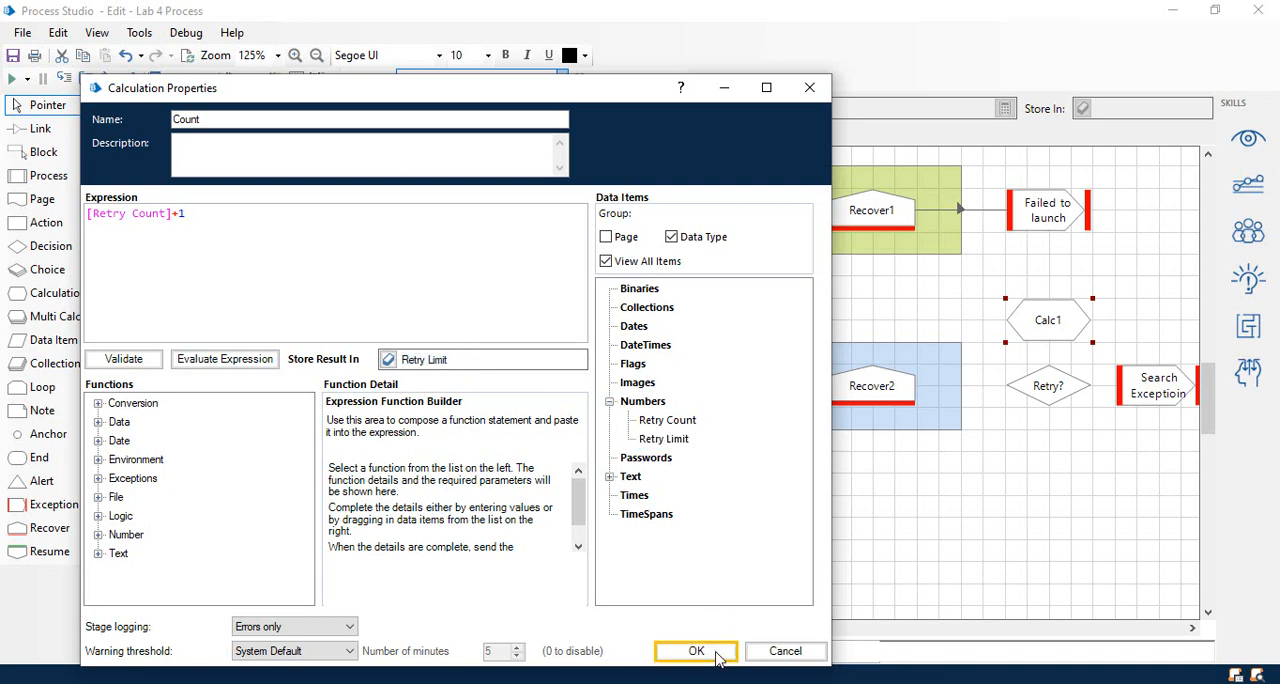
pyautogui.click(696, 651)
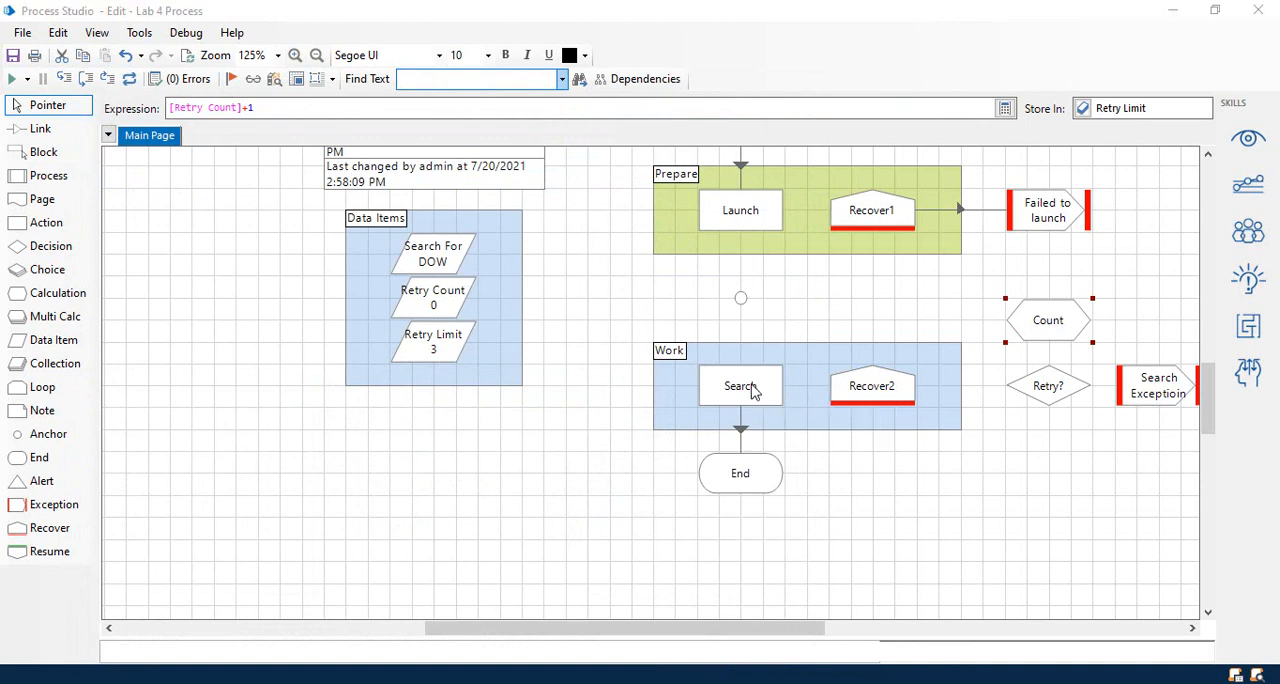
pyautogui.moveTo(740, 390)
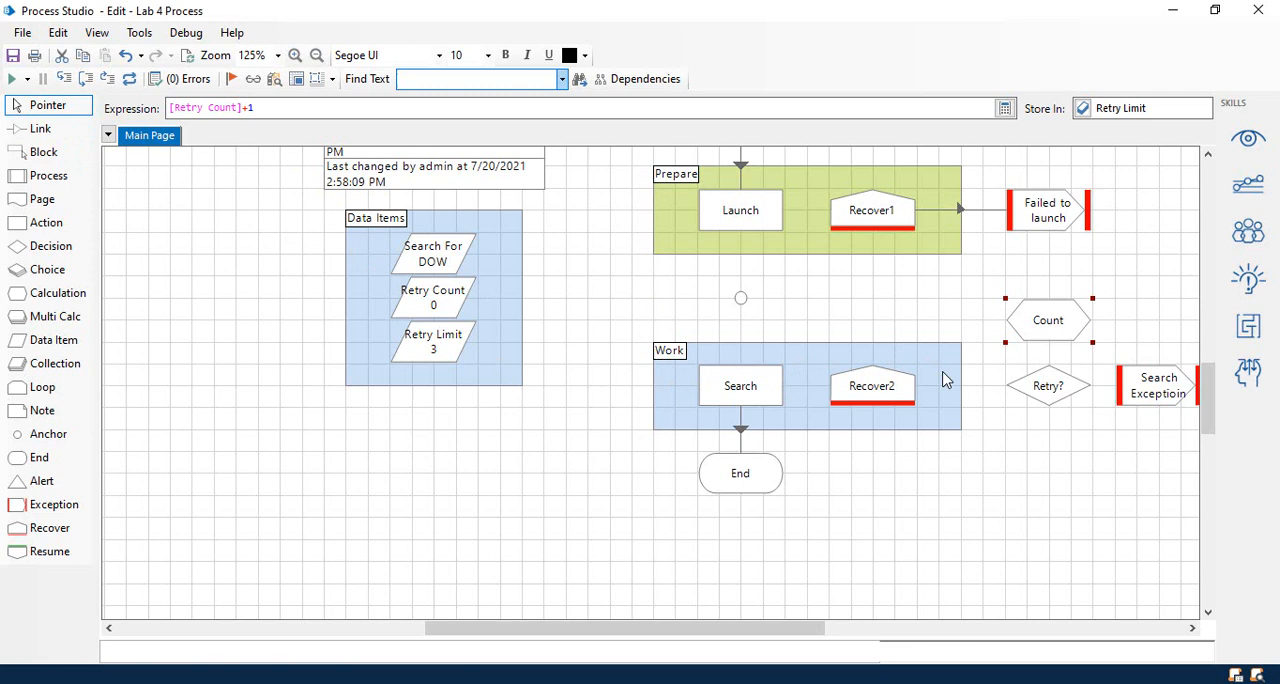
# Step: Link Recover2 into Retry? and swap its branches so Yes loops to Count
pyautogui.click(871, 386)
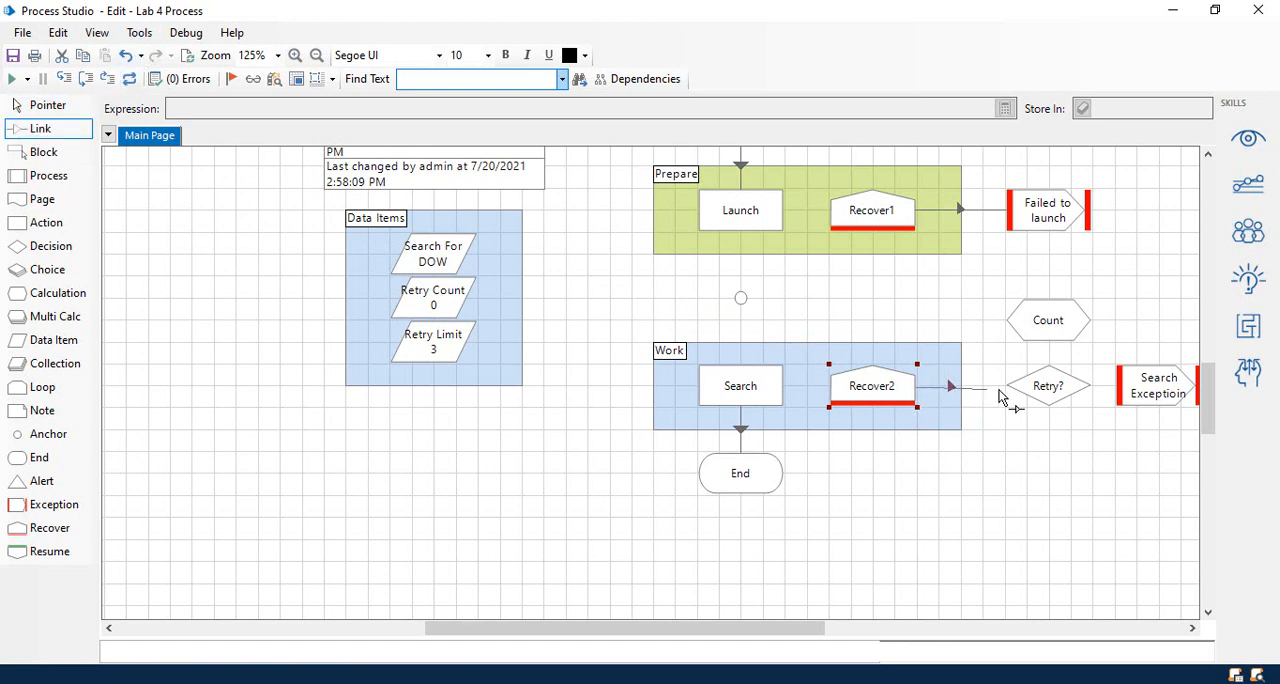
pyautogui.moveTo(1035, 395)
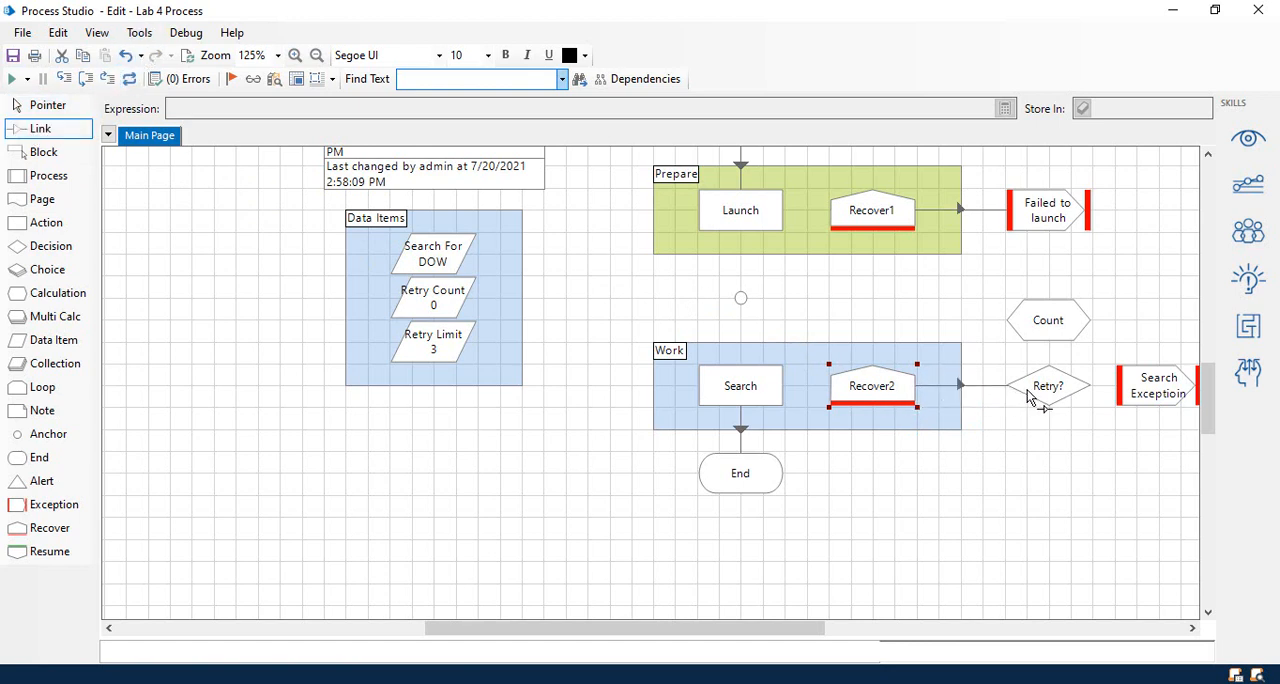
pyautogui.moveTo(1050, 350)
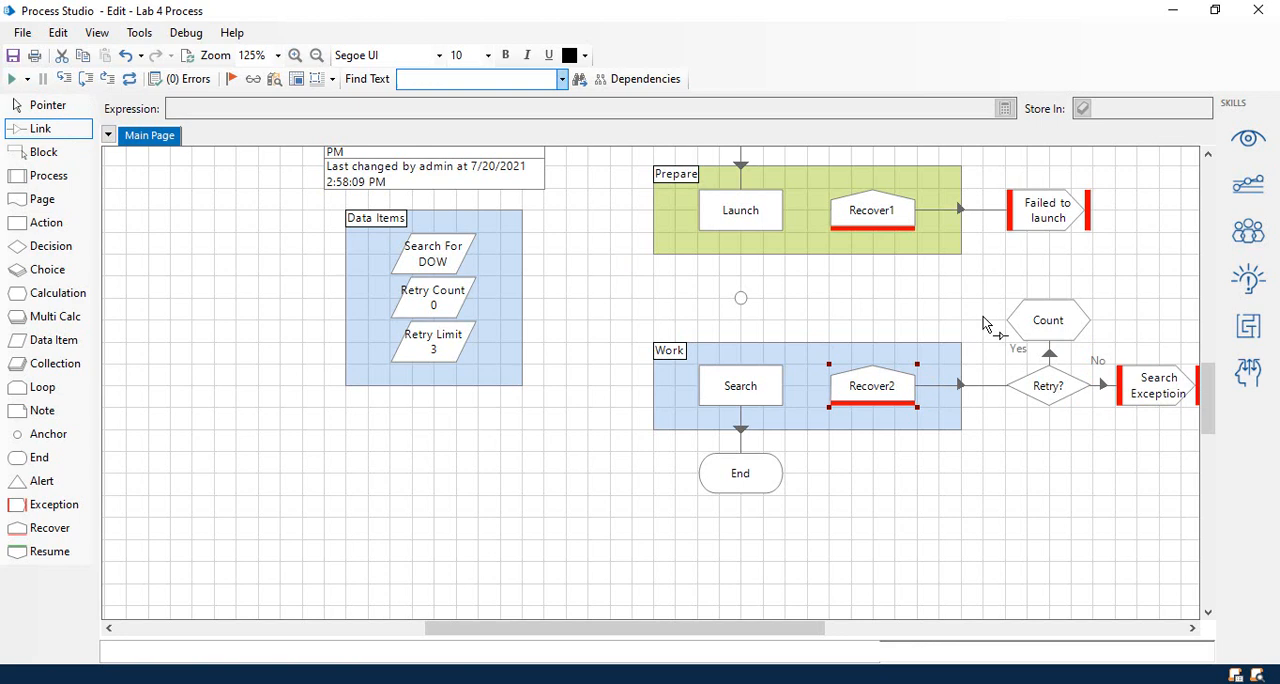
pyautogui.hscroll(3)
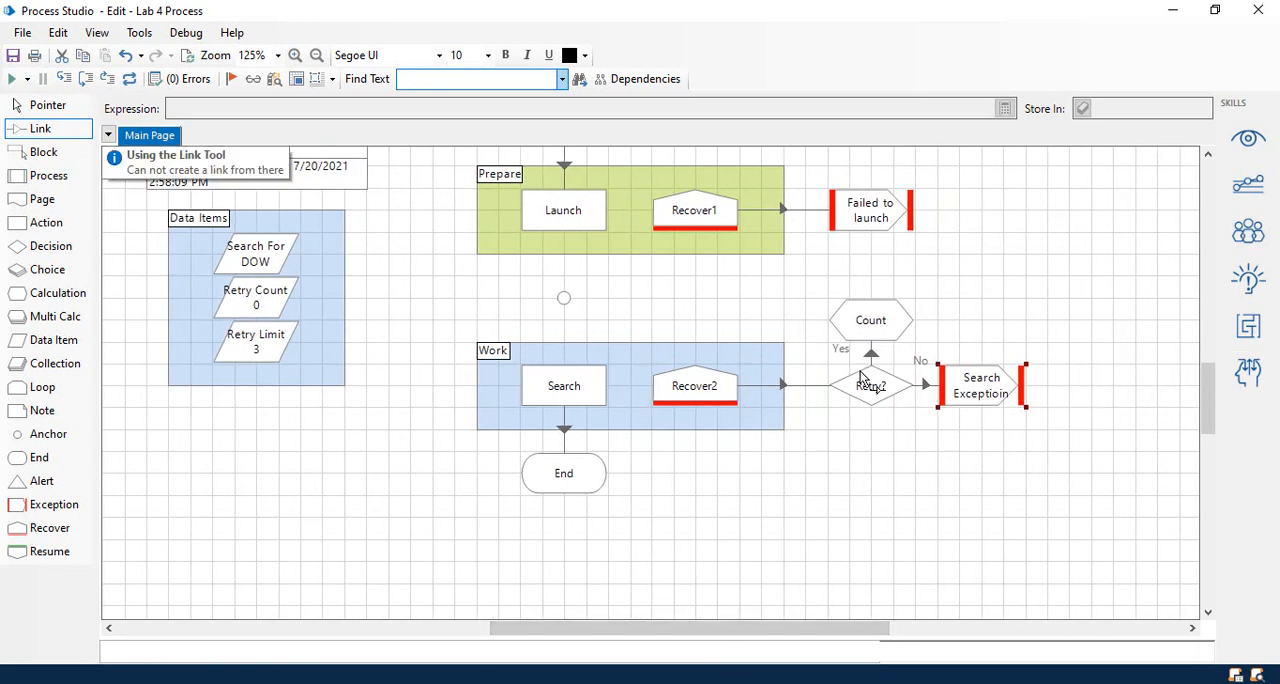
pyautogui.rightClick(870, 385)
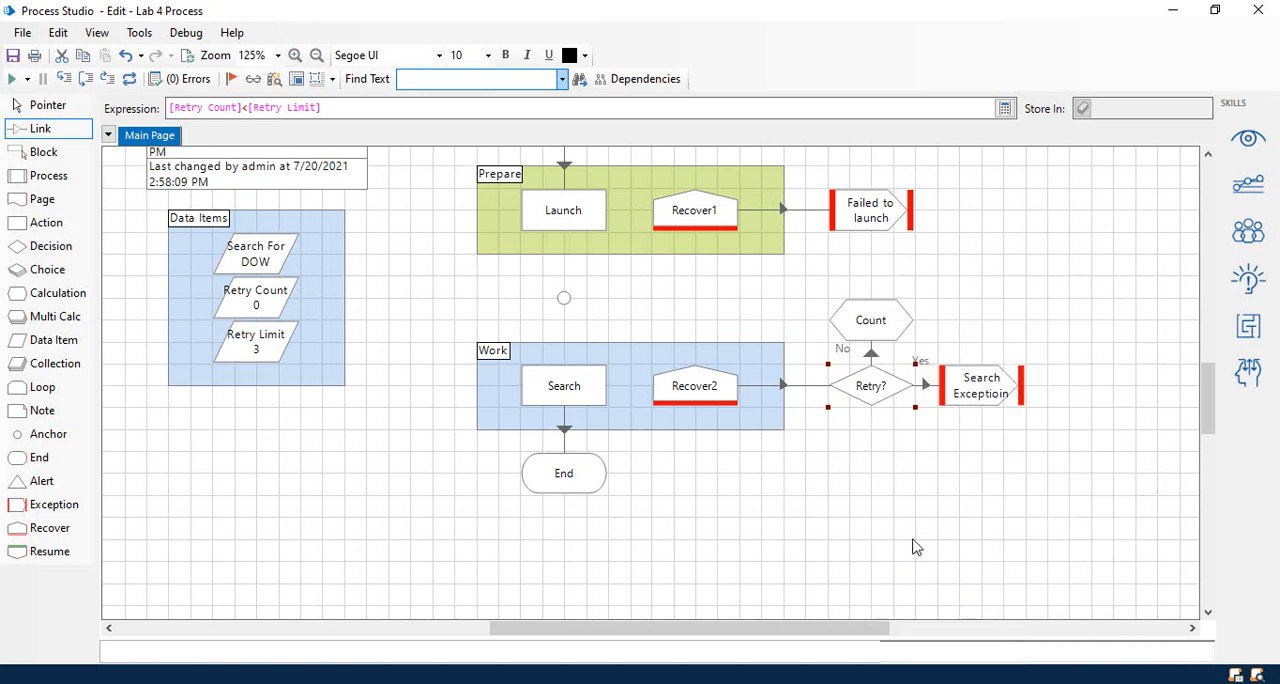
pyautogui.moveTo(870, 358)
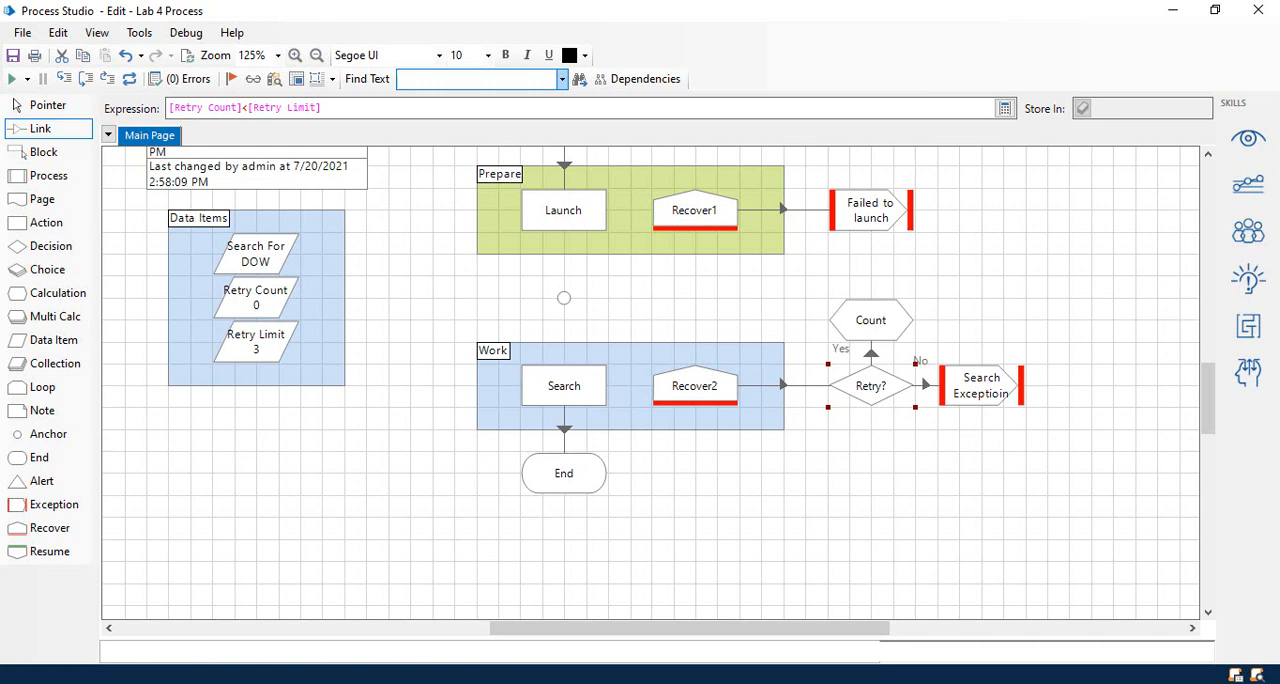
pyautogui.moveTo(1024, 614)
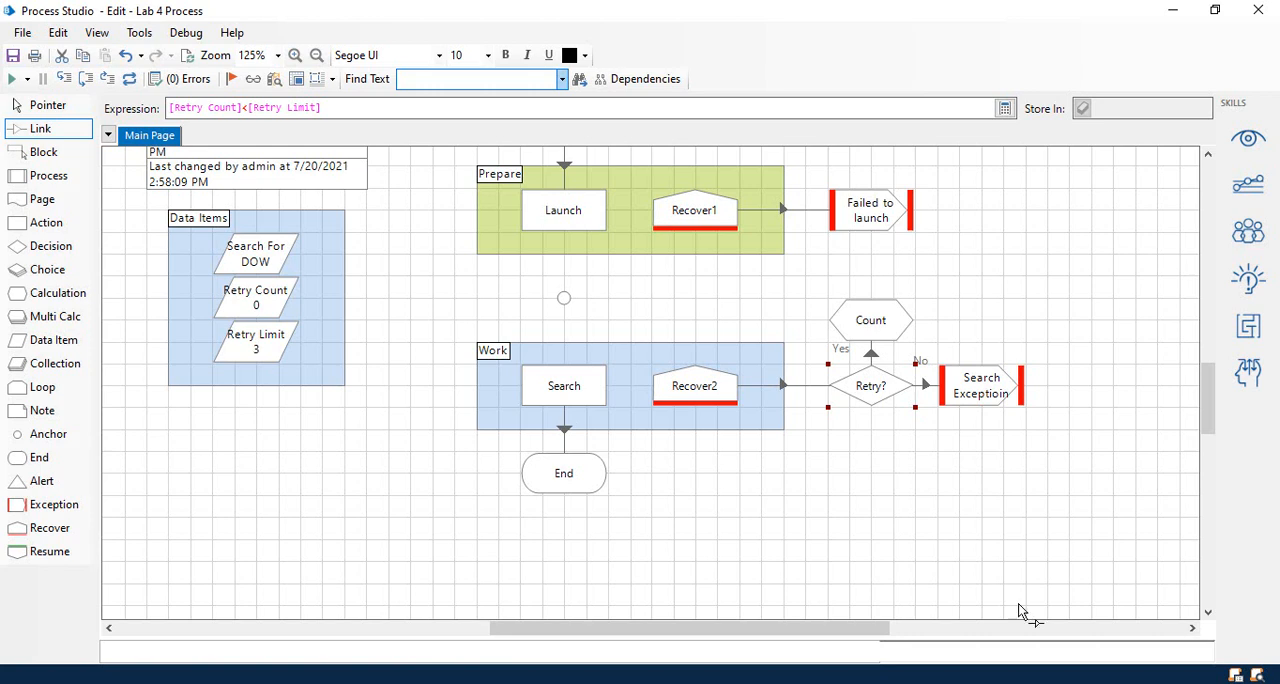
# Step: Place Resume1 and link Count through it to the anchor above Work
pyautogui.click(49, 551)
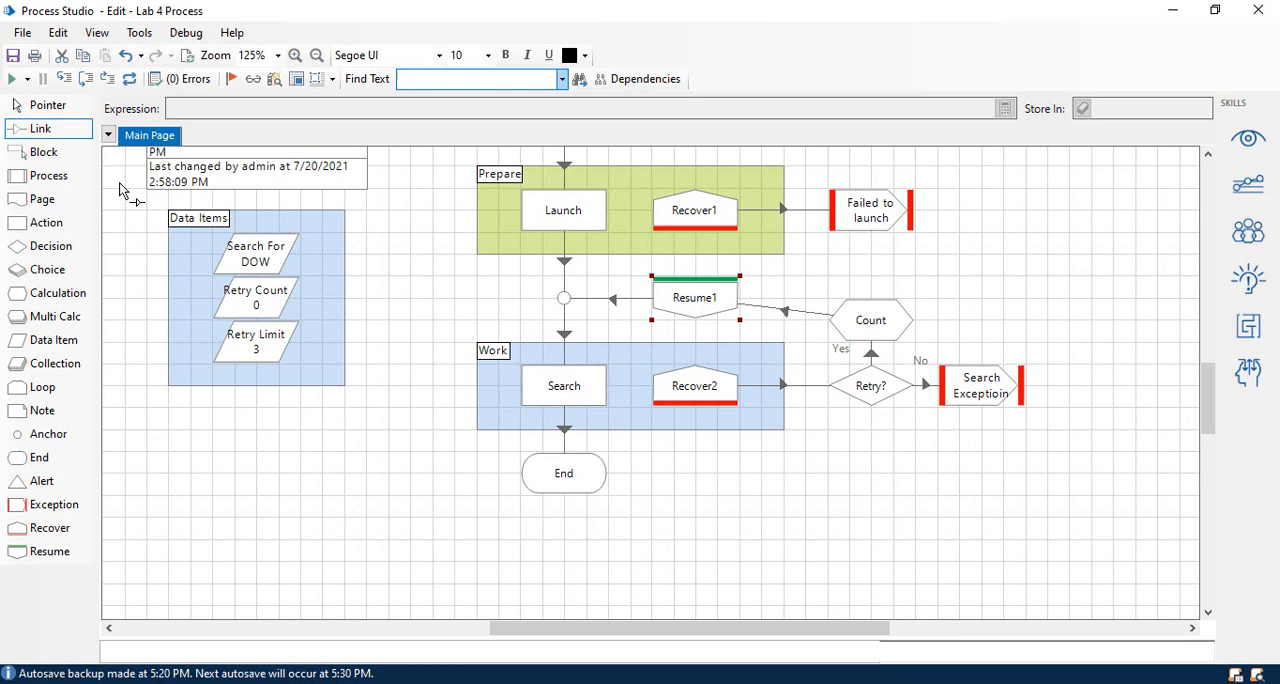
pyautogui.click(870, 319)
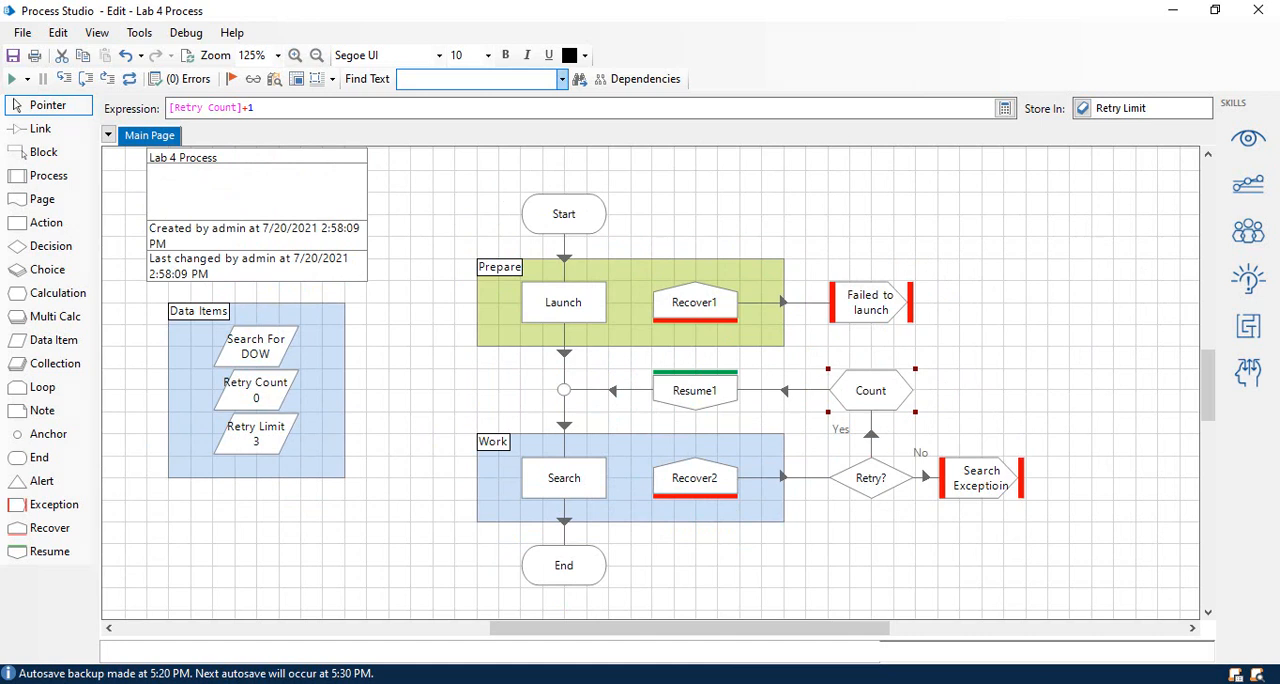
pyautogui.moveTo(578, 508)
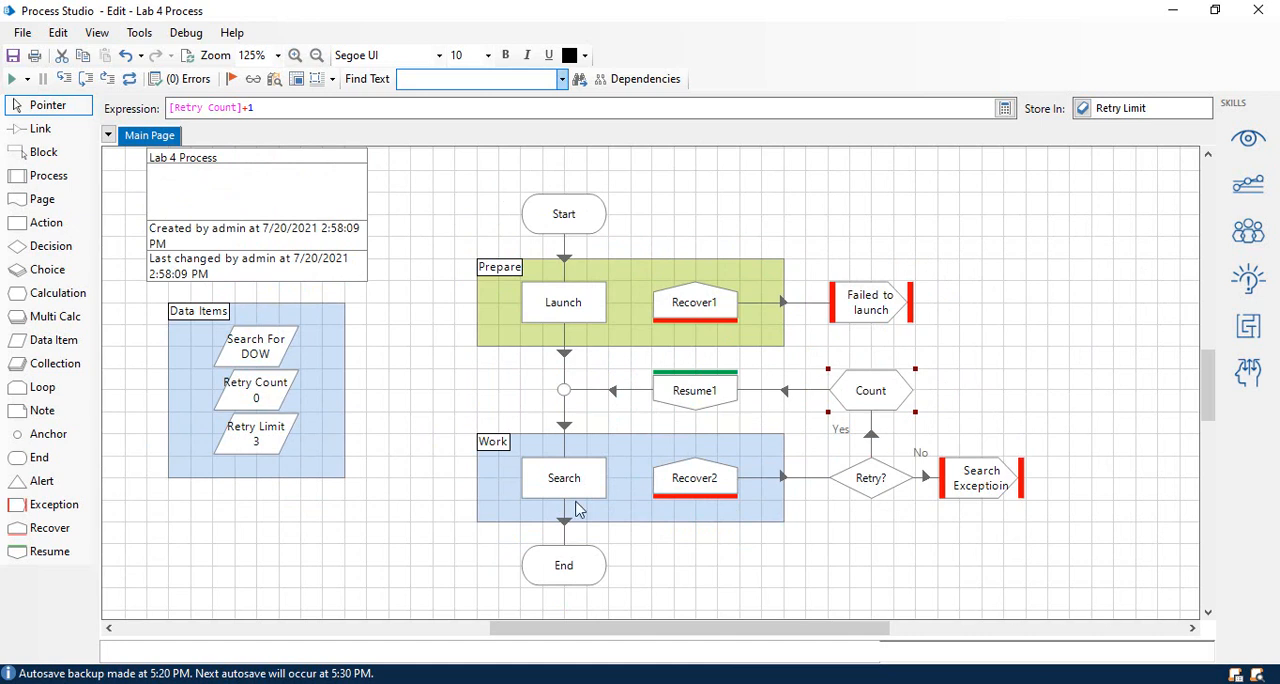
# Step: Place a new Action stage below the Work block and name it 'Close'
pyautogui.click(48, 105)
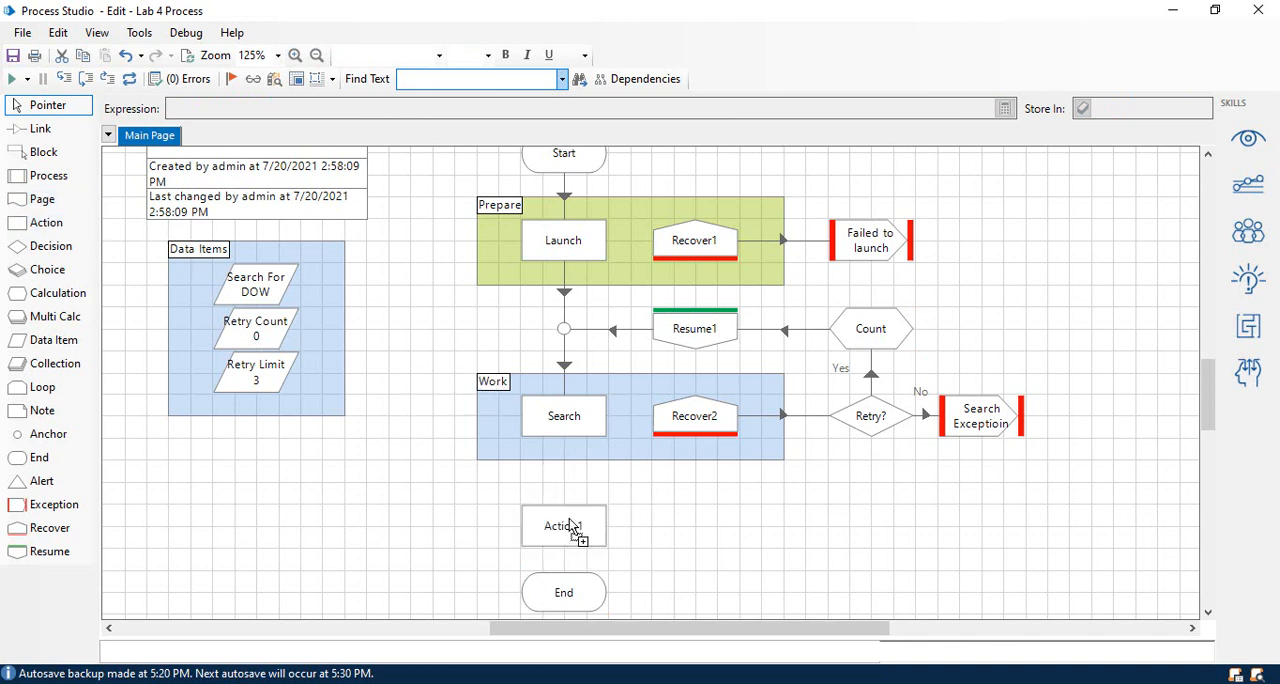
pyautogui.doubleClick(563, 526)
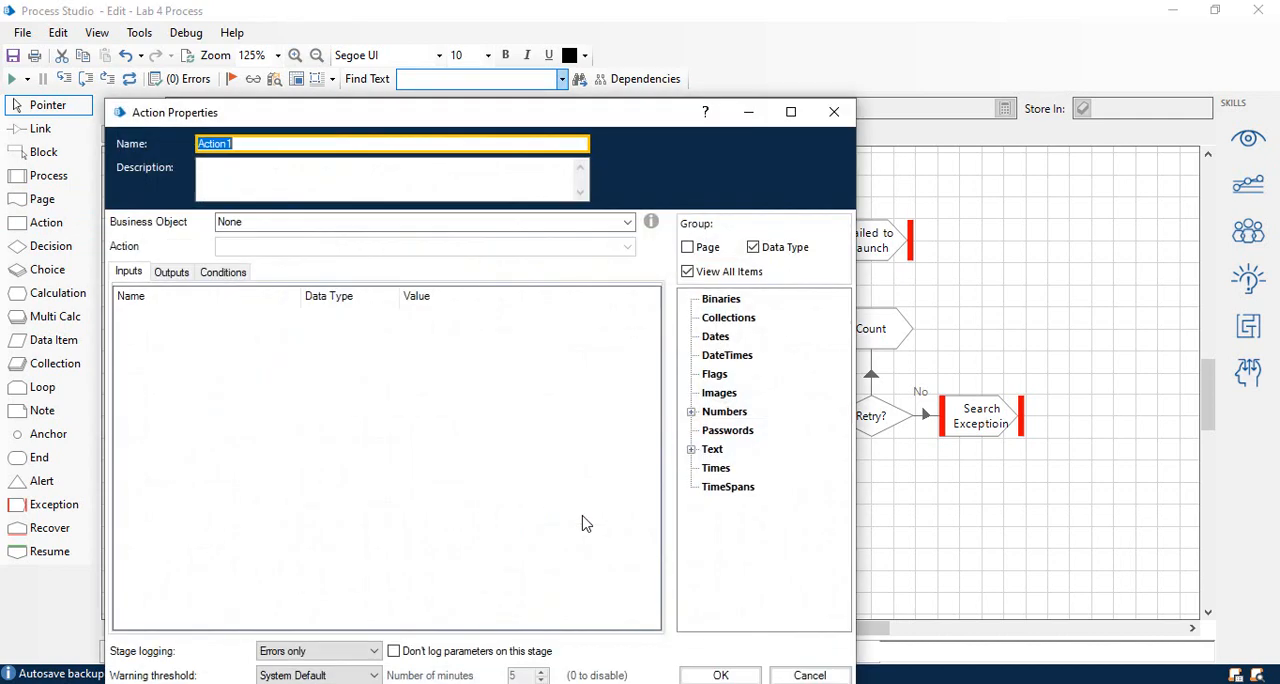
pyautogui.moveTo(600, 512)
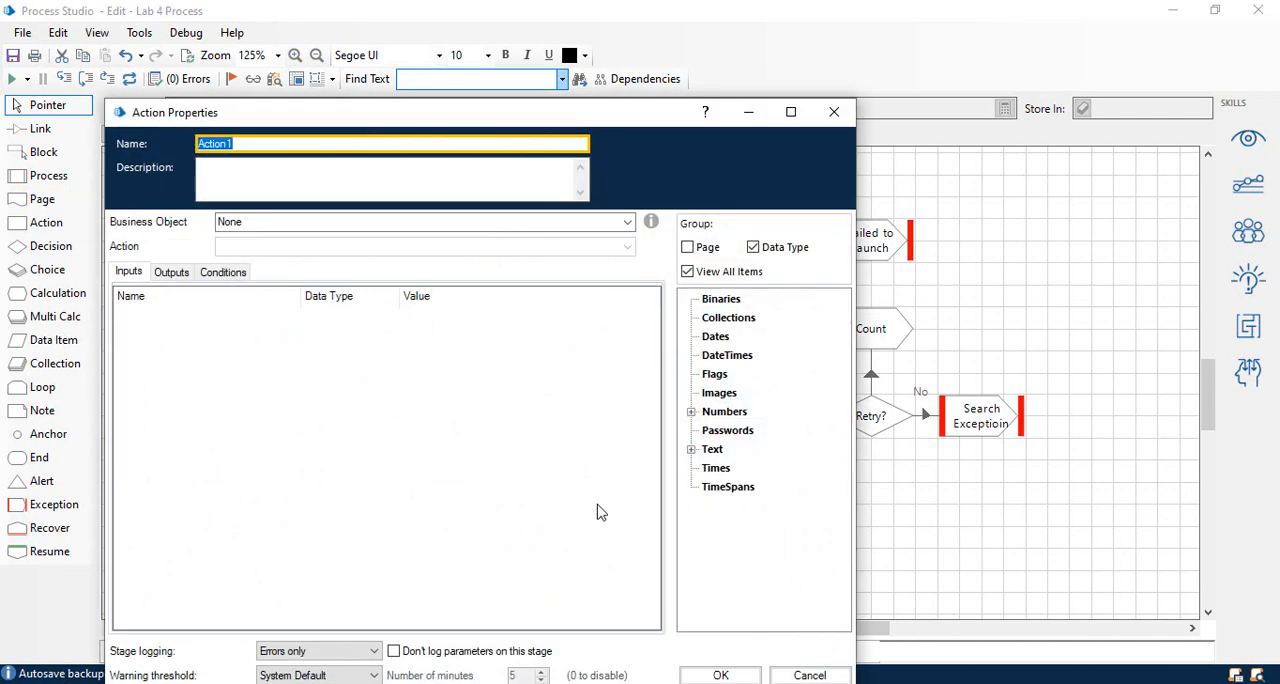
pyautogui.click(390, 180)
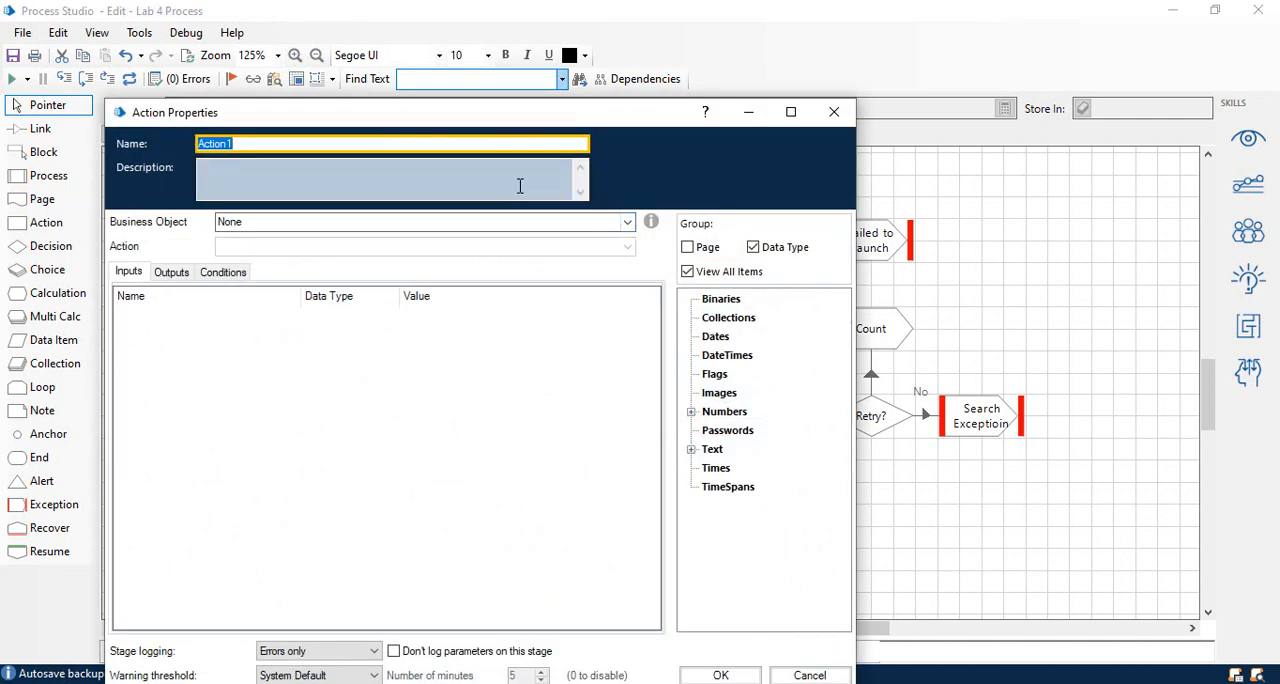
pyautogui.write('Close')
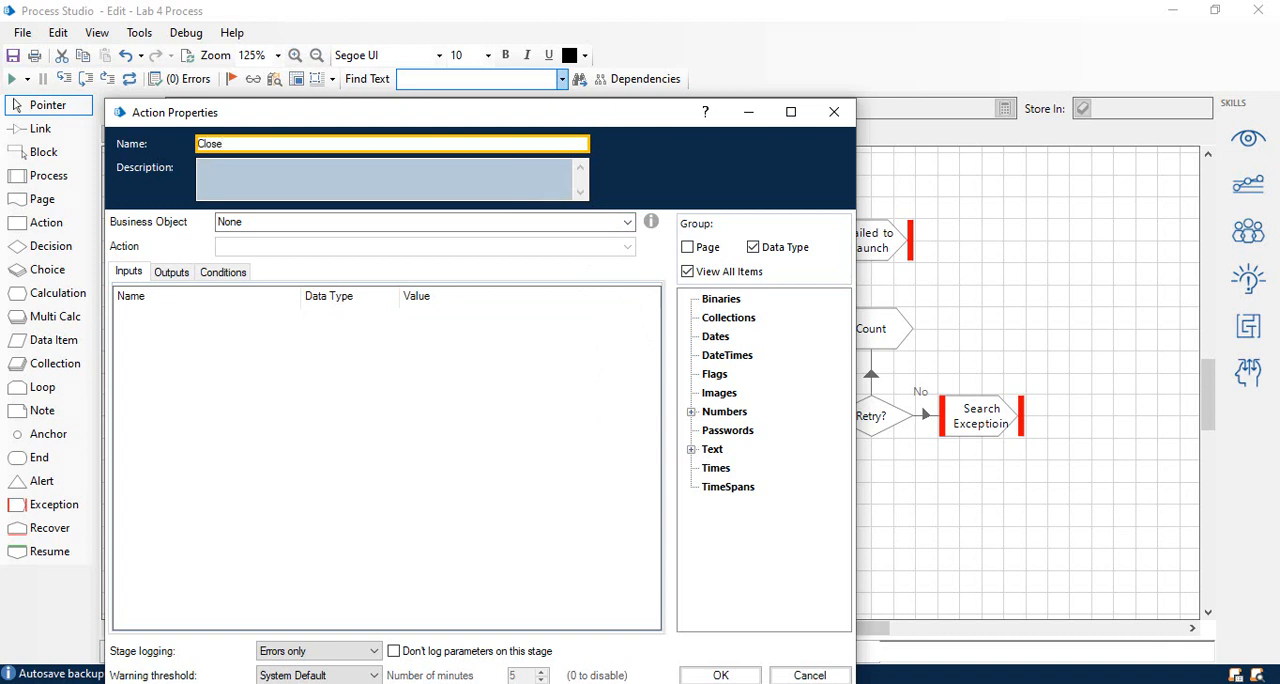
pyautogui.click(627, 221)
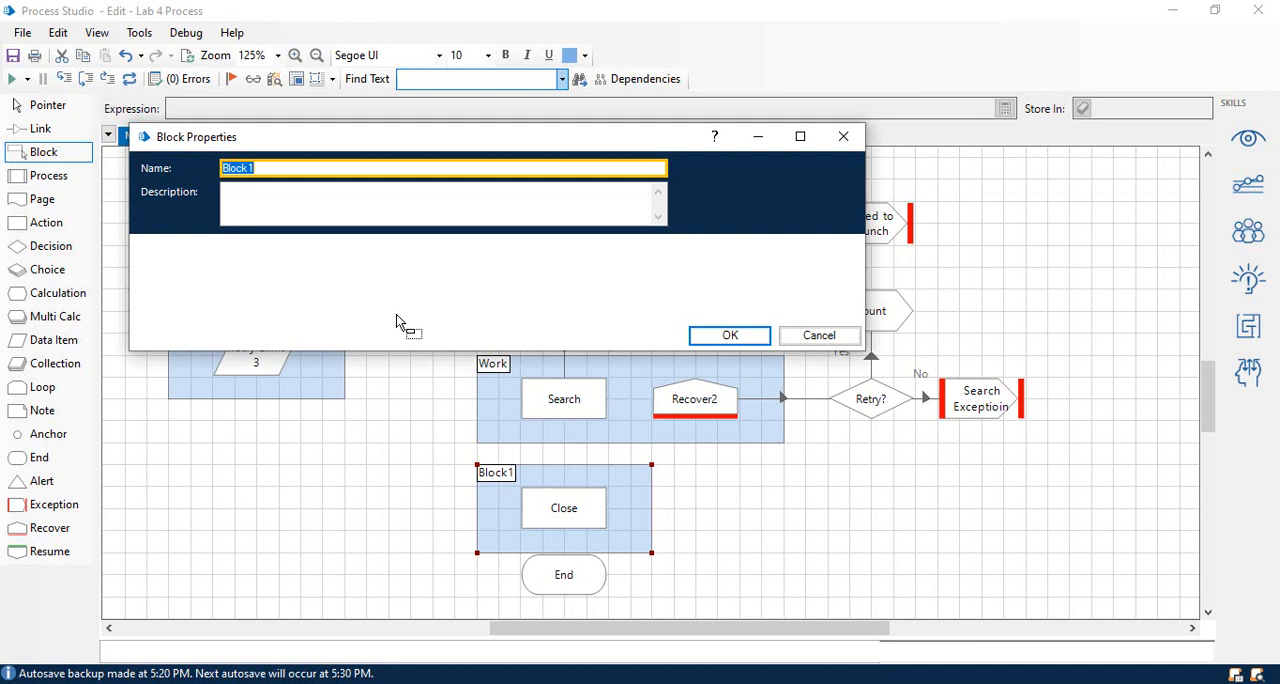
# Step: Name the block around the Close action 'Close' and fill it orange
pyautogui.write('Close')
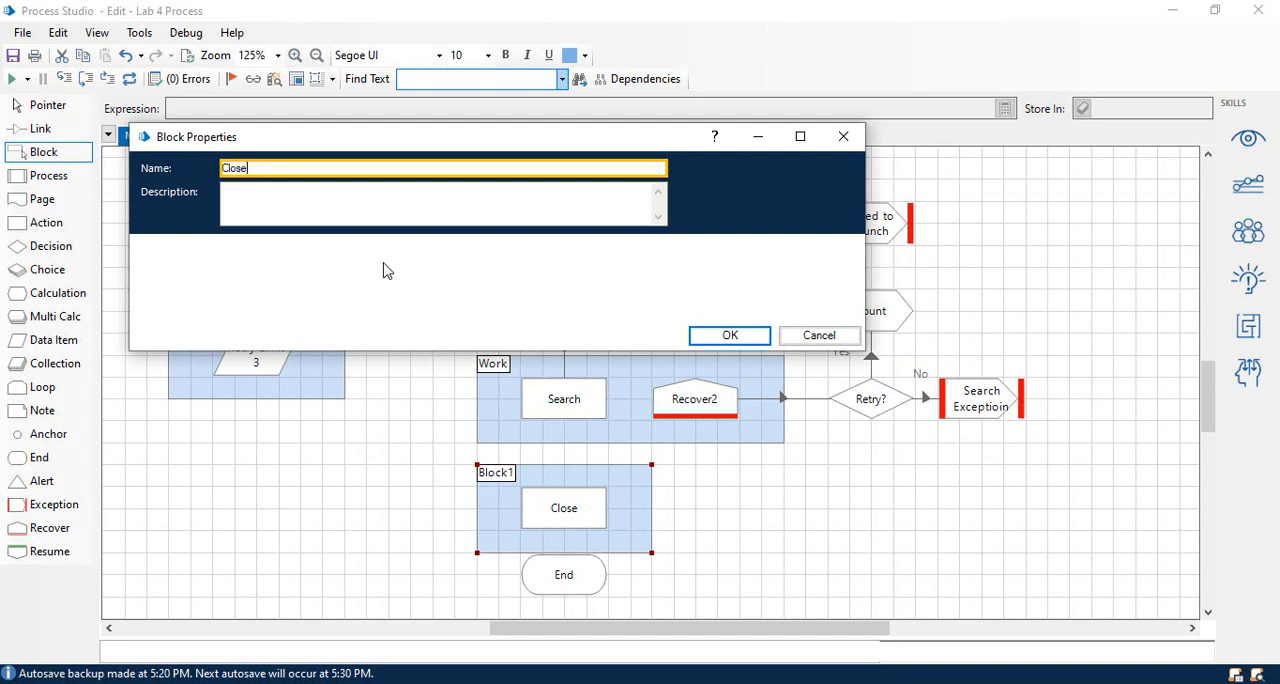
pyautogui.click(729, 335)
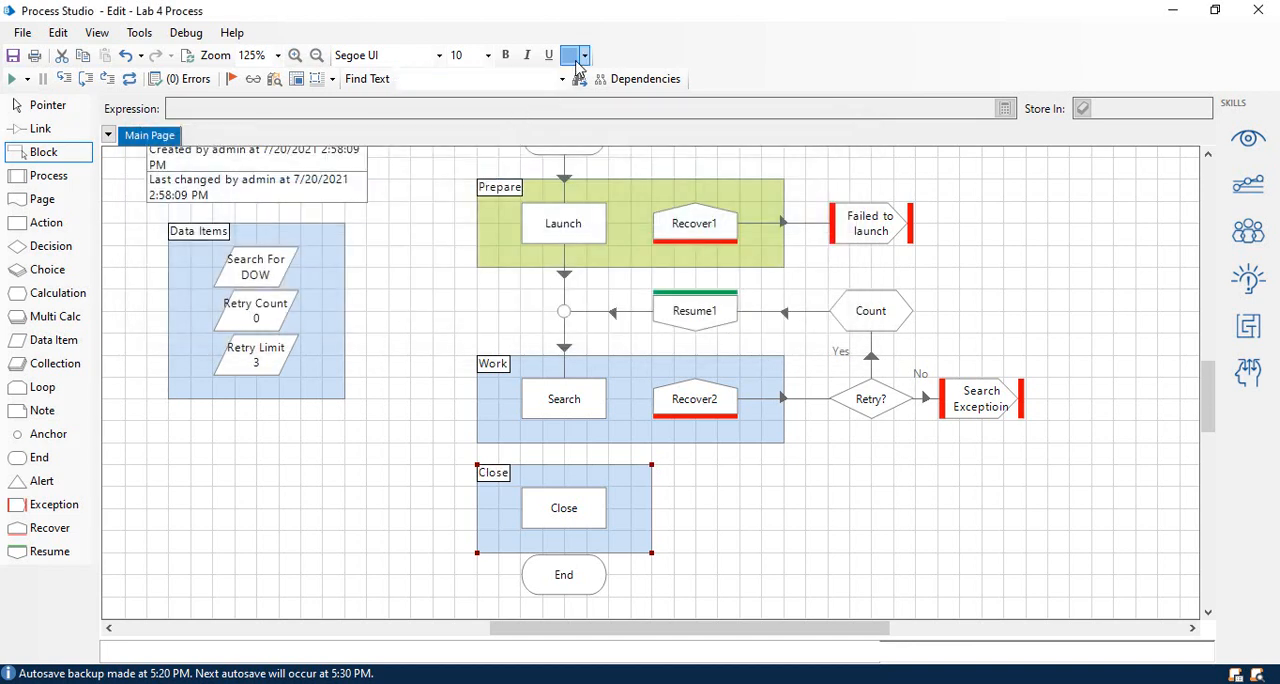
pyautogui.click(585, 55)
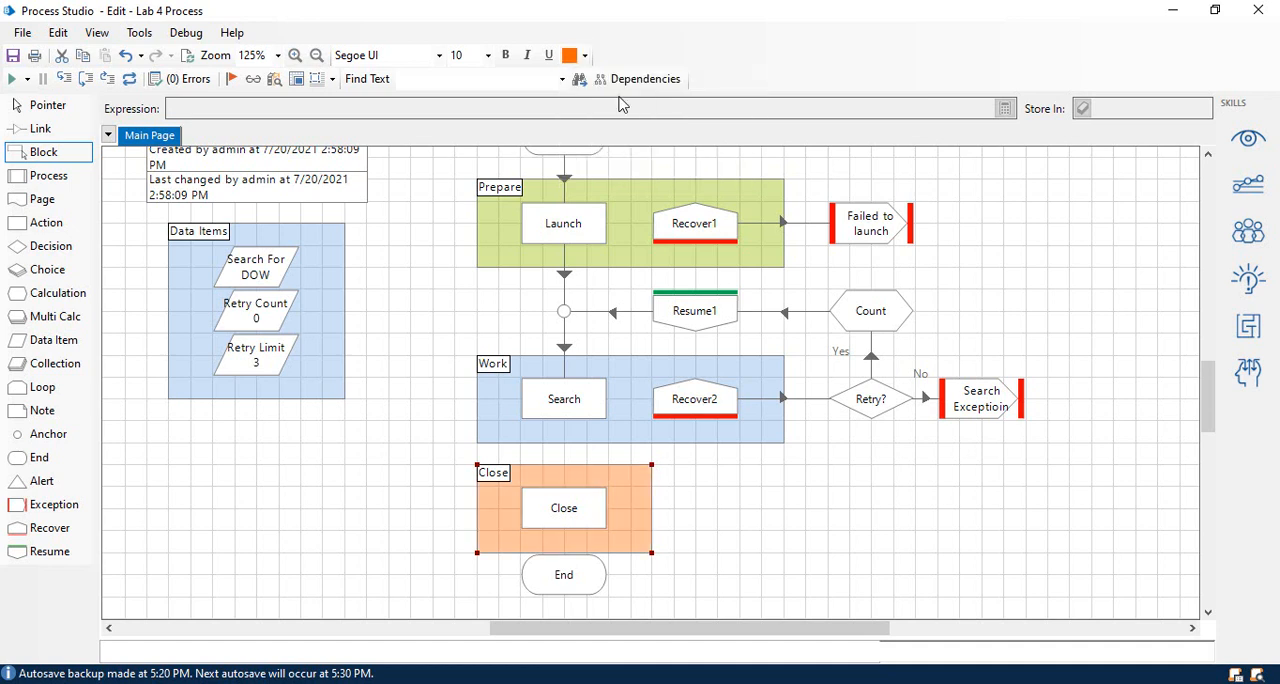
pyautogui.moveTo(45, 105)
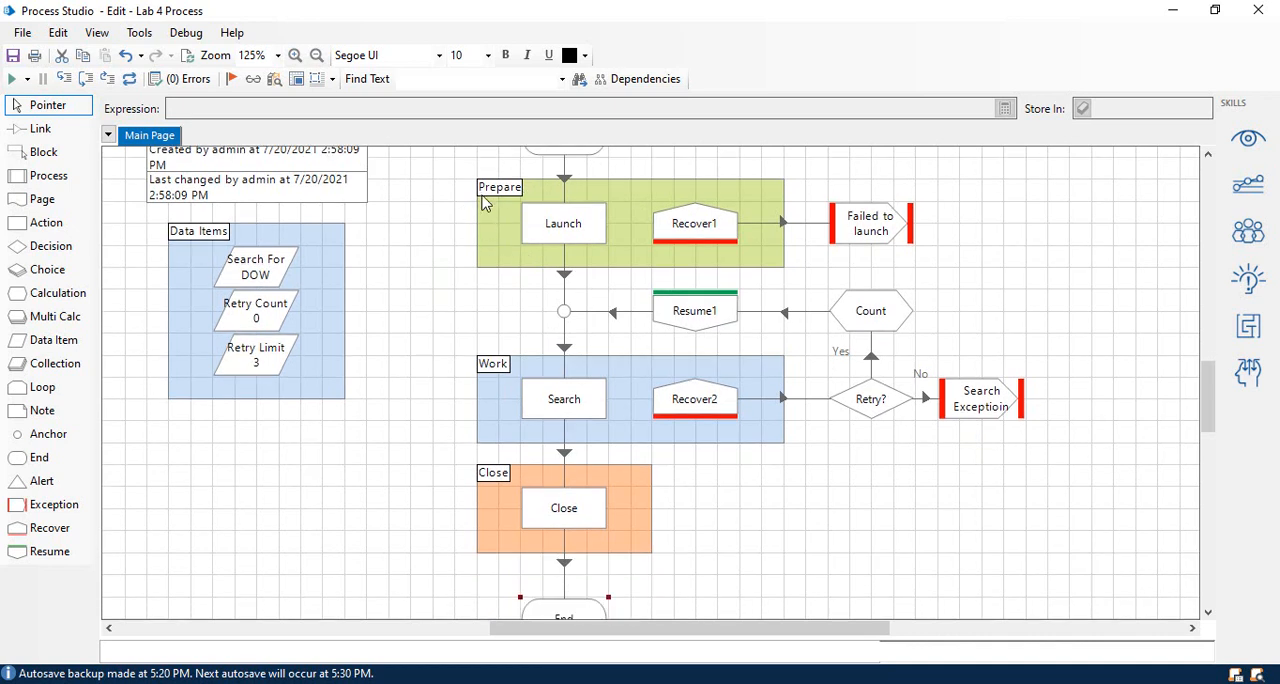
pyautogui.moveTo(589, 280)
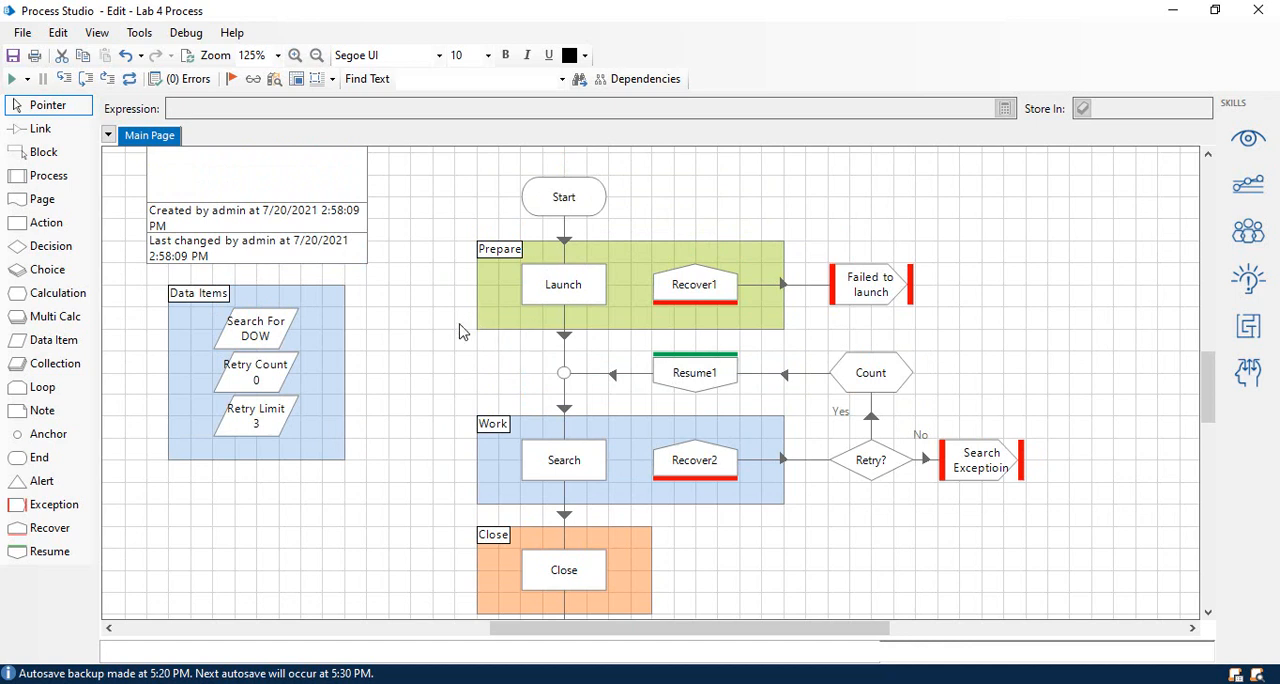
pyautogui.moveTo(465, 325)
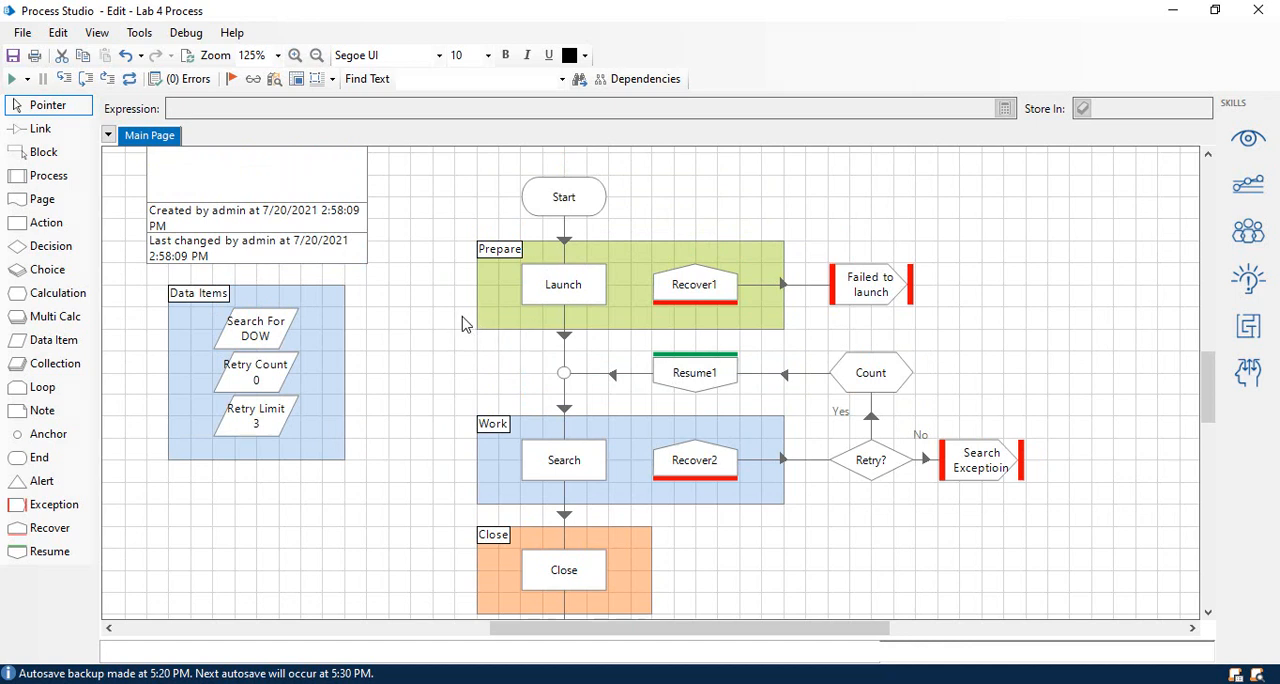
pyautogui.moveTo(474, 321)
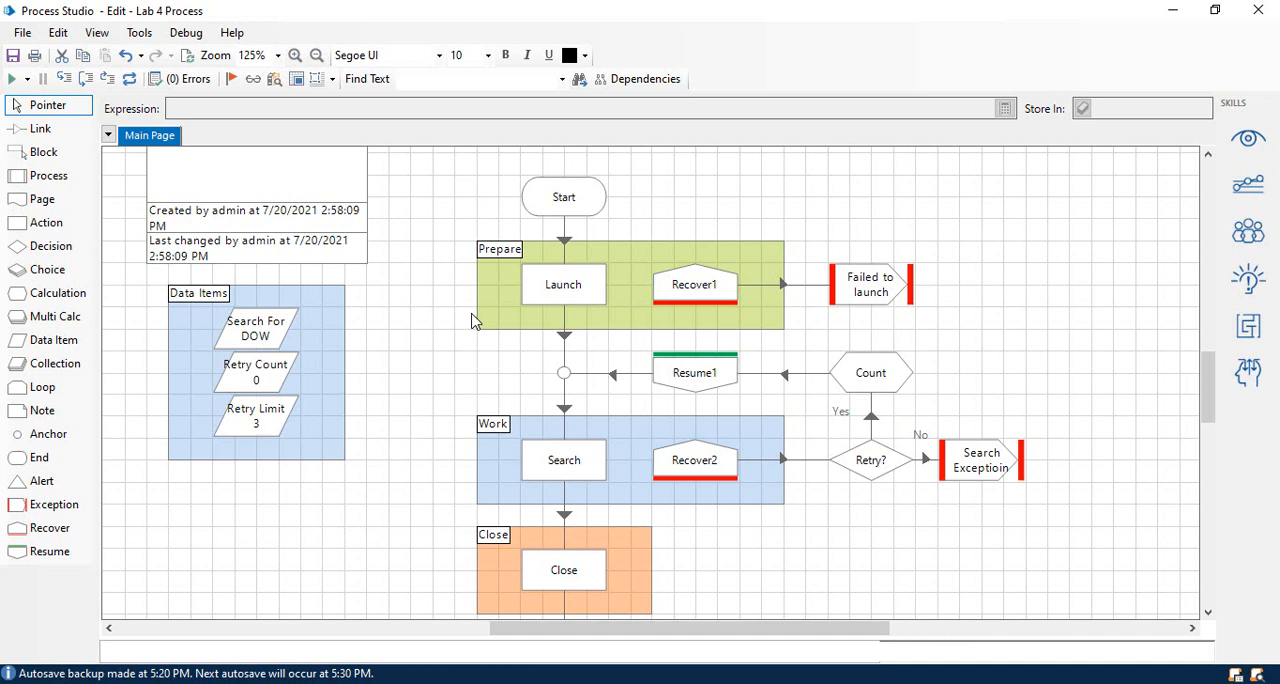
pyautogui.moveTo(538, 417)
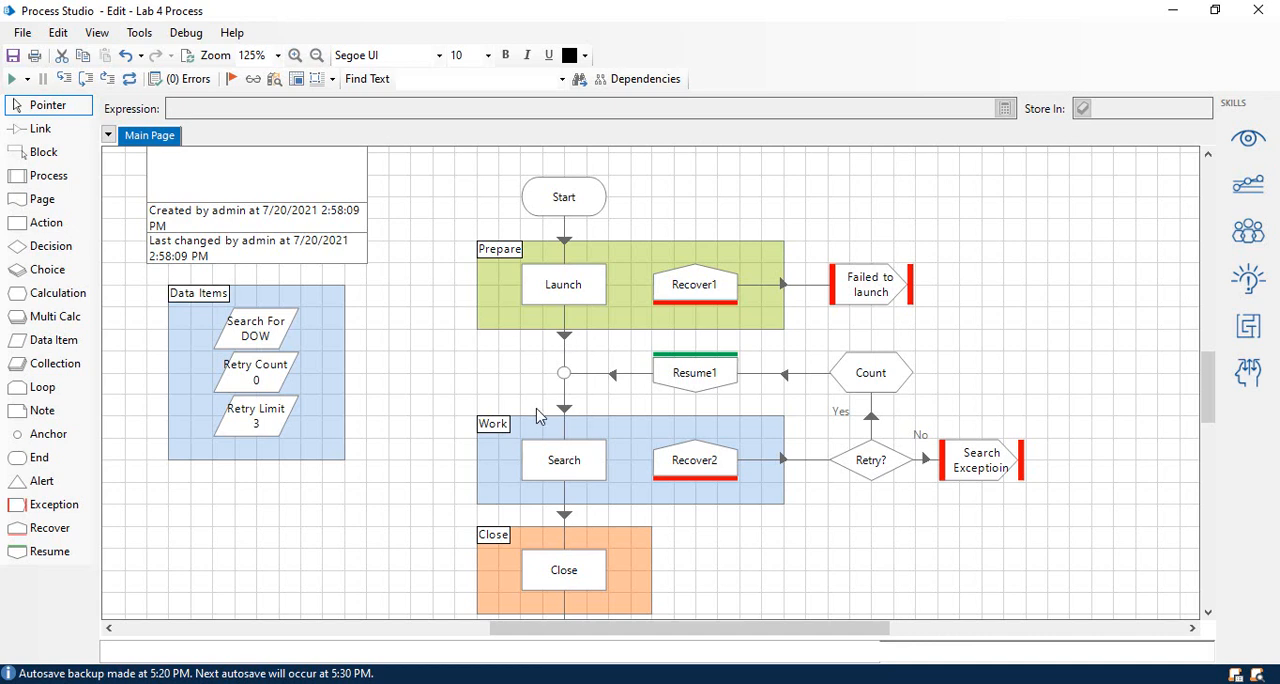
pyautogui.moveTo(420, 455)
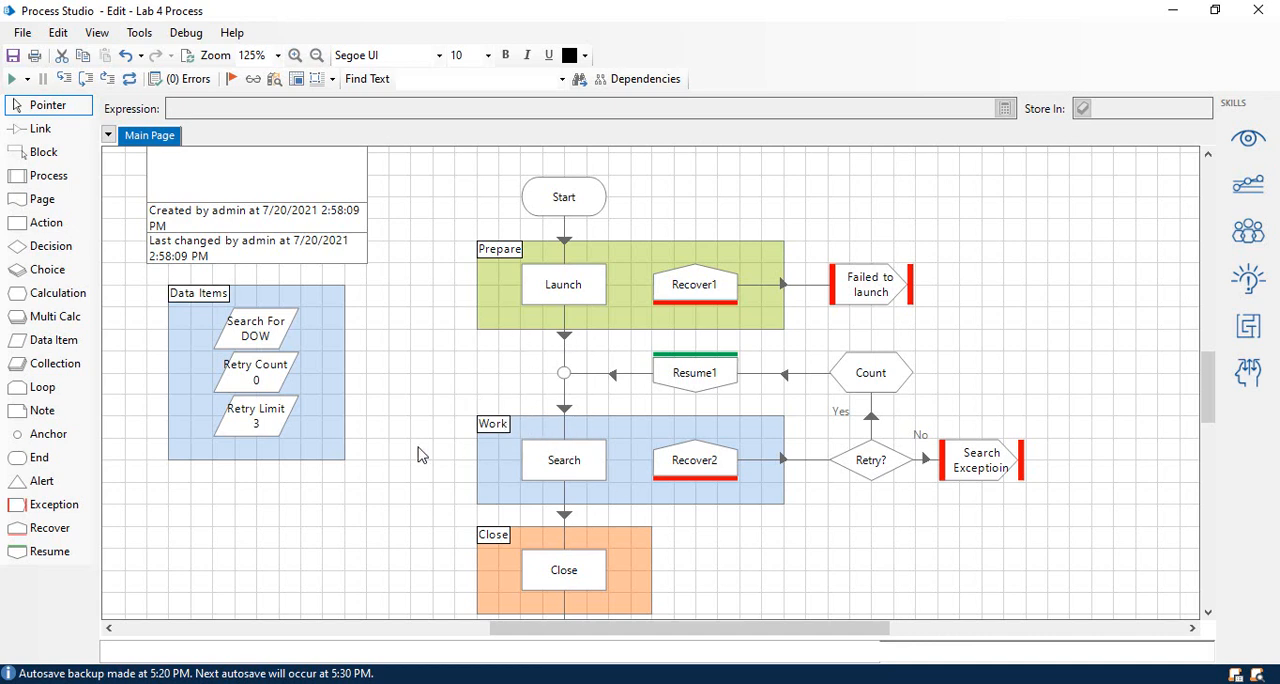
# Step: Link Work to the Close action and Close to End, then review the diagram
pyautogui.scroll(-3)
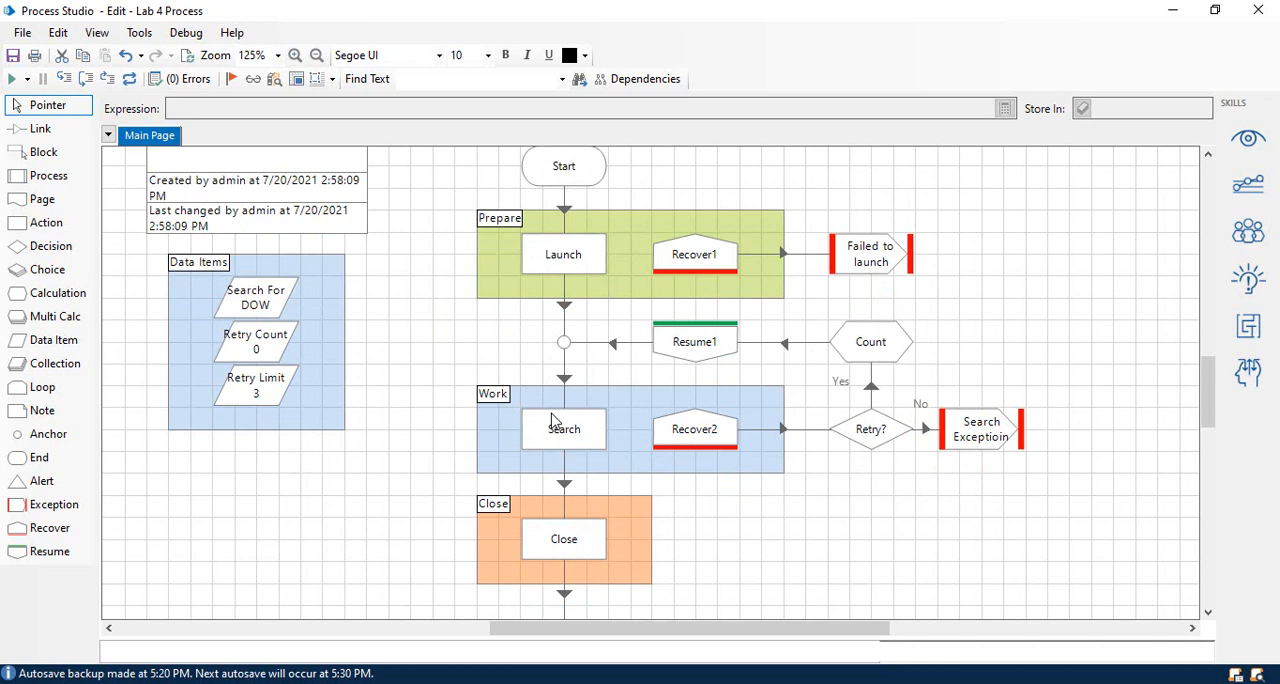
pyautogui.moveTo(563, 428)
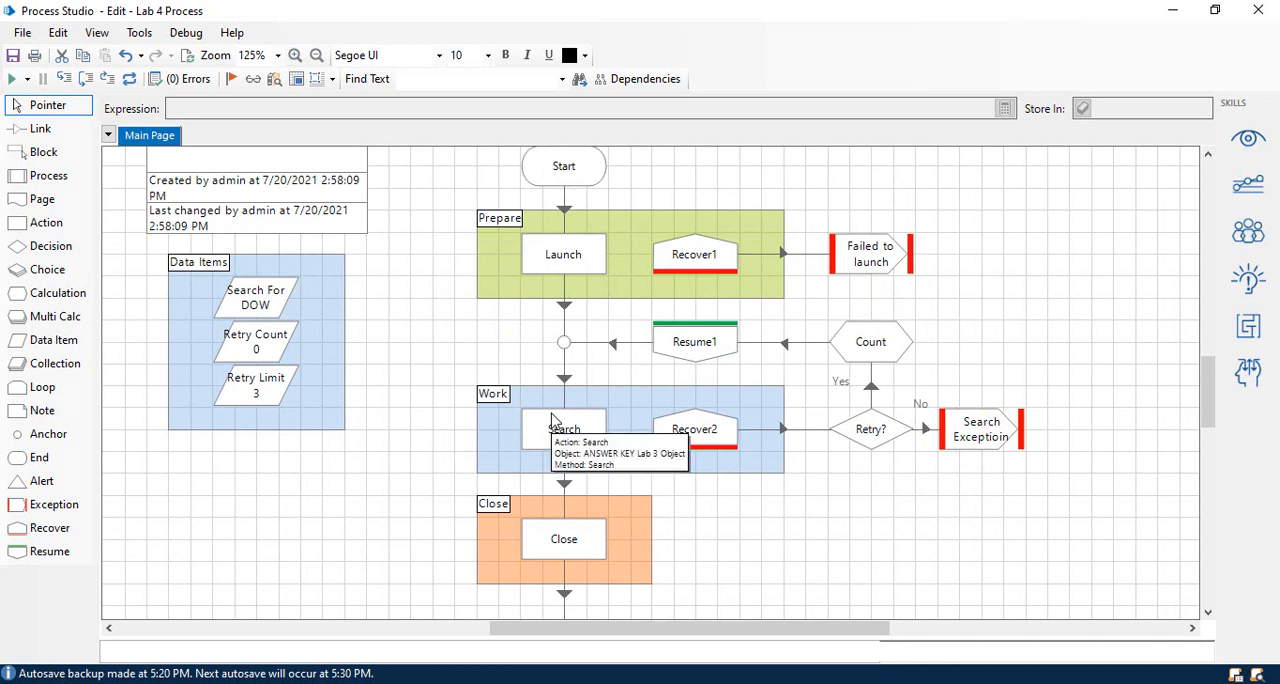
pyautogui.moveTo(667, 438)
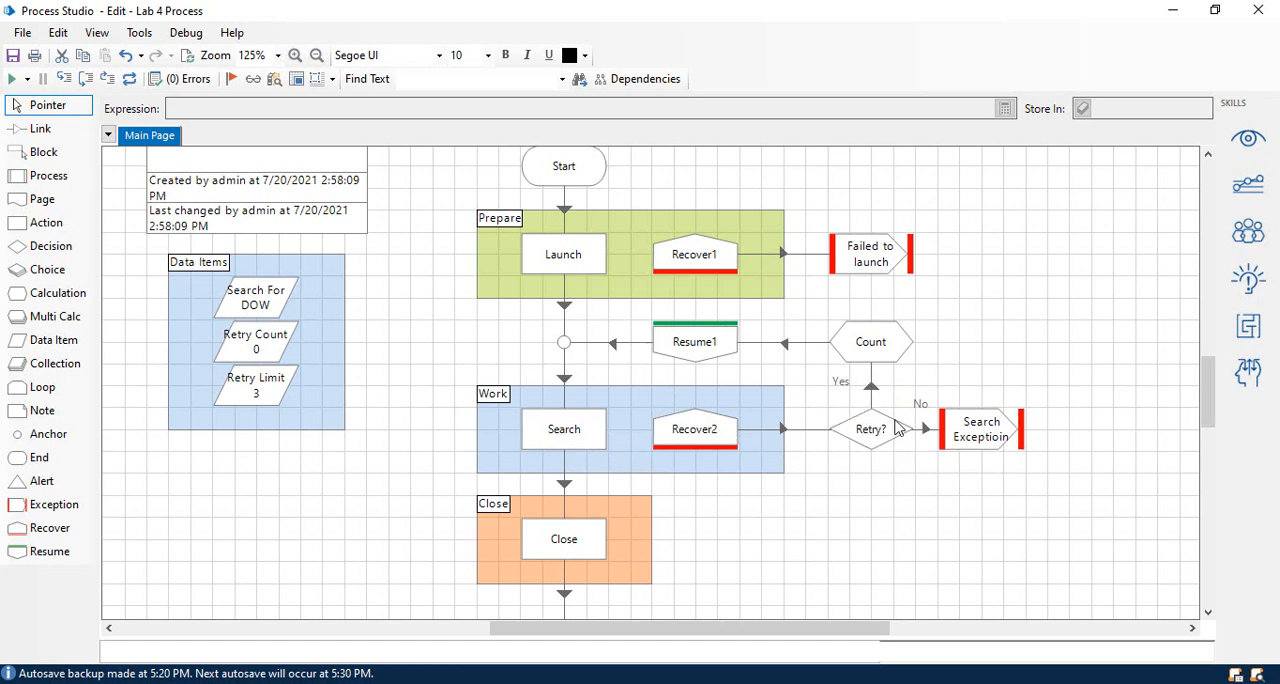
pyautogui.moveTo(660, 375)
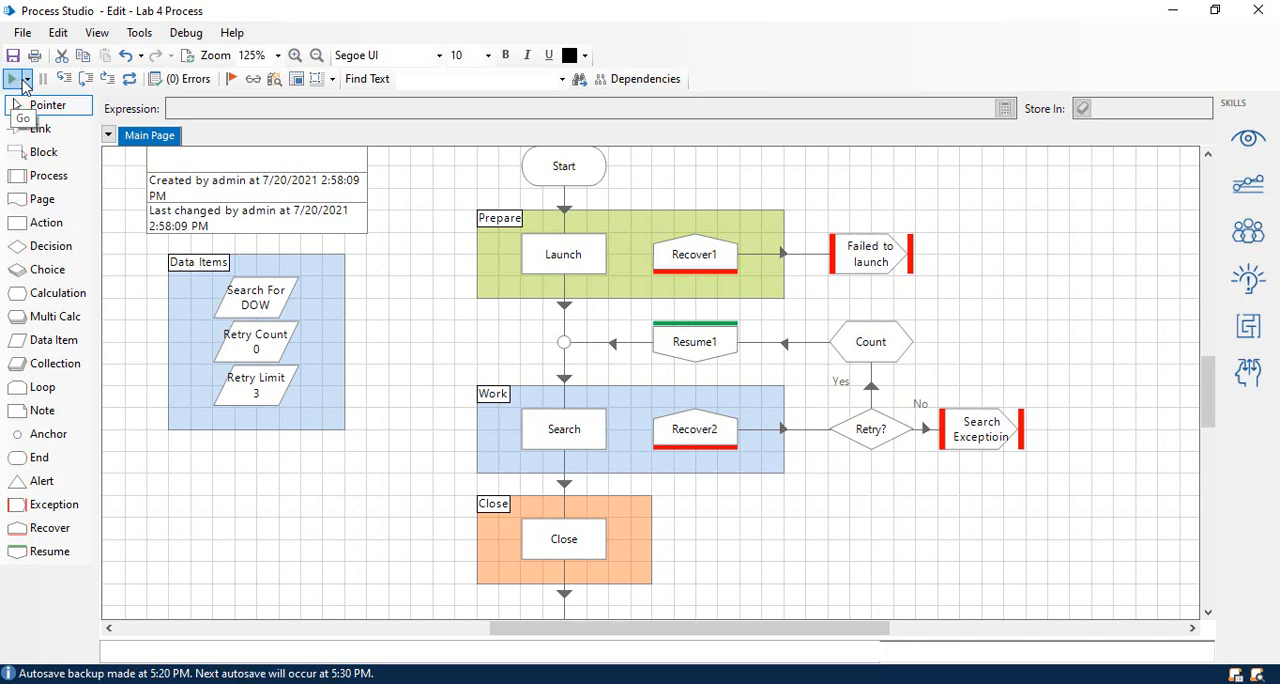
pyautogui.click(27, 79)
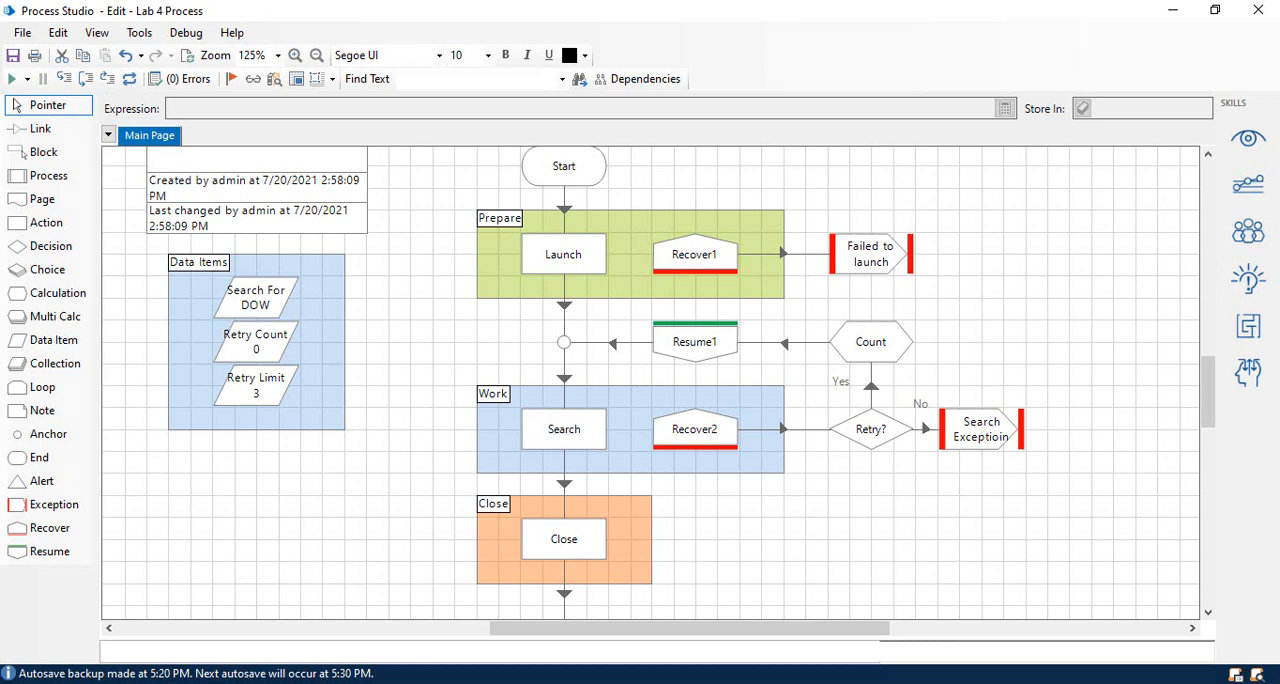
pyautogui.moveTo(919, 506)
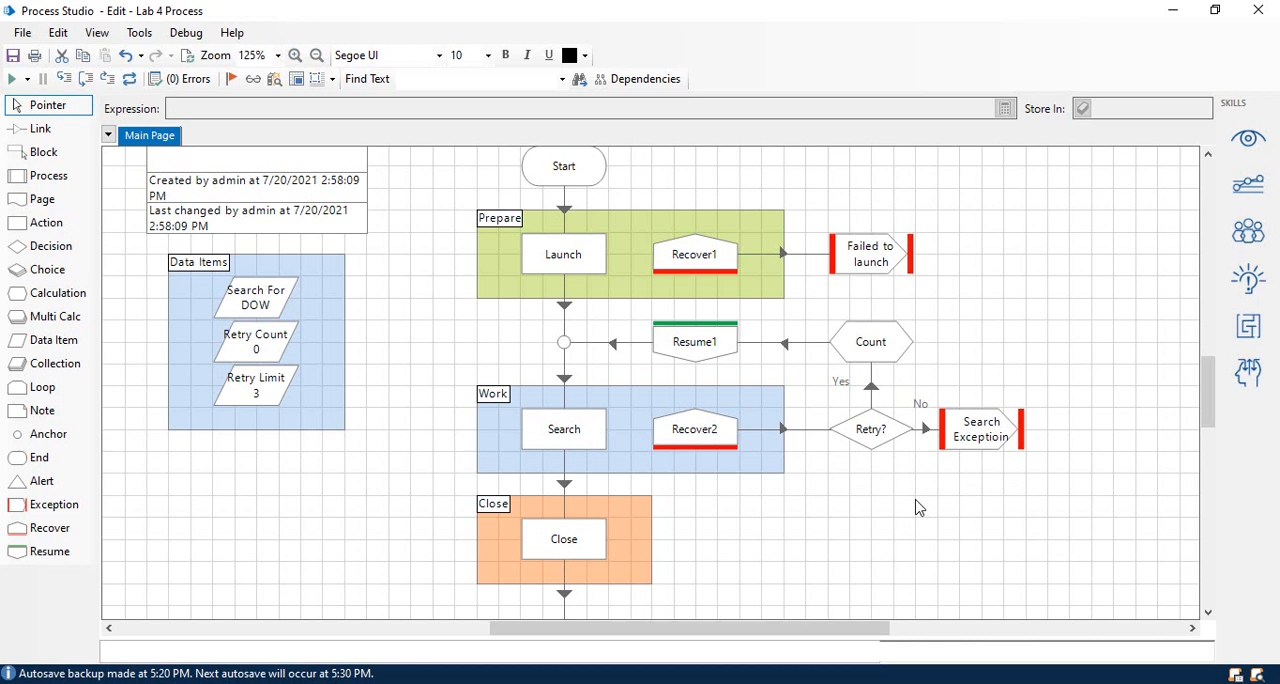